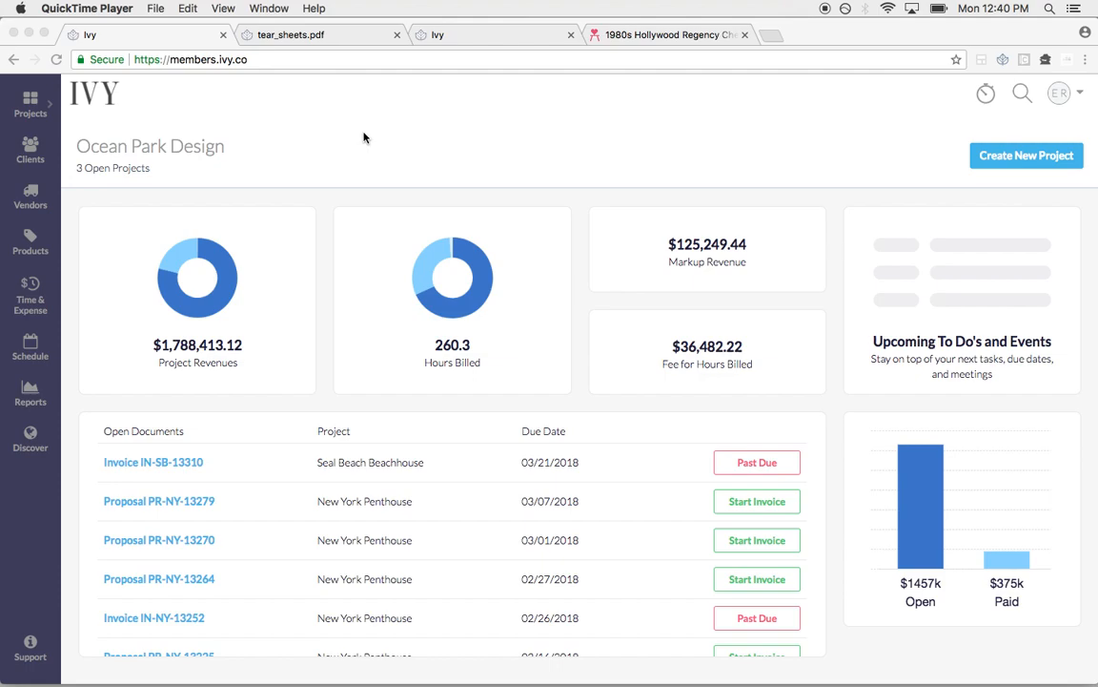
mouse_move(515, 482)
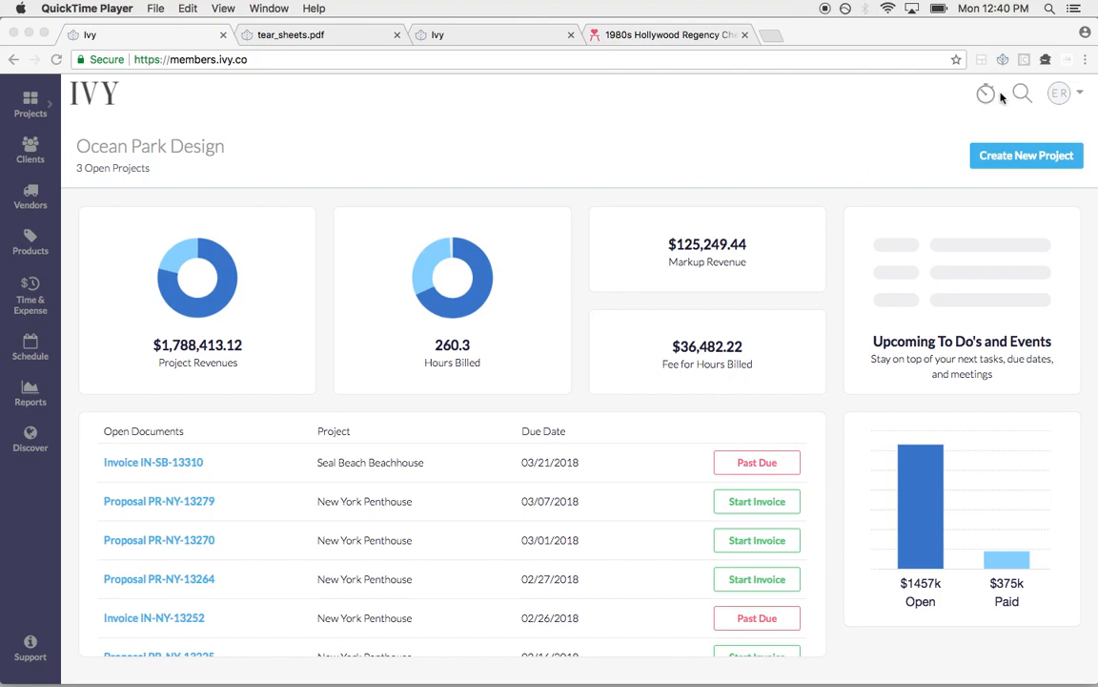
Start a timer for New York Penthouse, Designer Rate $162/hour, described 'Client meeting.'
click(986, 93)
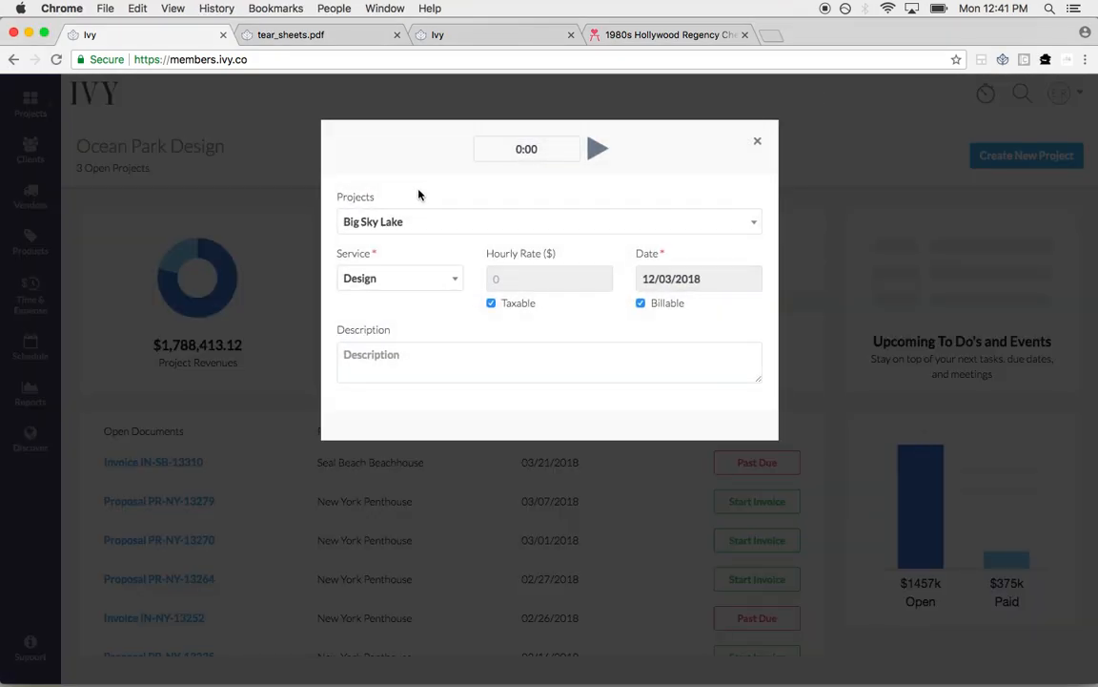
click(549, 221)
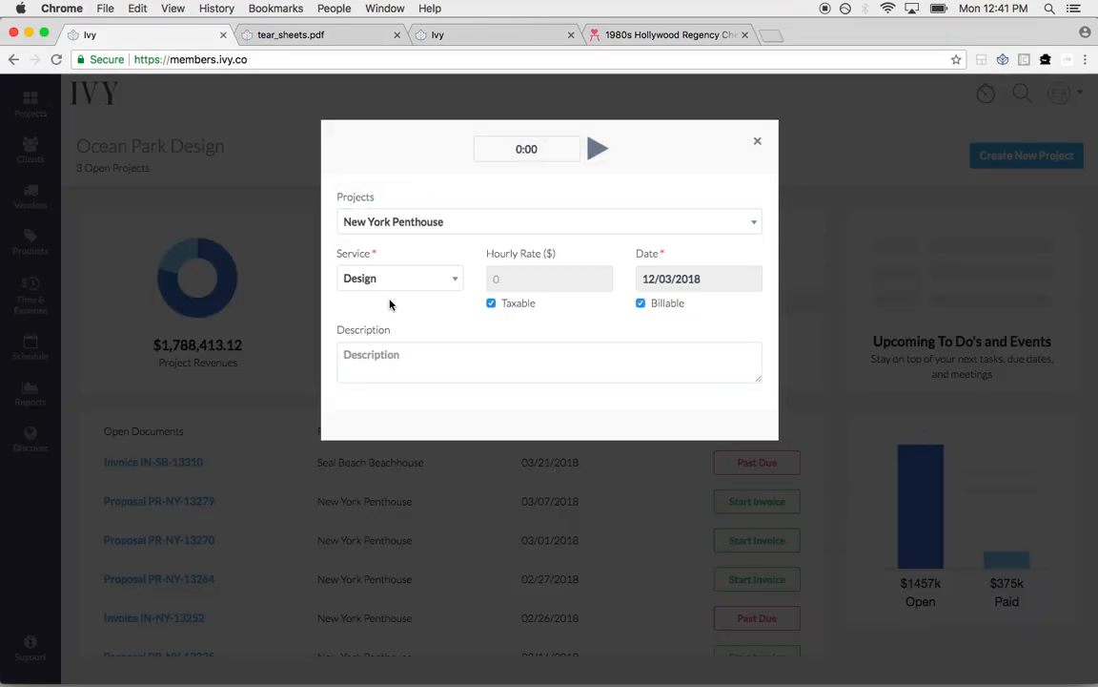
click(399, 278)
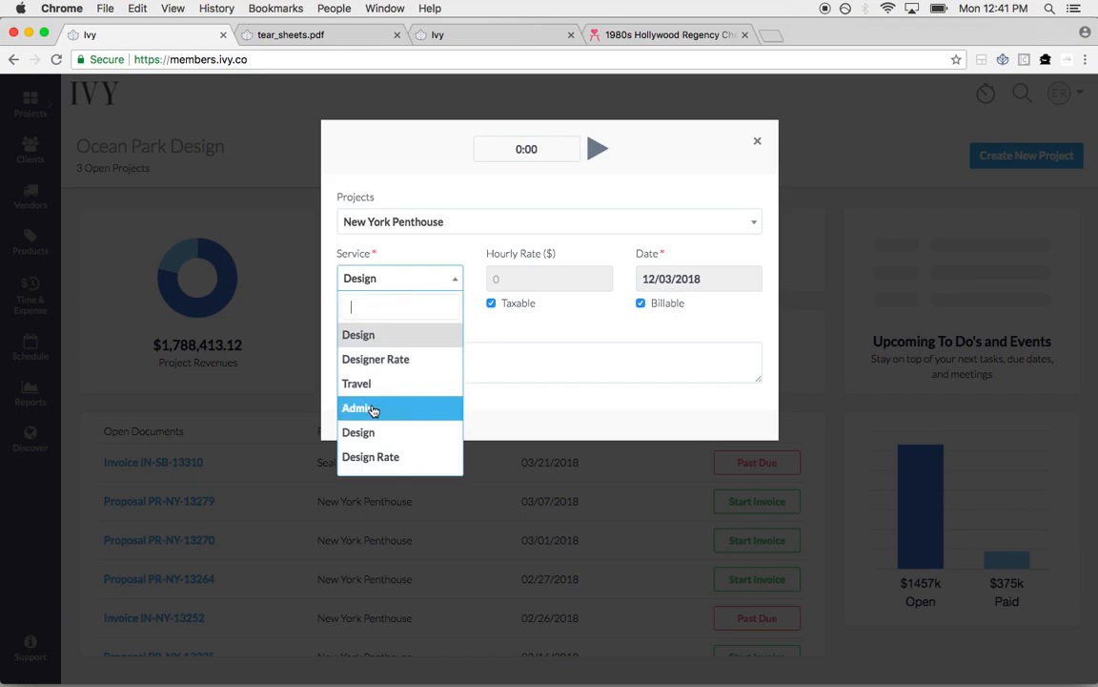
click(357, 408)
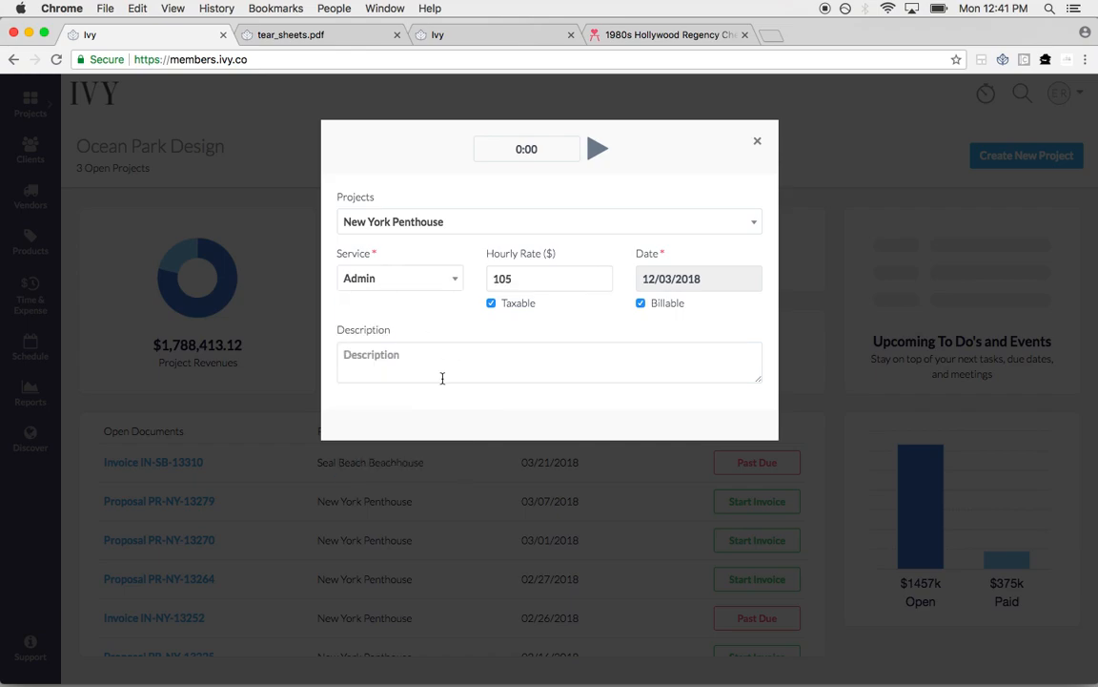
click(399, 278)
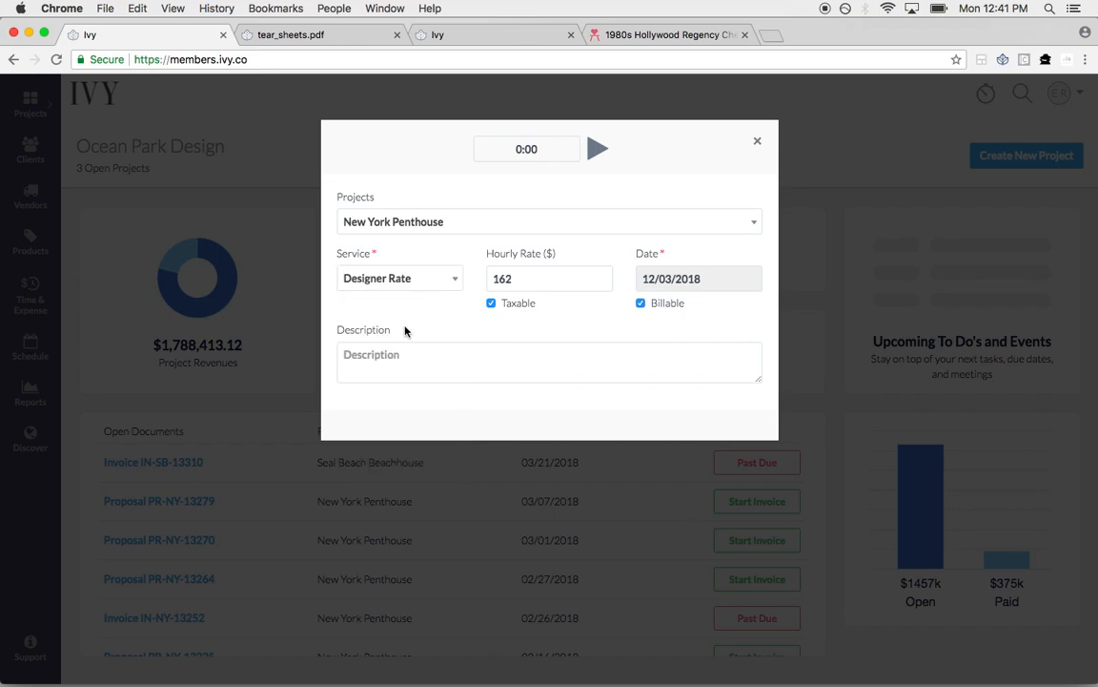
click(549, 278)
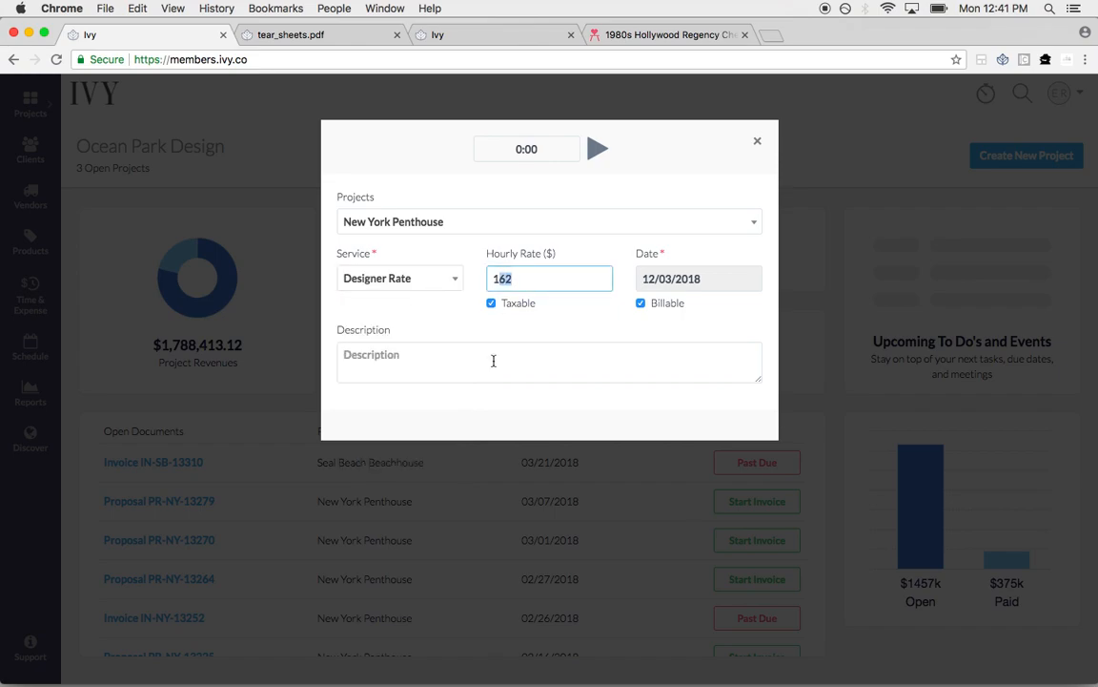
text(Cl)
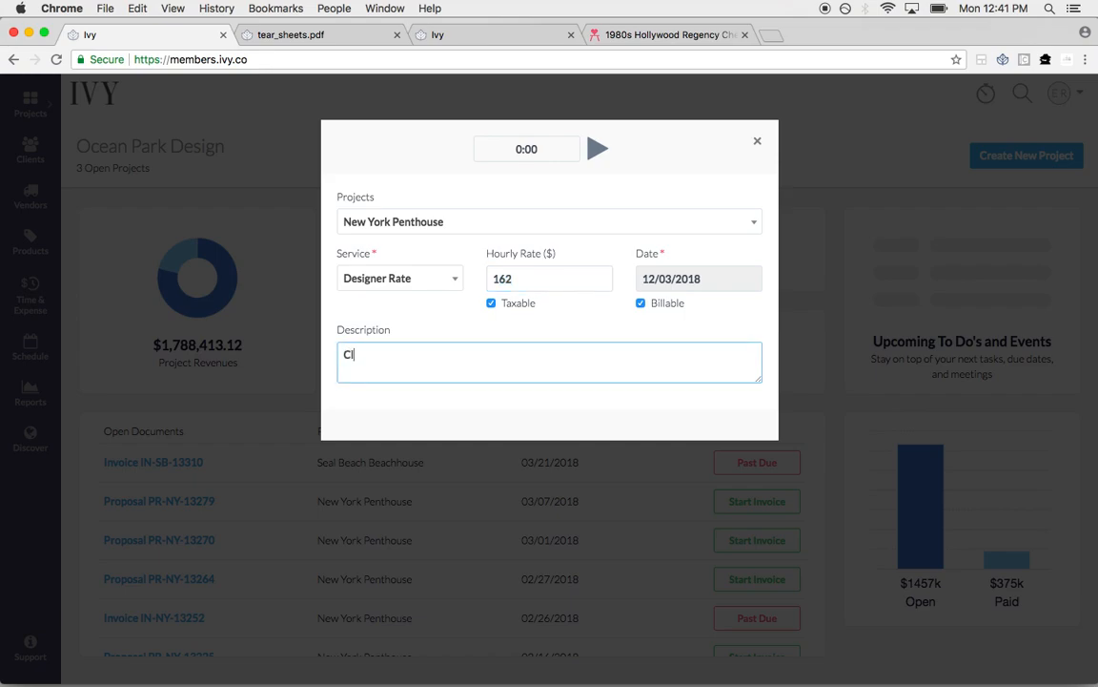
text(ient meeting.)
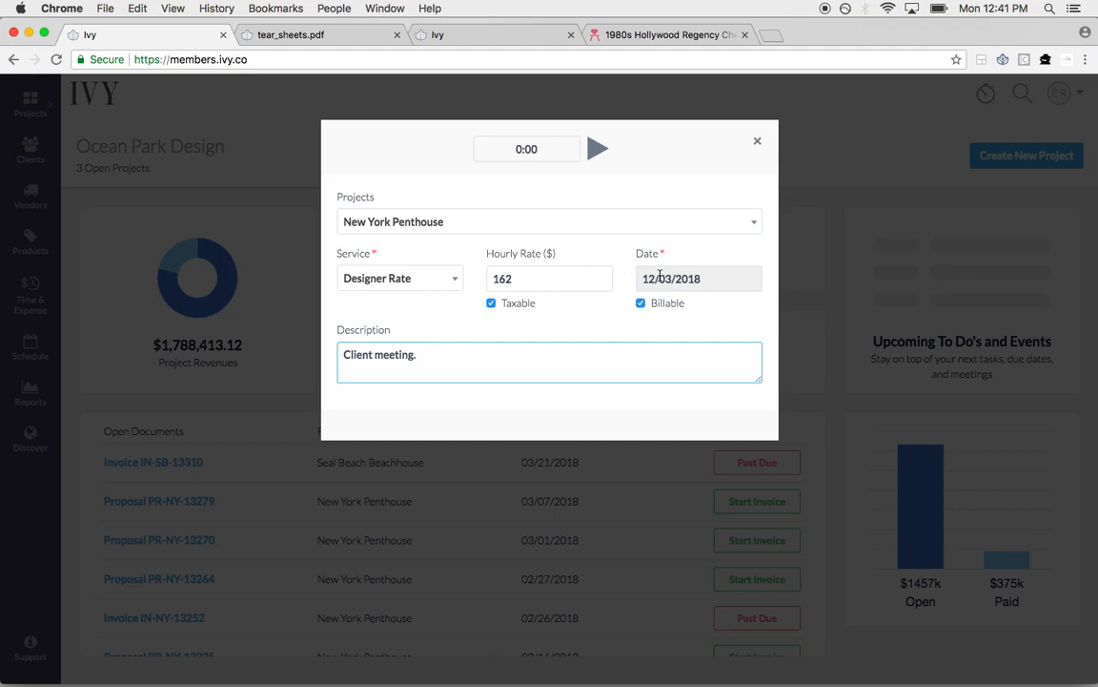
mouse_move(662, 297)
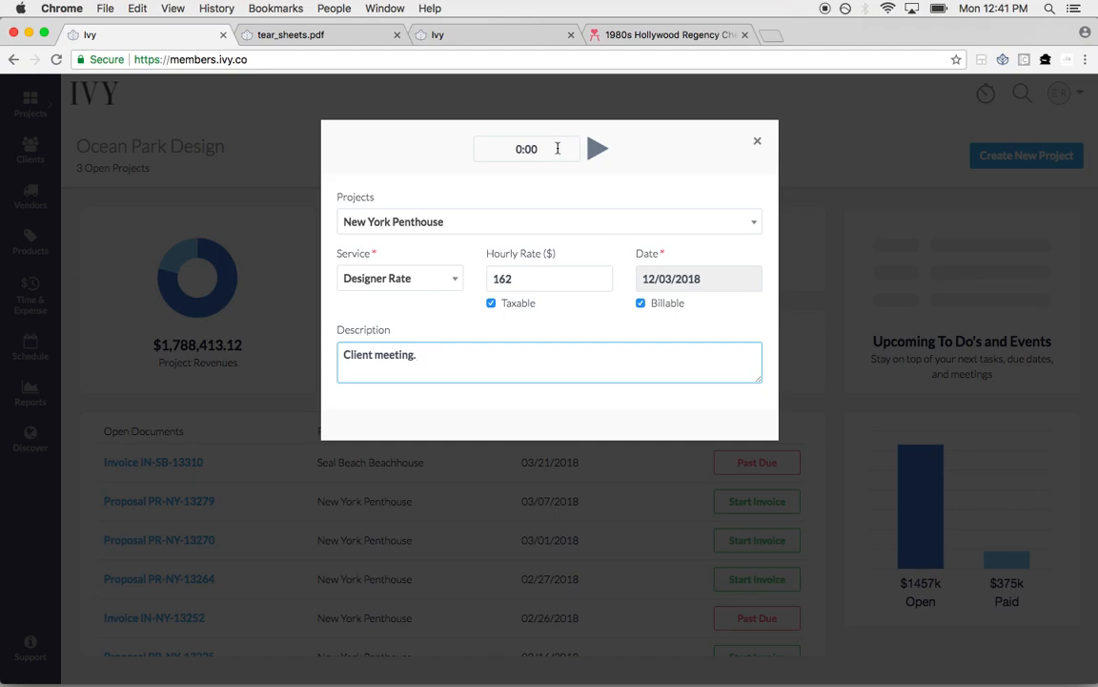
click(757, 141)
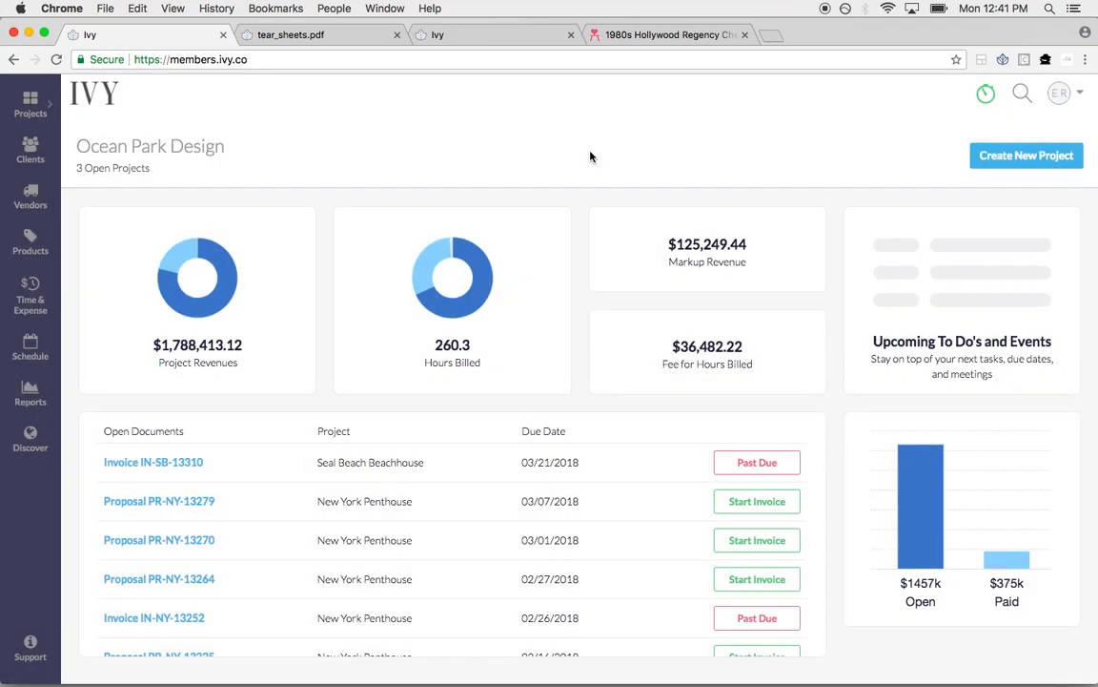
mouse_move(30, 299)
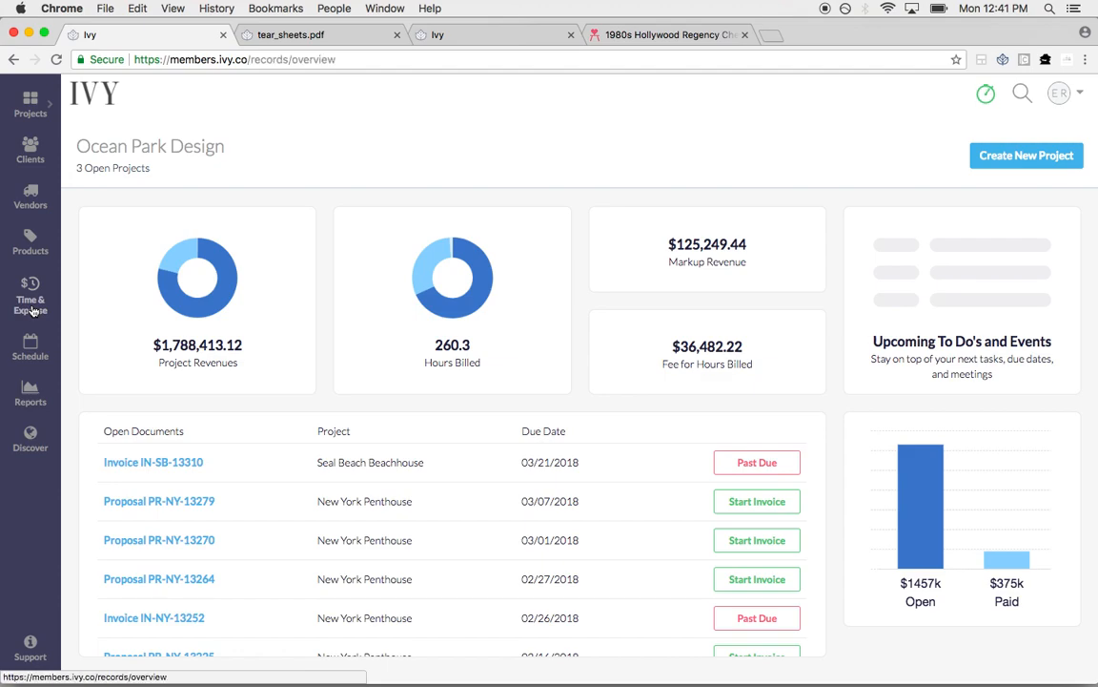
Open Time & Expense and view Seal Beach Beachhouse's billable Admin client meeting entry
click(30, 294)
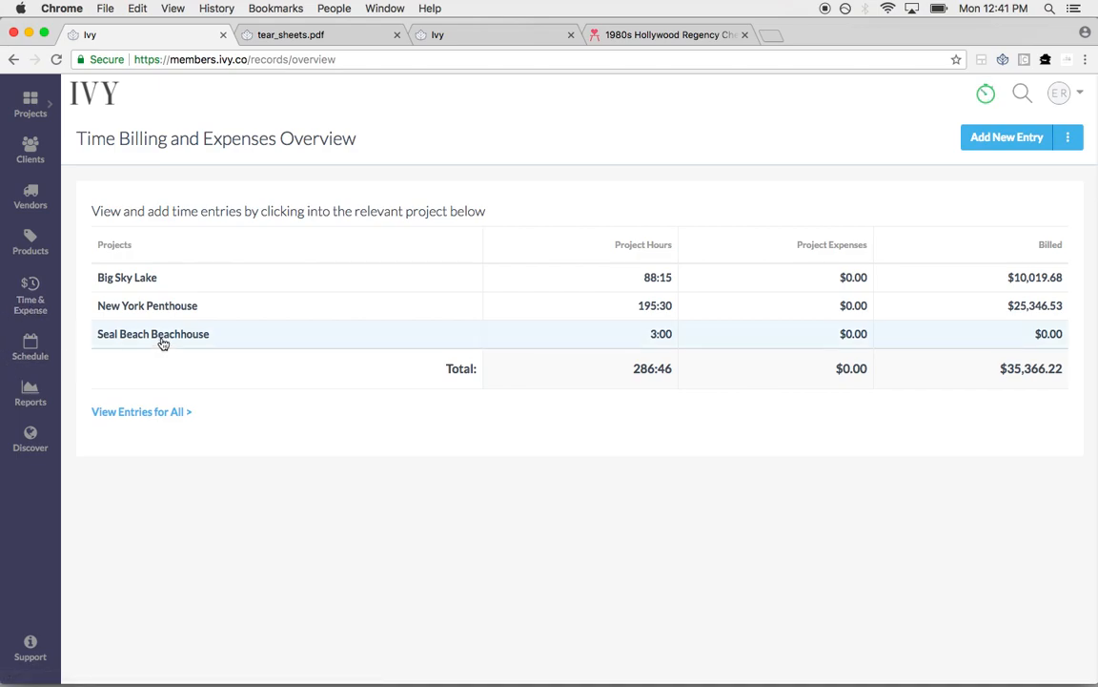
click(153, 334)
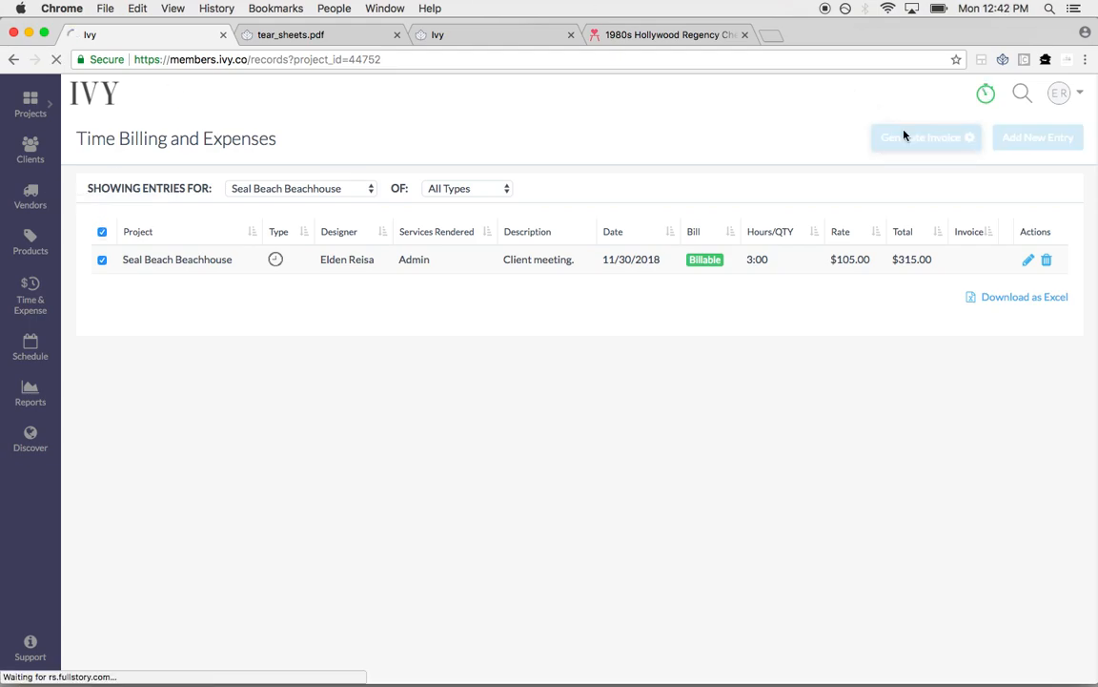
Generate and save invoice IN-SB-13347 from the Admin client meeting time entry
click(925, 136)
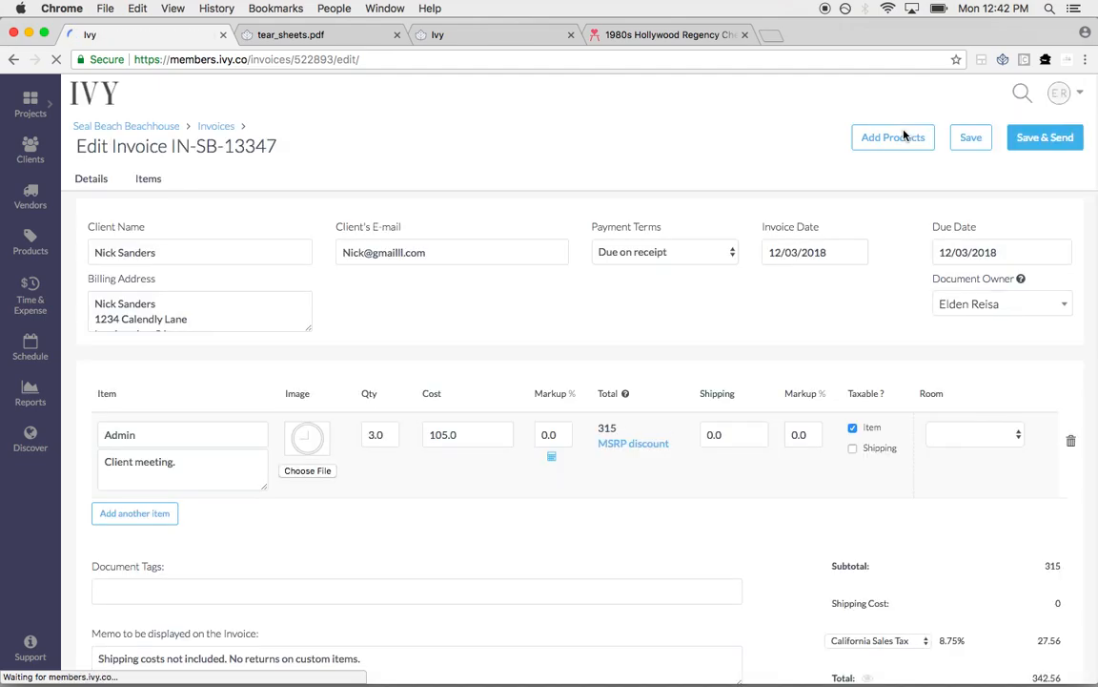
click(1045, 136)
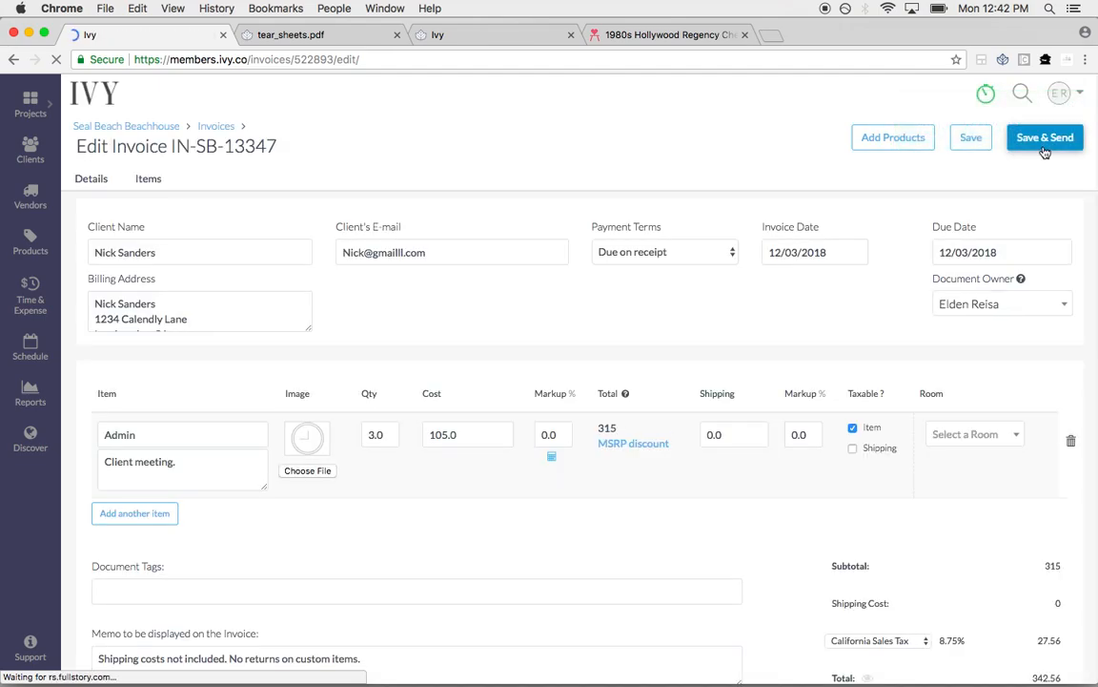
click(1045, 138)
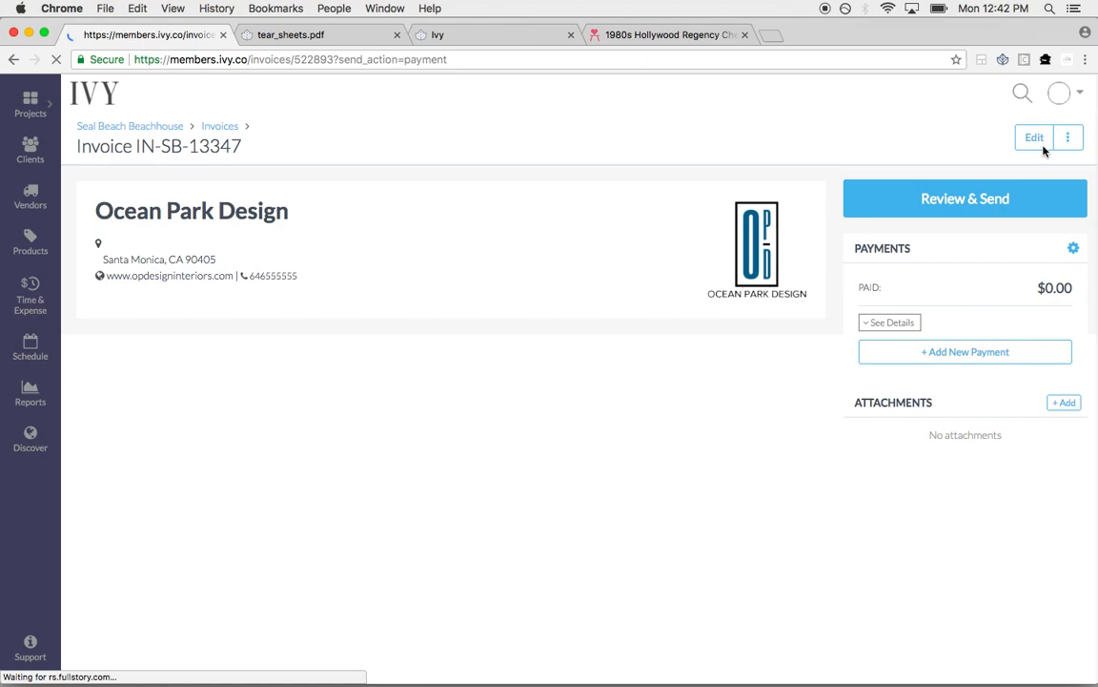
In the send-for-payment form, turn on charging the client transaction fee
click(964, 198)
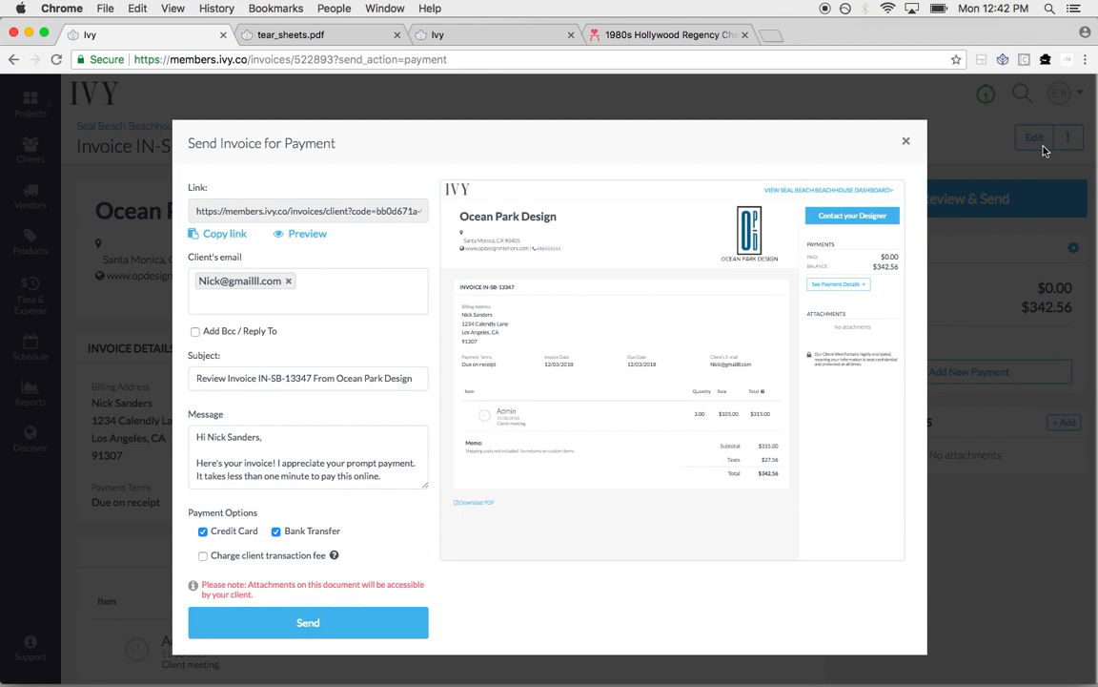
mouse_move(237, 559)
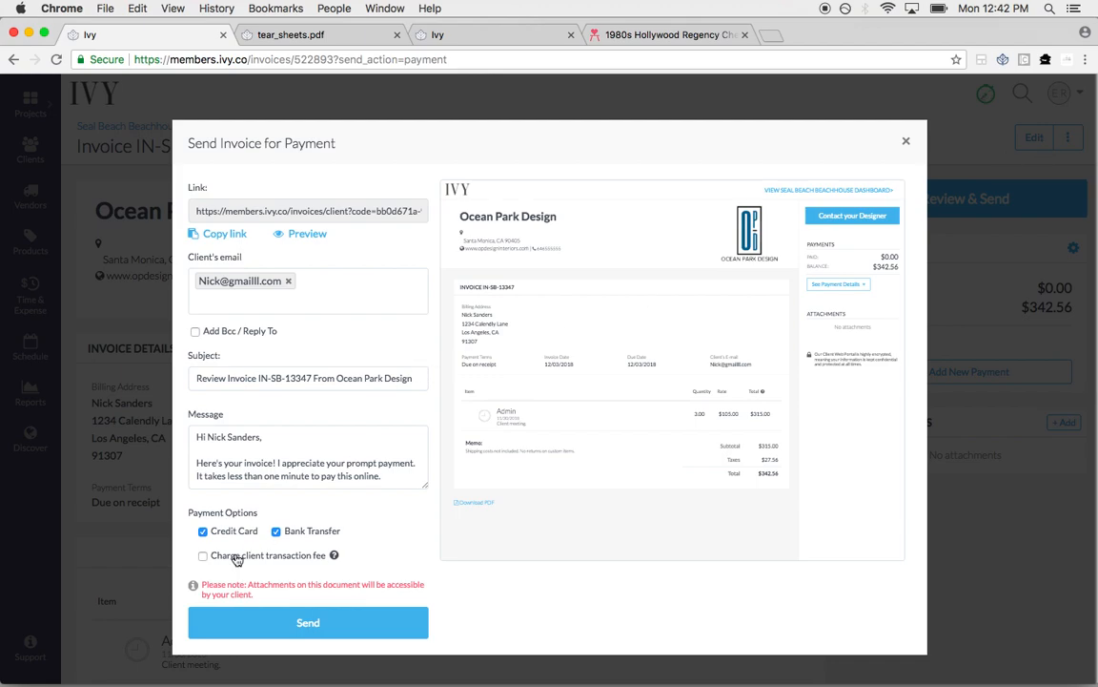
click(202, 555)
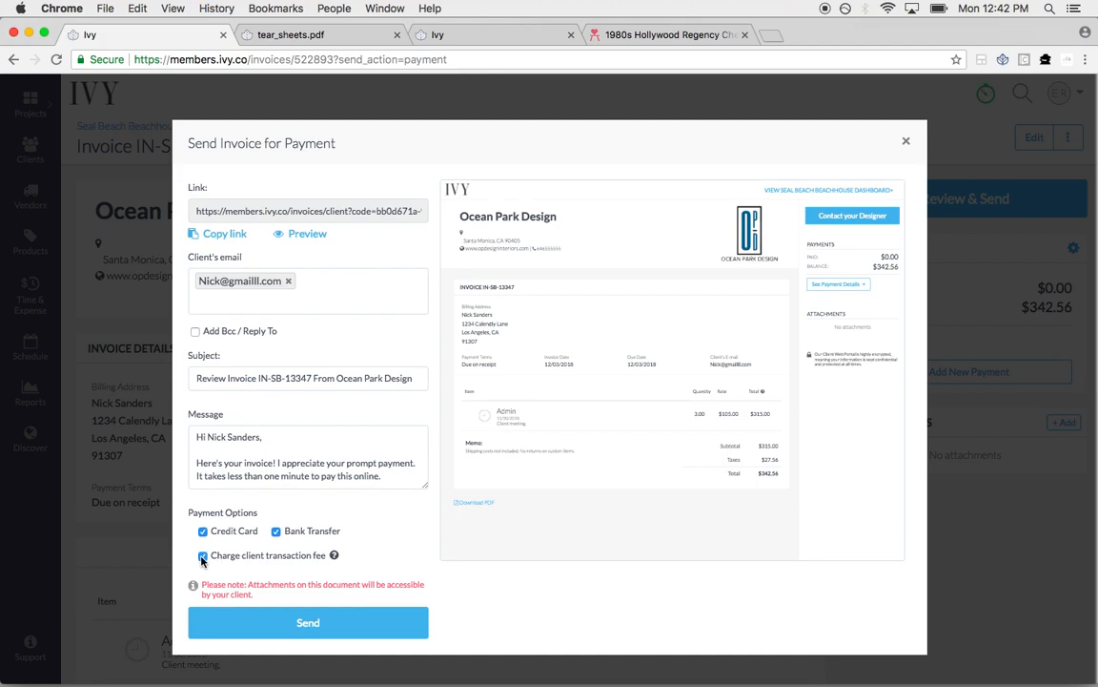
click(202, 555)
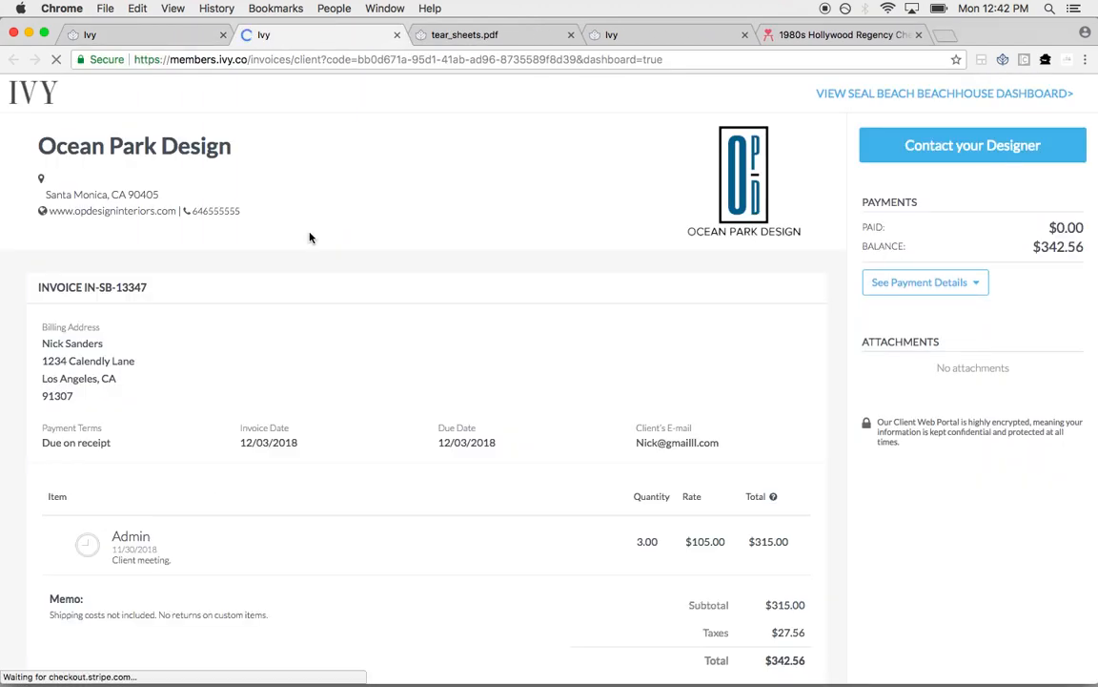
mouse_move(584, 267)
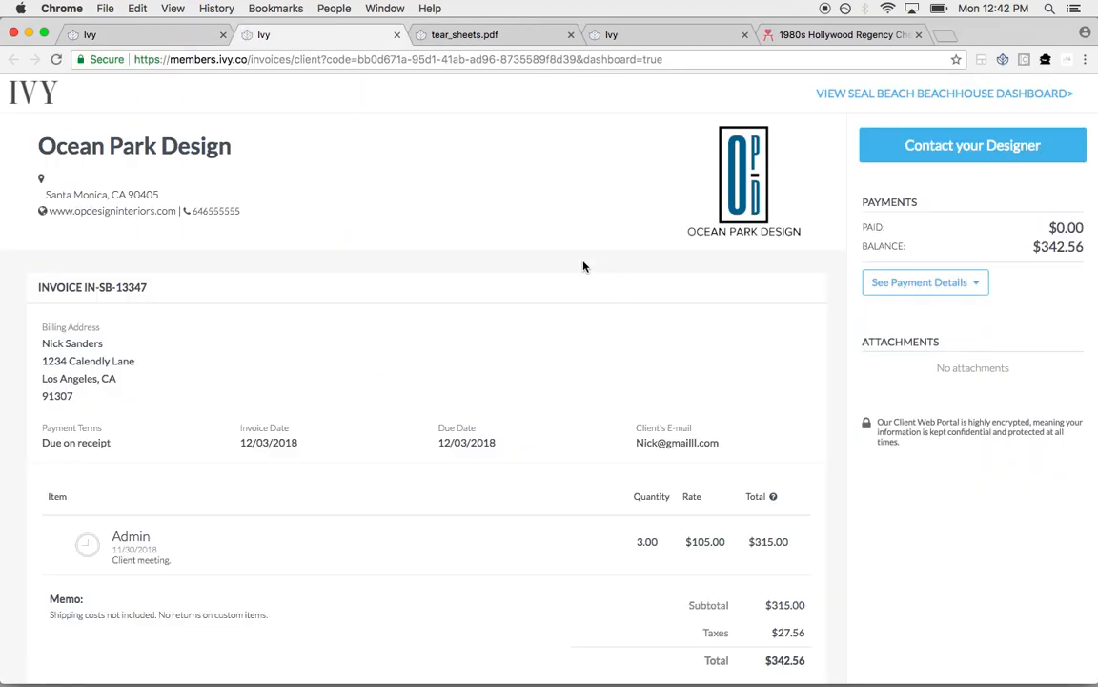
mouse_move(720, 185)
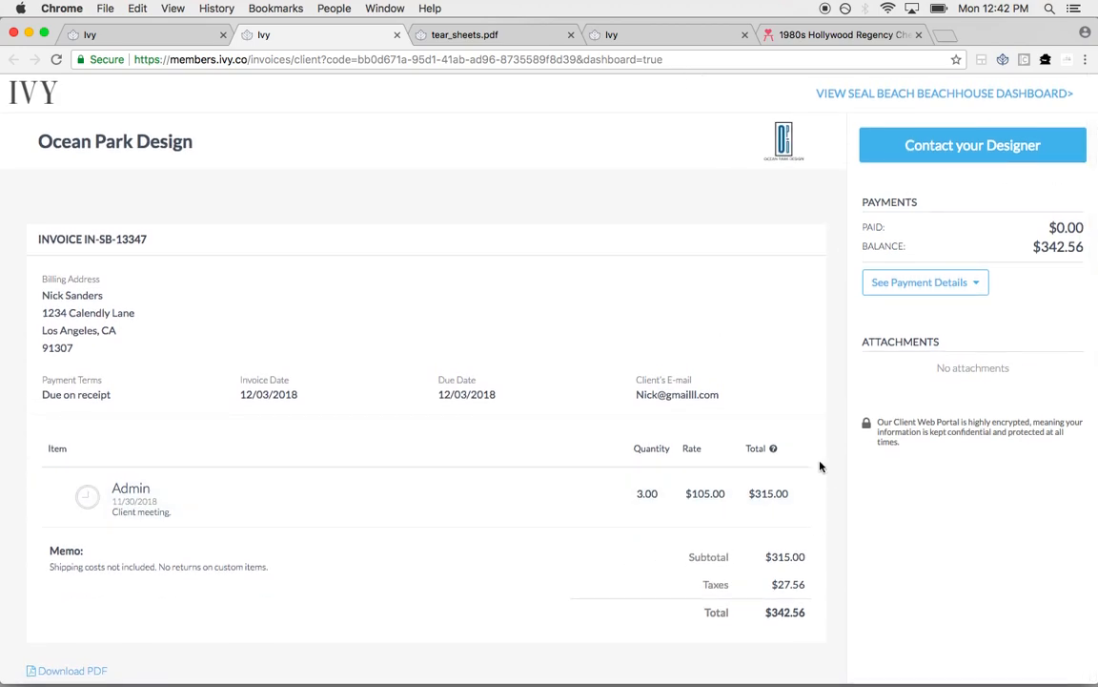
Visit the client's Seal Beach Beachhouse dashboard, then return to invoice IN-SB-13347
click(944, 92)
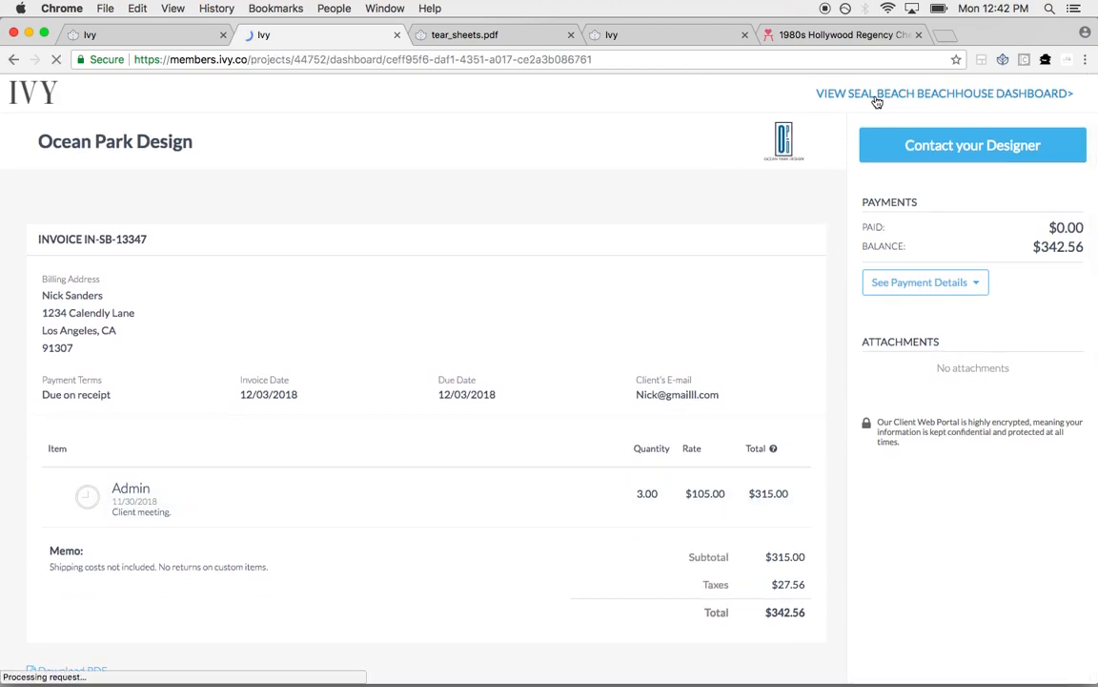
click(944, 93)
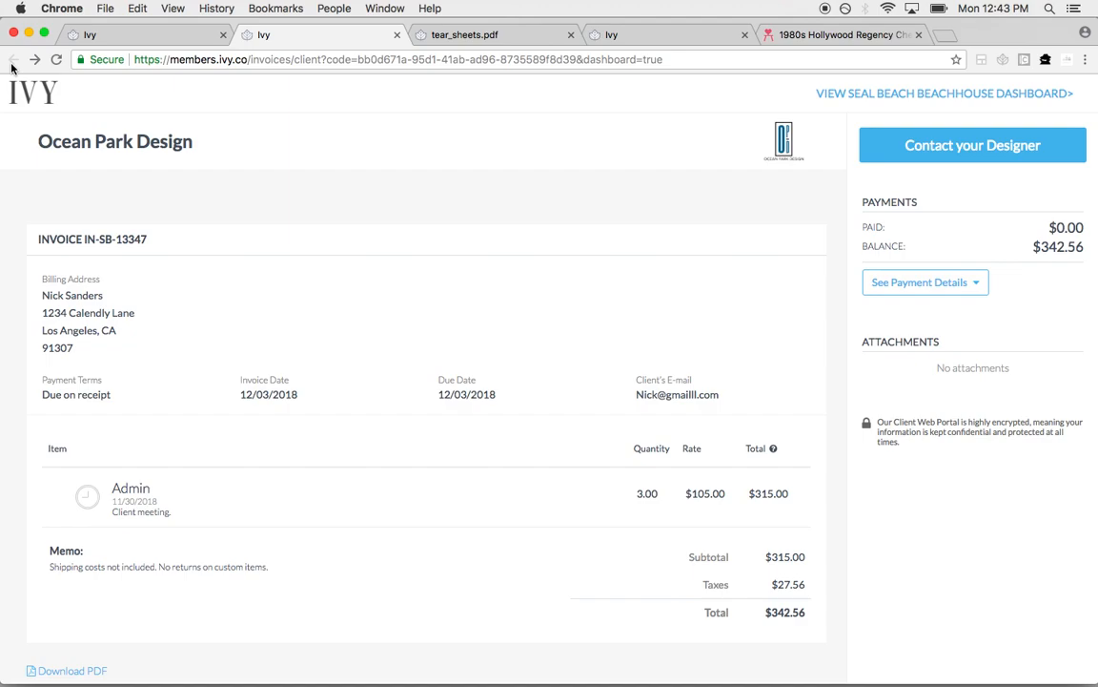
mouse_move(94, 35)
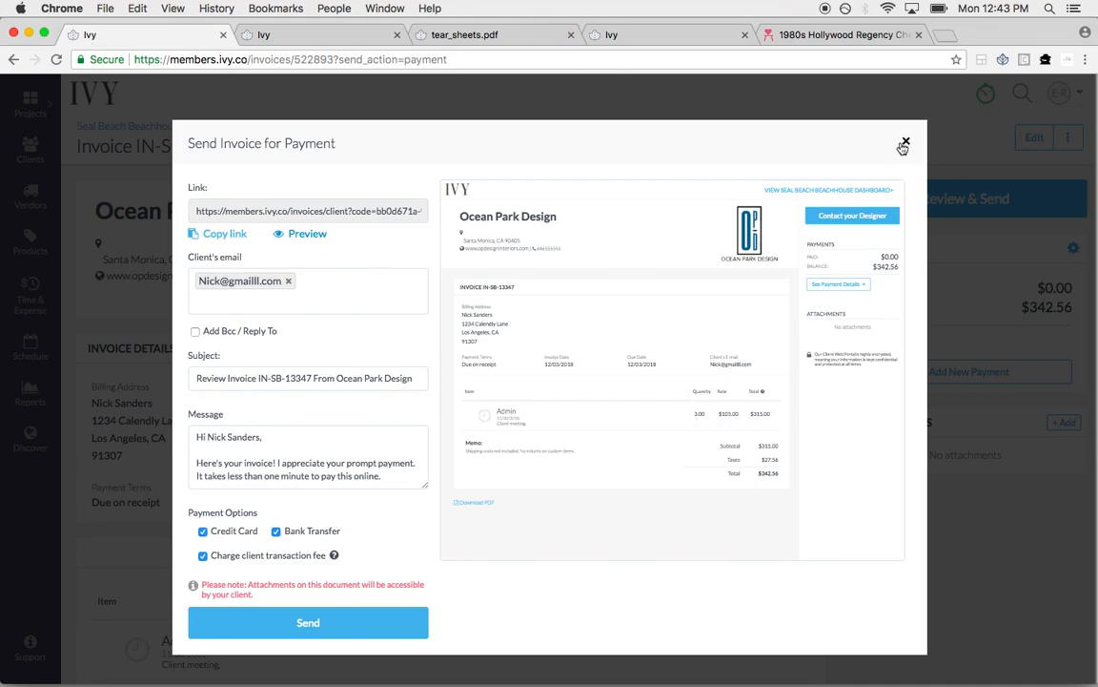
Close the send form, open New York Penthouse, and switch to the Chairish chair listing
click(904, 143)
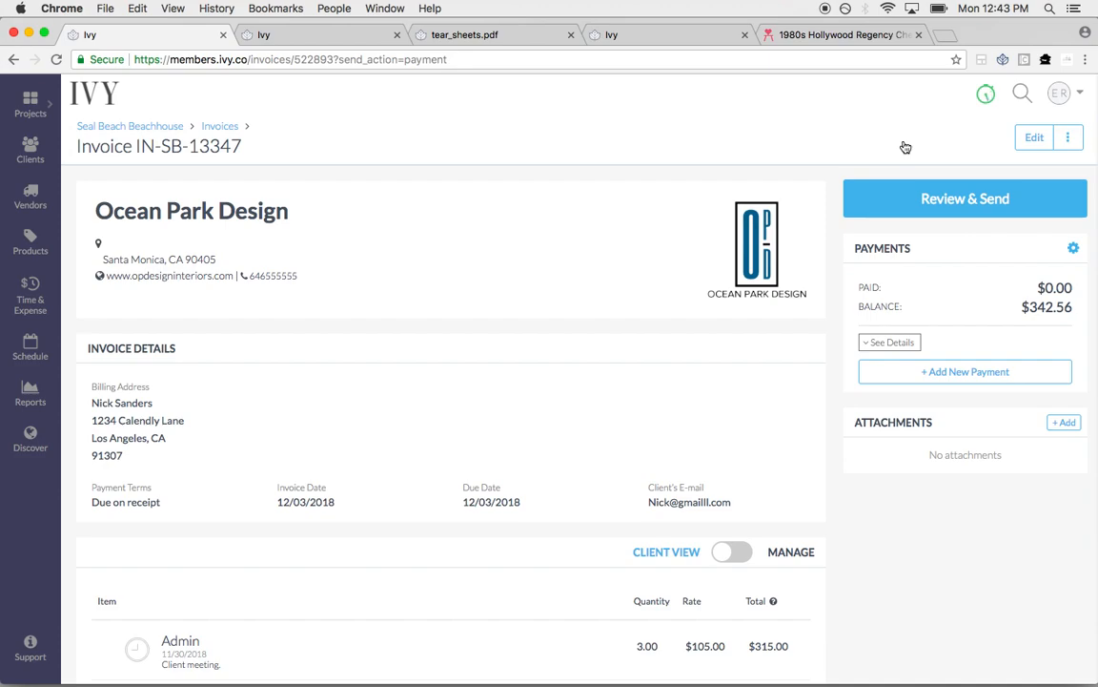
click(29, 103)
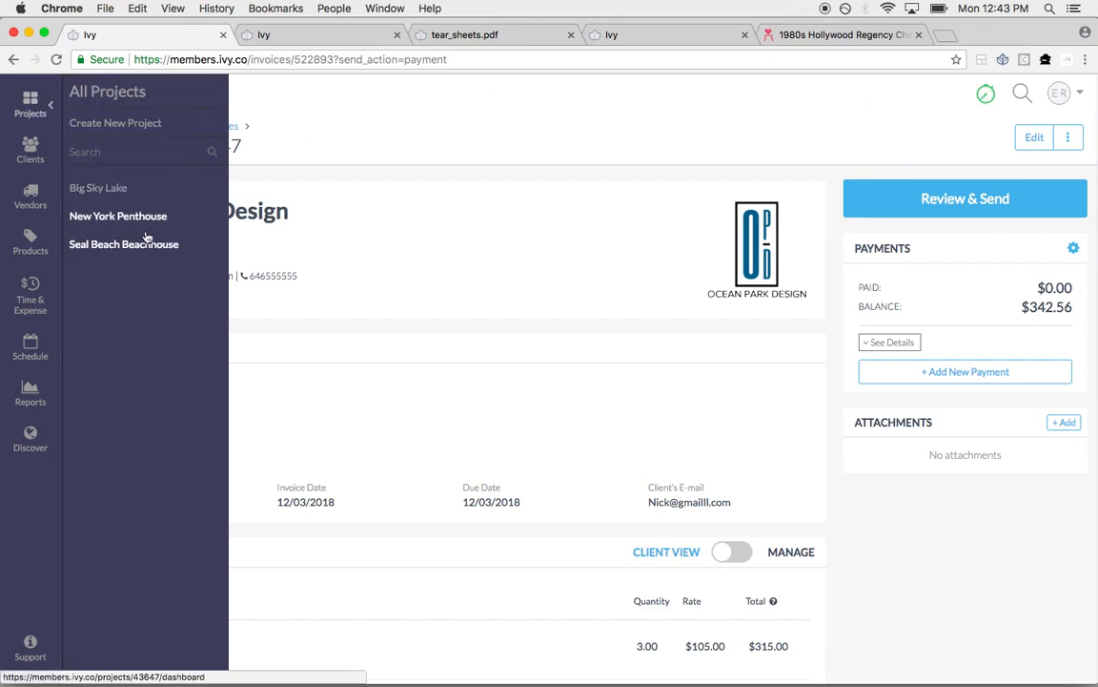
click(123, 244)
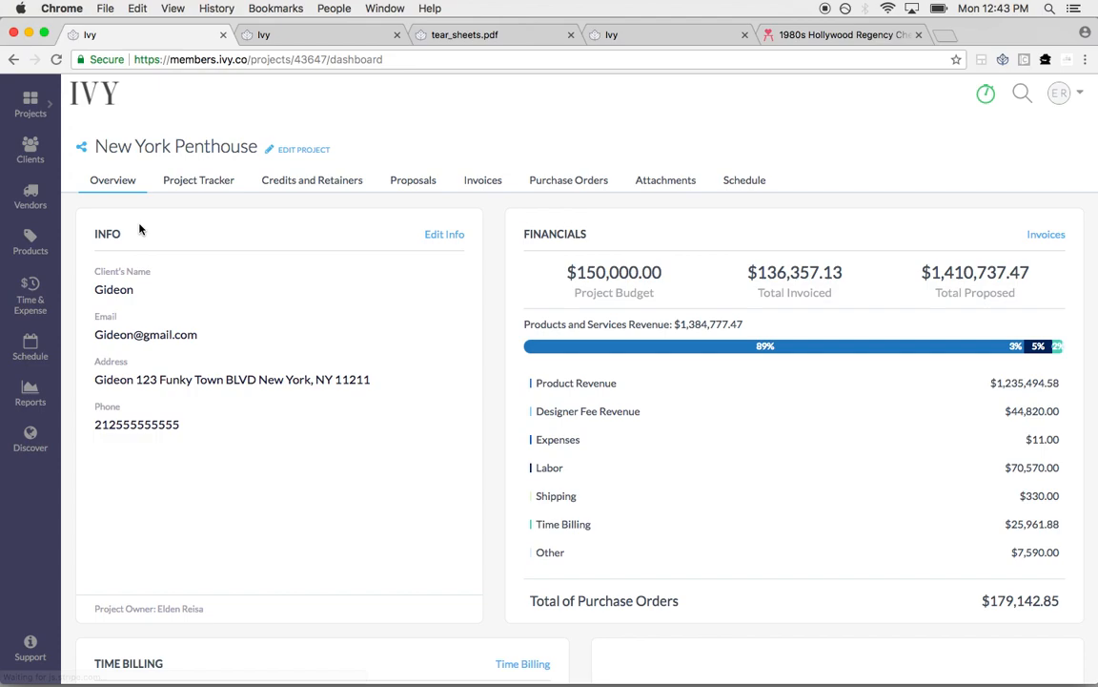
click(843, 35)
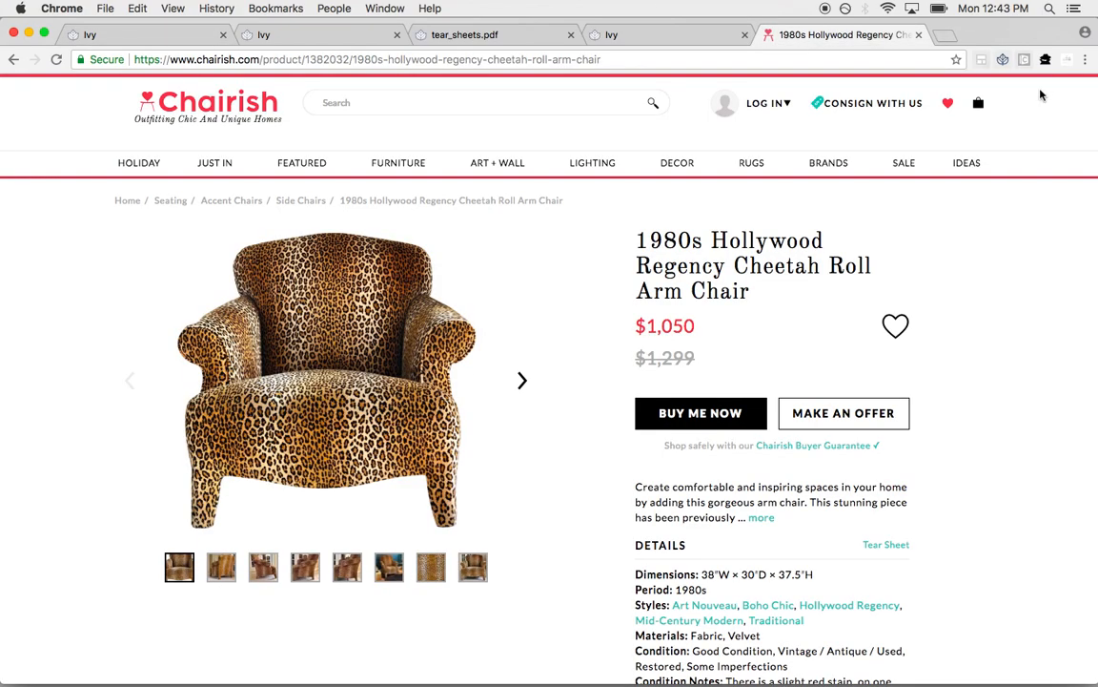
Clip the cheetah chair's title, categorise it as Furniture, and enter a 20 target-price markup
click(1002, 59)
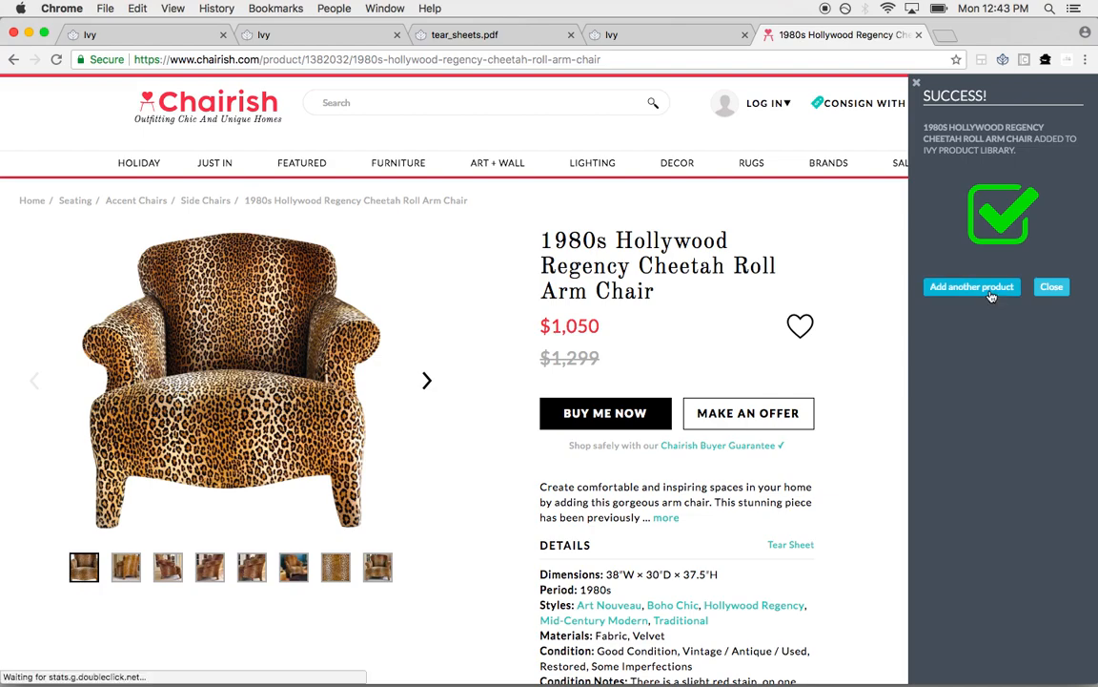
click(972, 286)
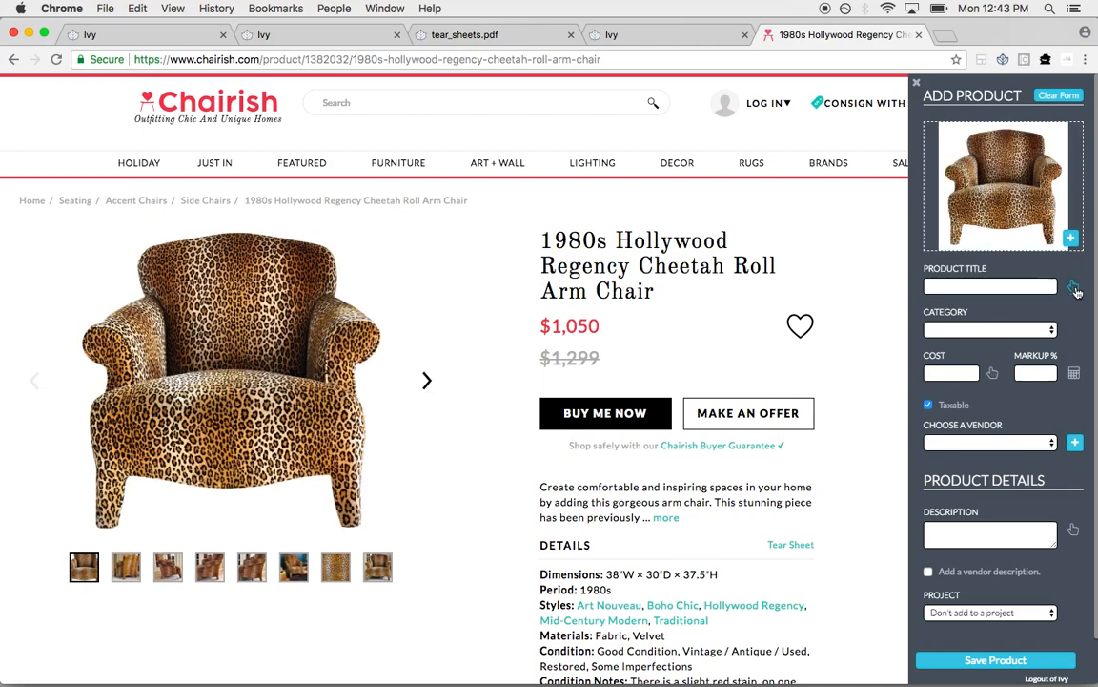
click(990, 328)
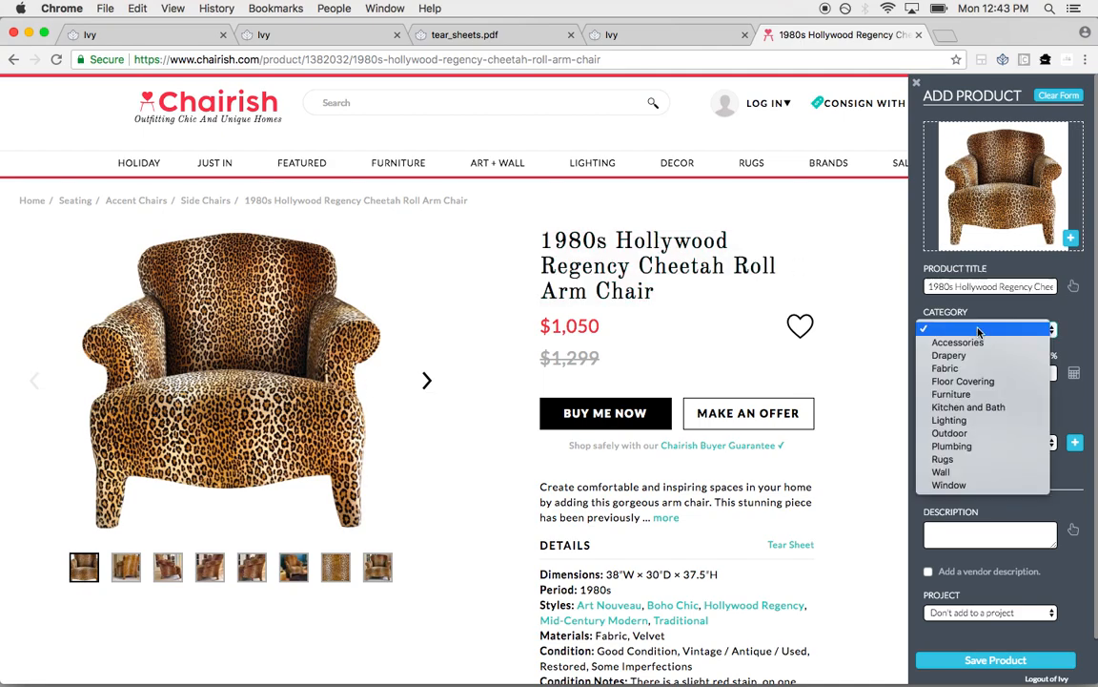
click(951, 394)
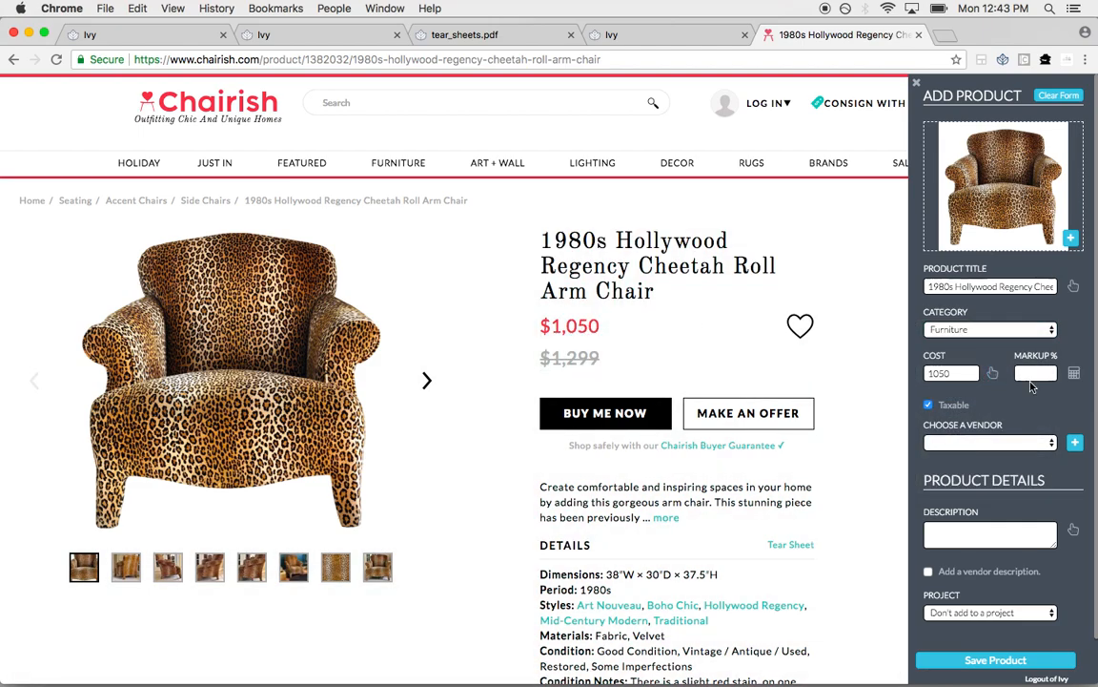
click(1074, 373)
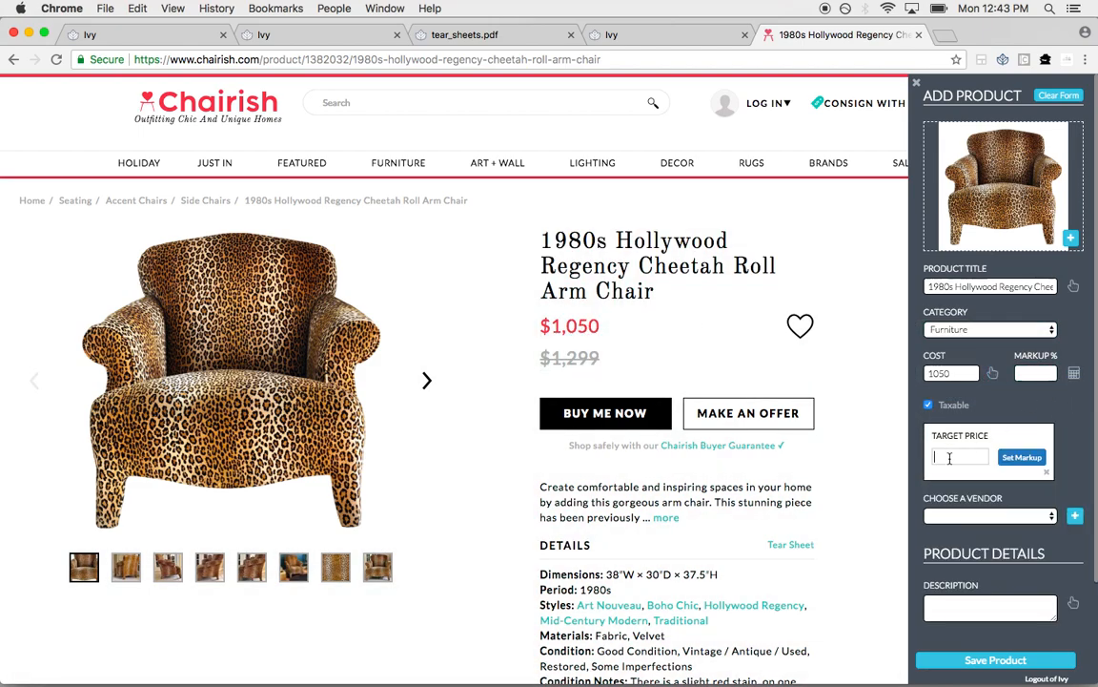
text(20)
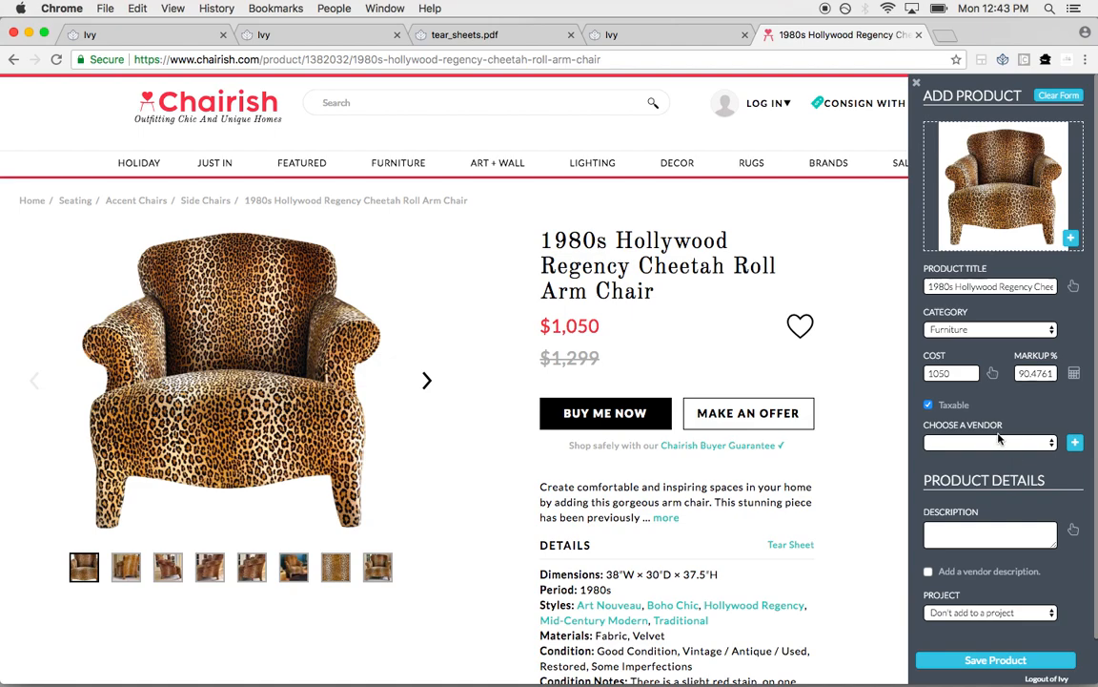
Set the vendor to Chairish and clip the product and vendor descriptions
click(987, 442)
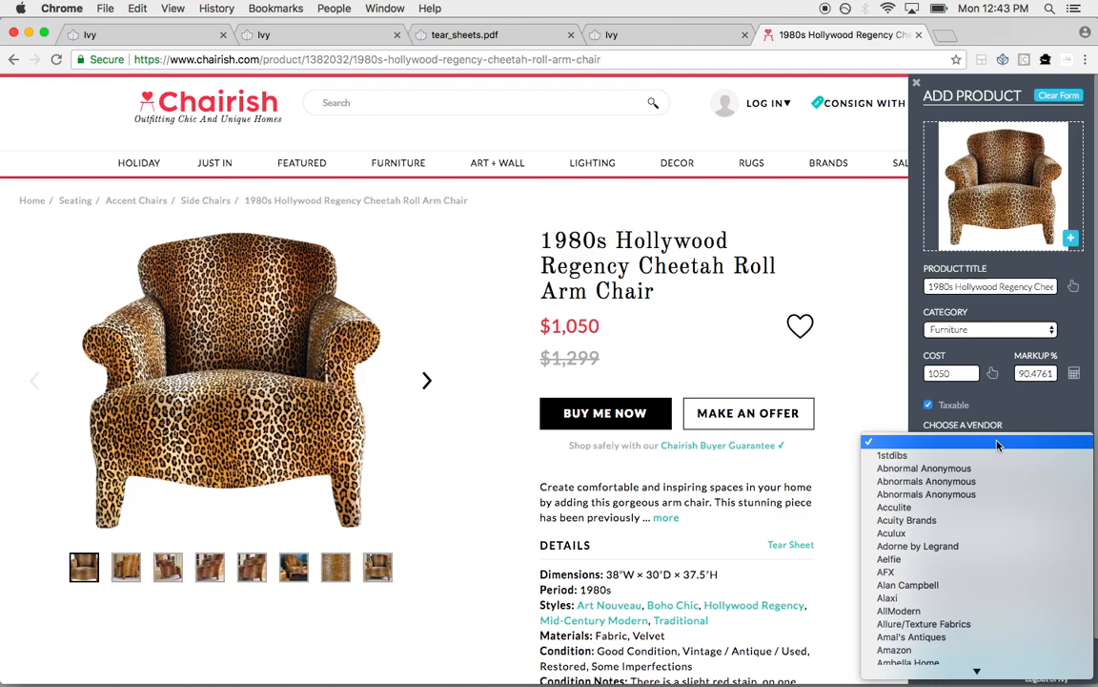
scroll(down, 3)
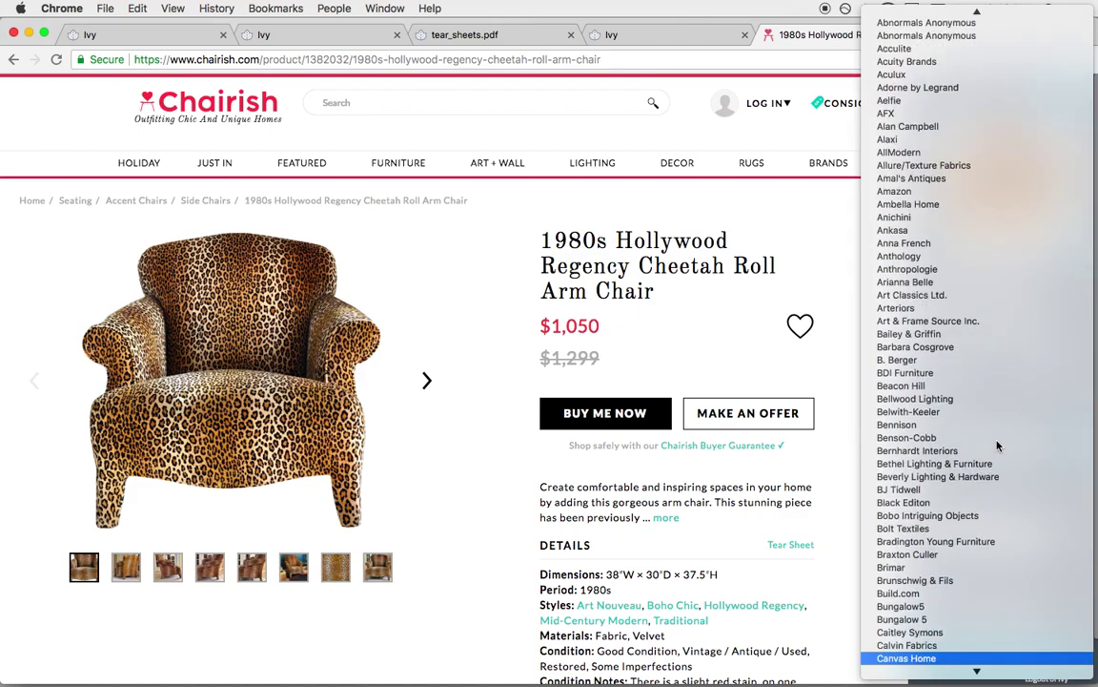
scroll(down, 3)
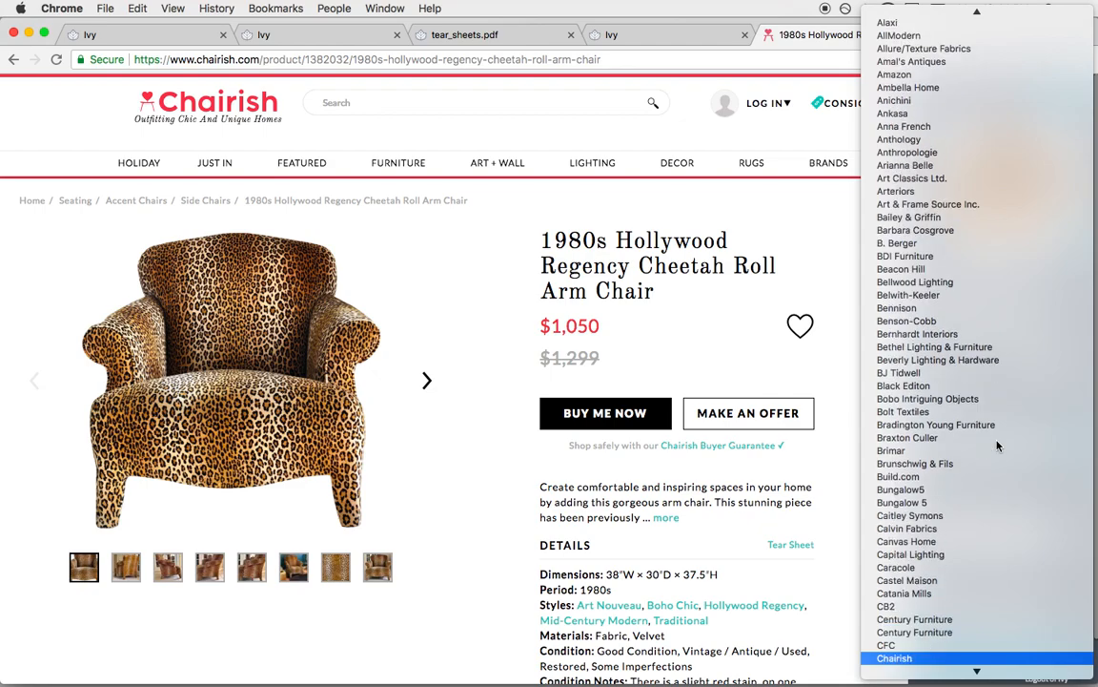
click(894, 658)
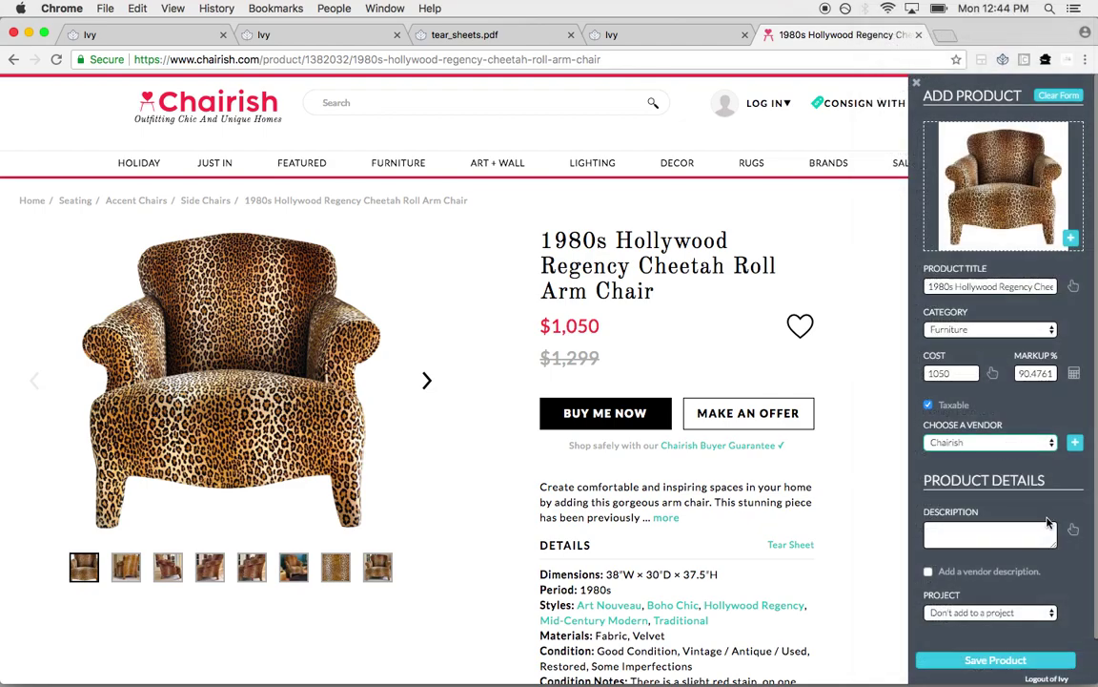
click(1073, 529)
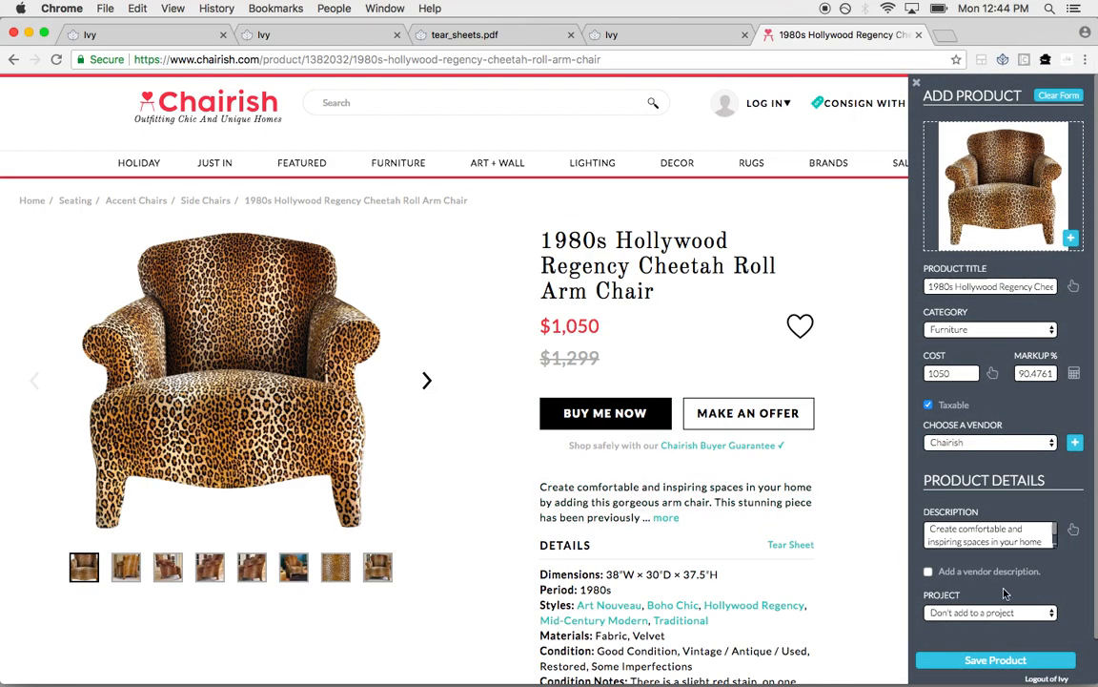
click(928, 570)
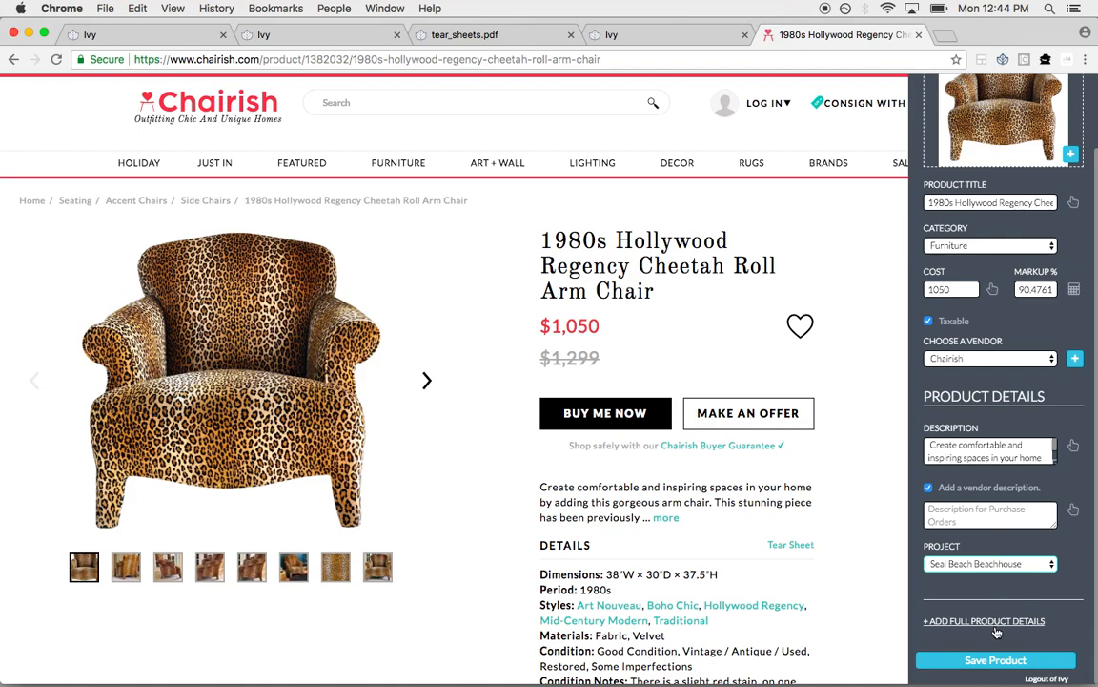
Capture the chair dimensions and save the product to the library
click(983, 621)
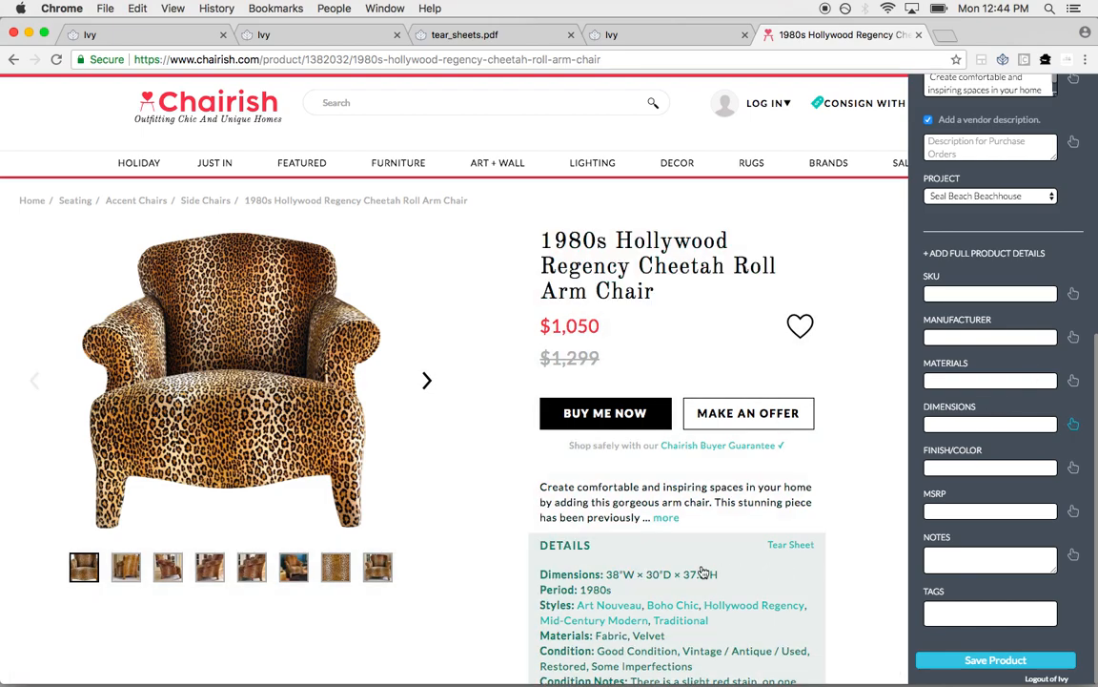
click(1073, 424)
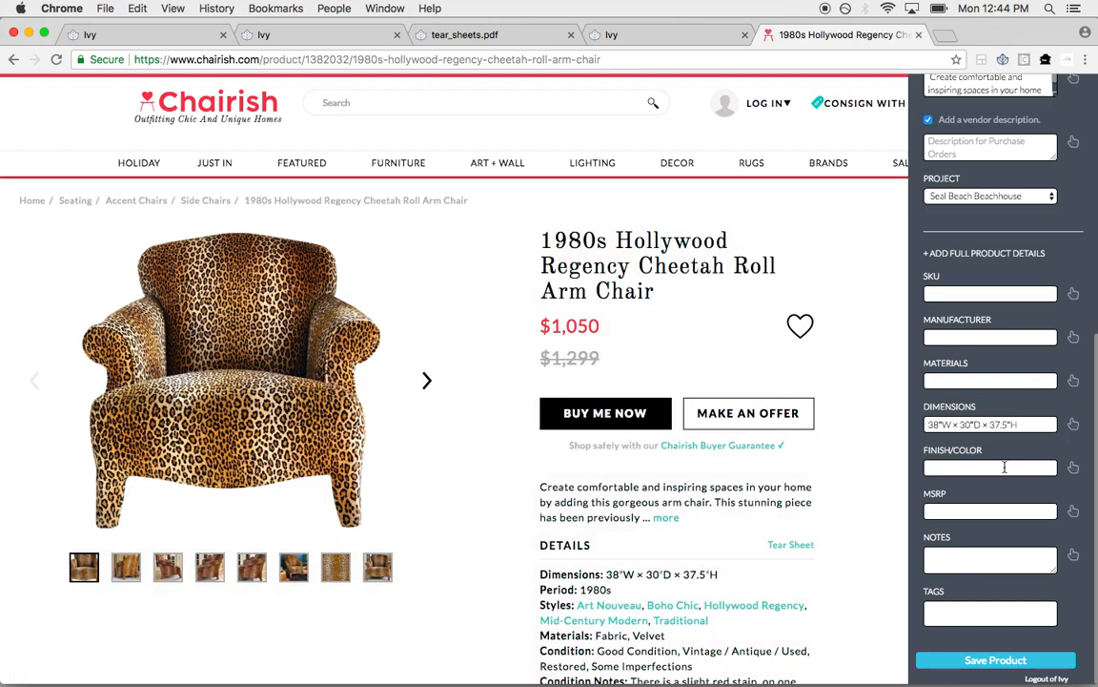
scroll(down, 3)
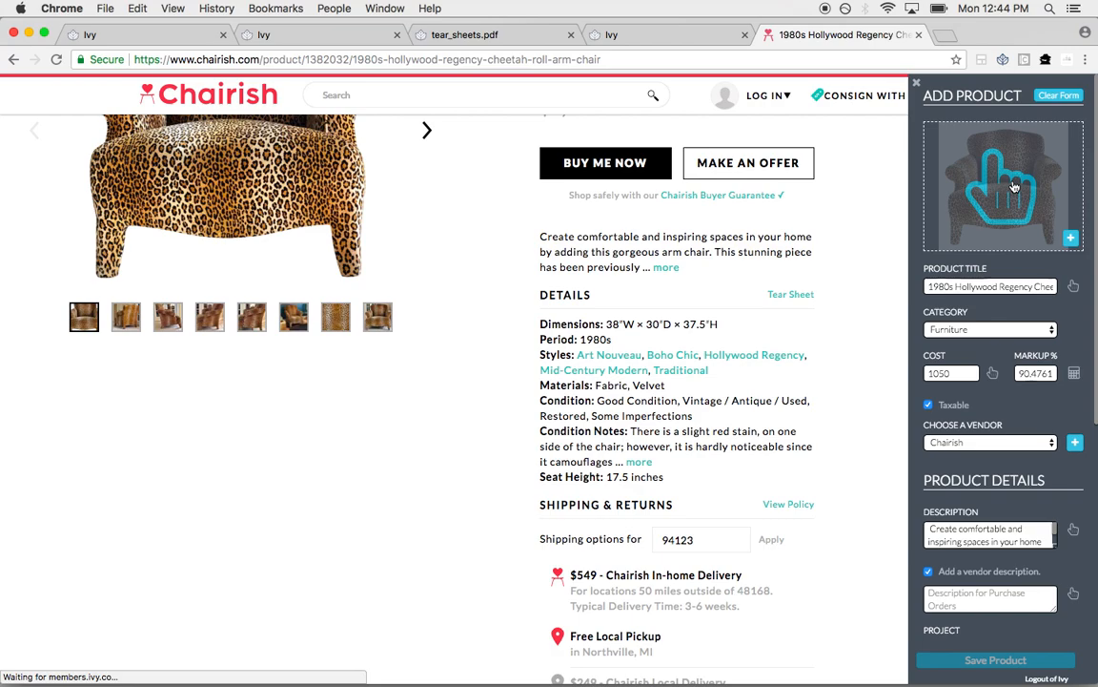
click(995, 660)
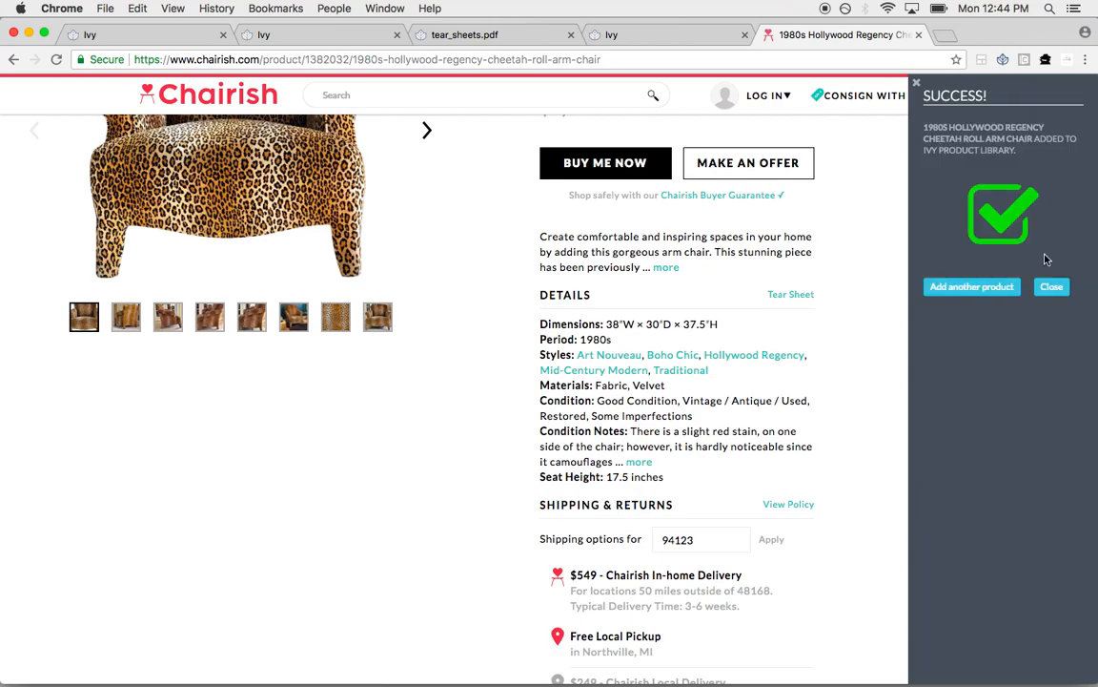
Return to the Seal Beach Beachhouse project and create a new proposal
click(89, 35)
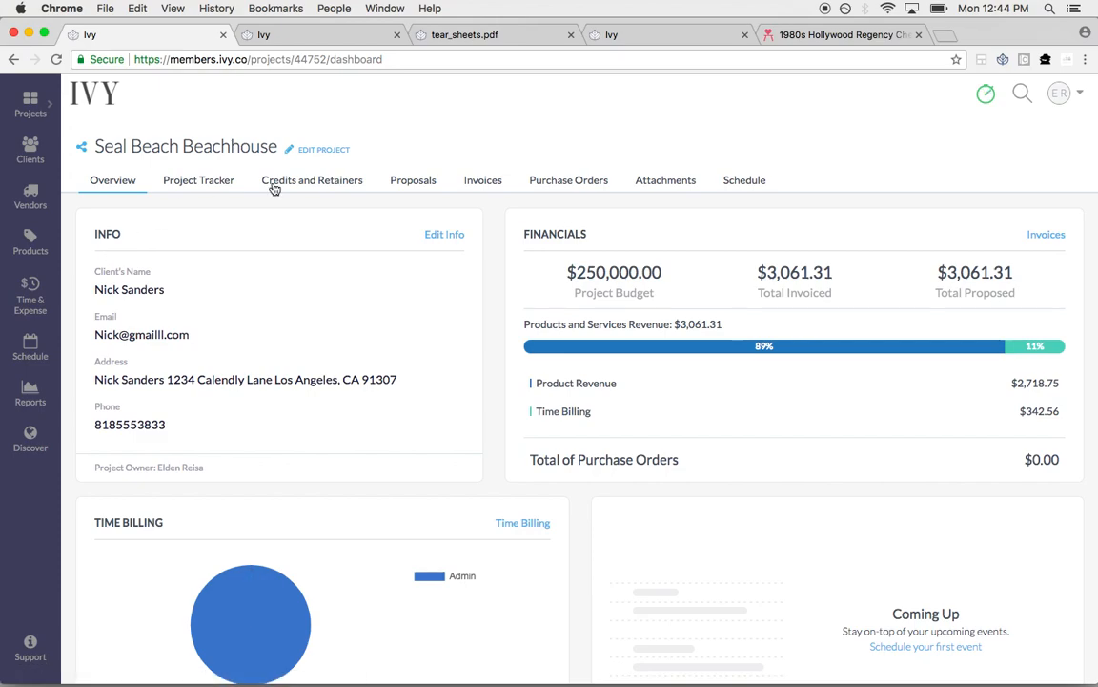
click(413, 180)
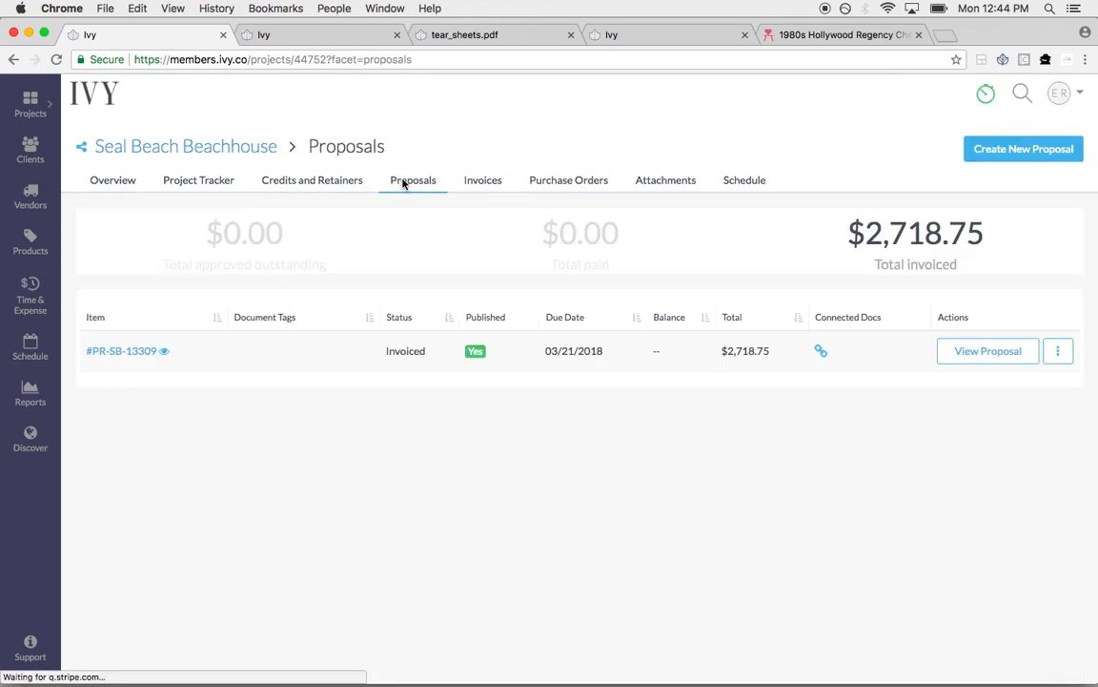
click(1023, 149)
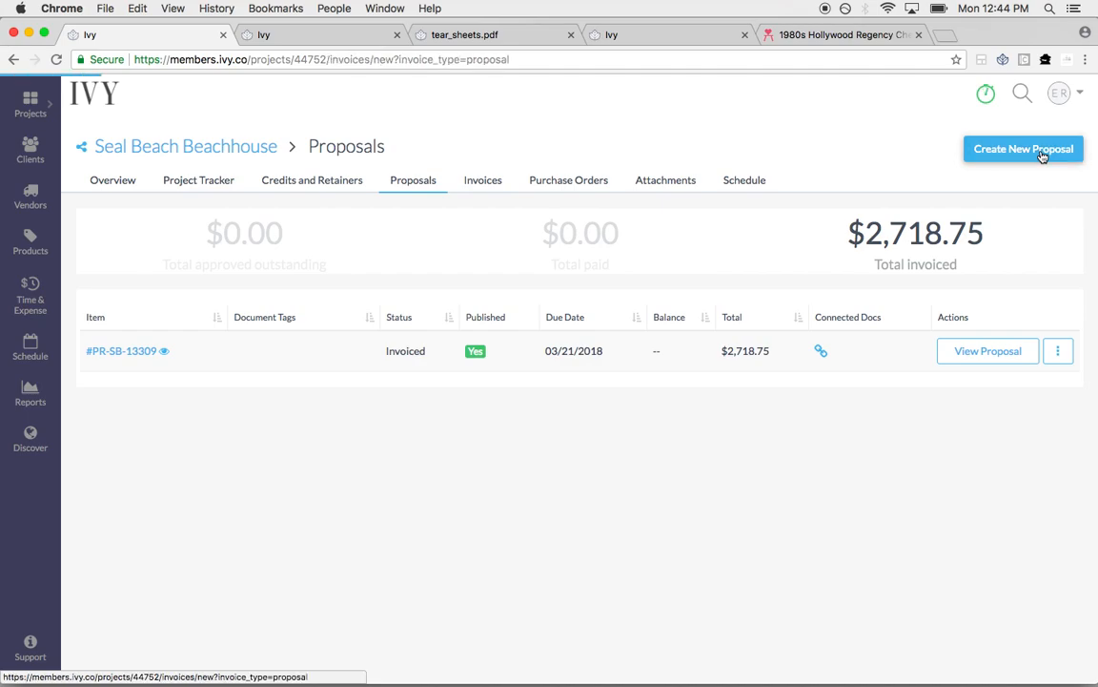
Add the cheetah chair, Jacques Guillon chairs, velvet sofa and chair shipping, then save
click(1023, 149)
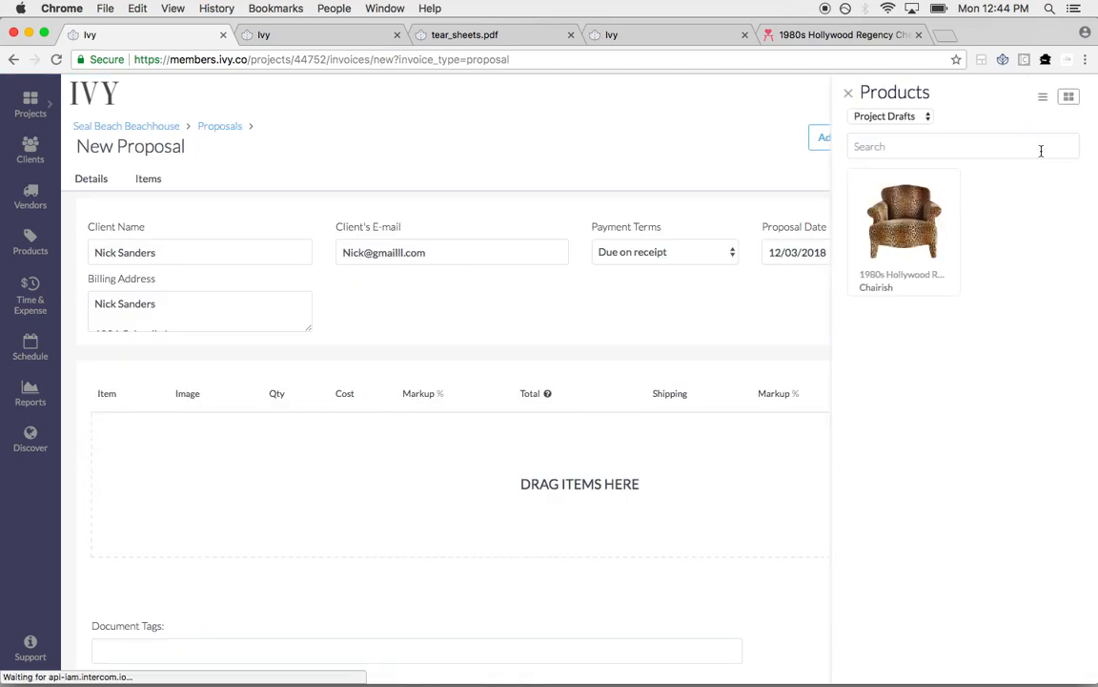
mouse_move(994, 157)
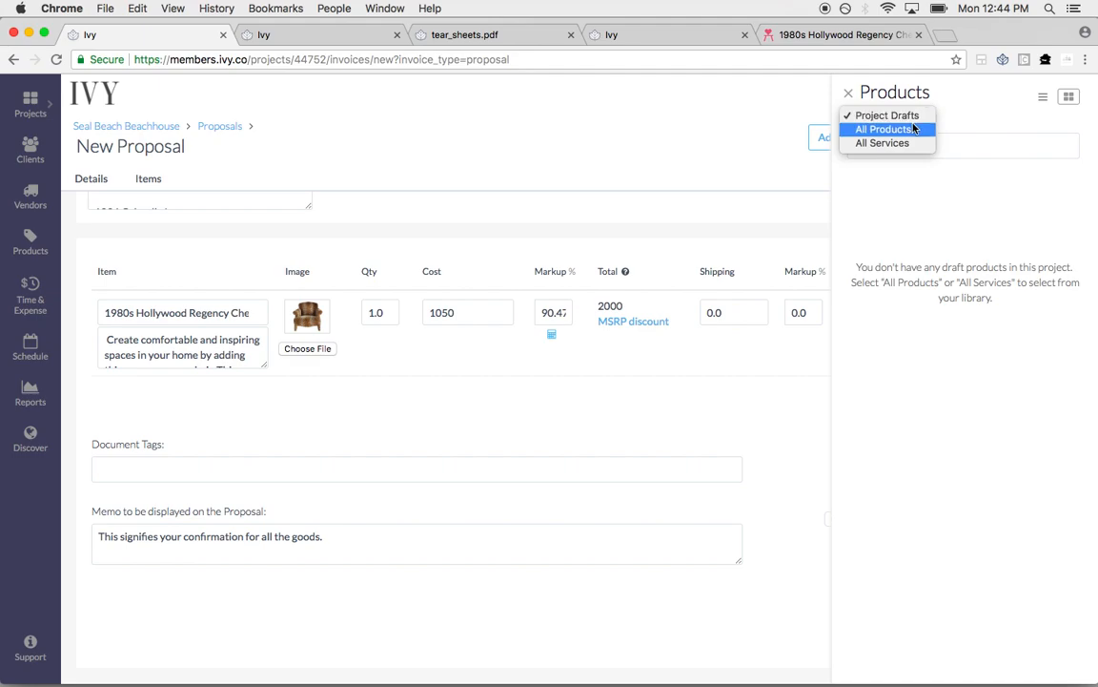
click(882, 129)
text(sofa)
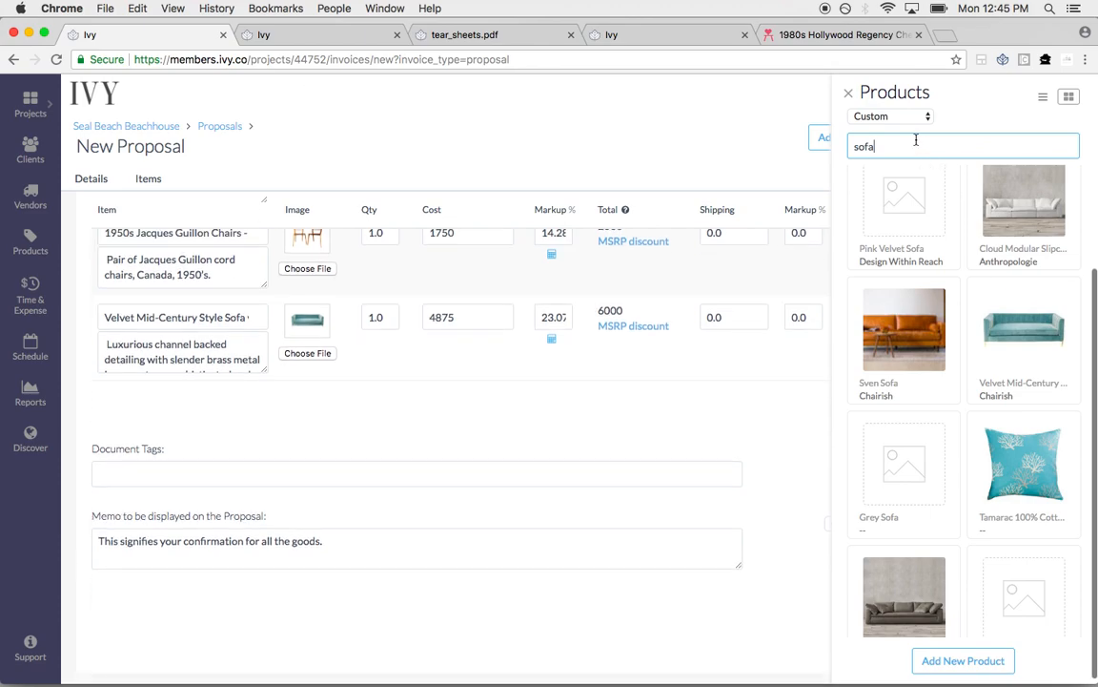
click(890, 115)
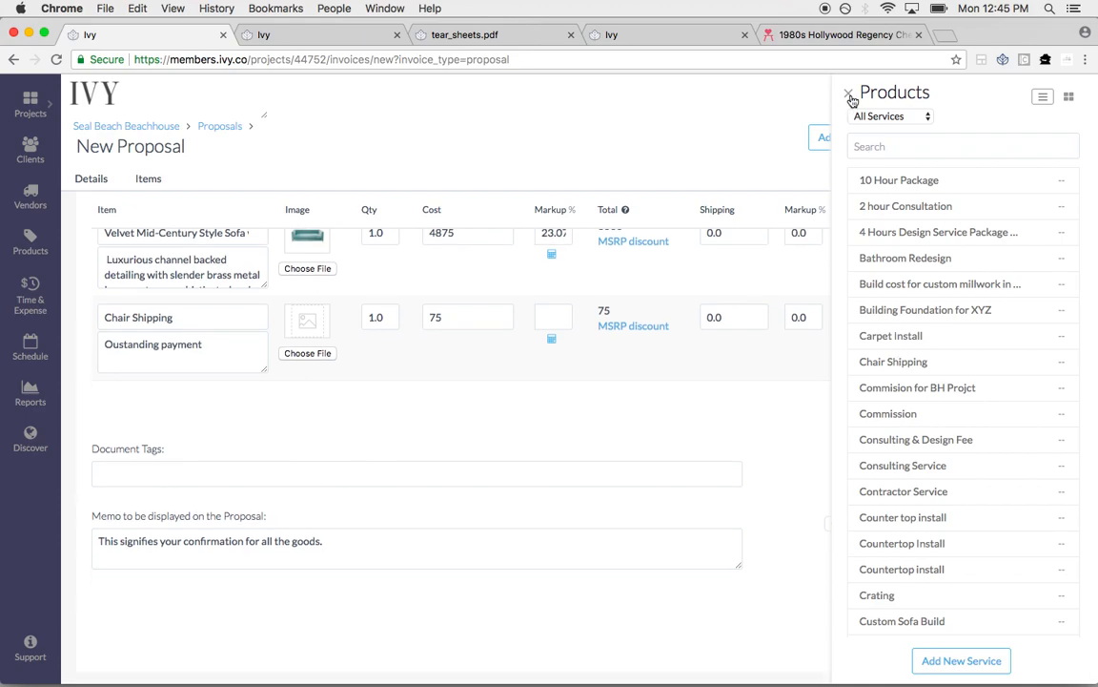
click(849, 99)
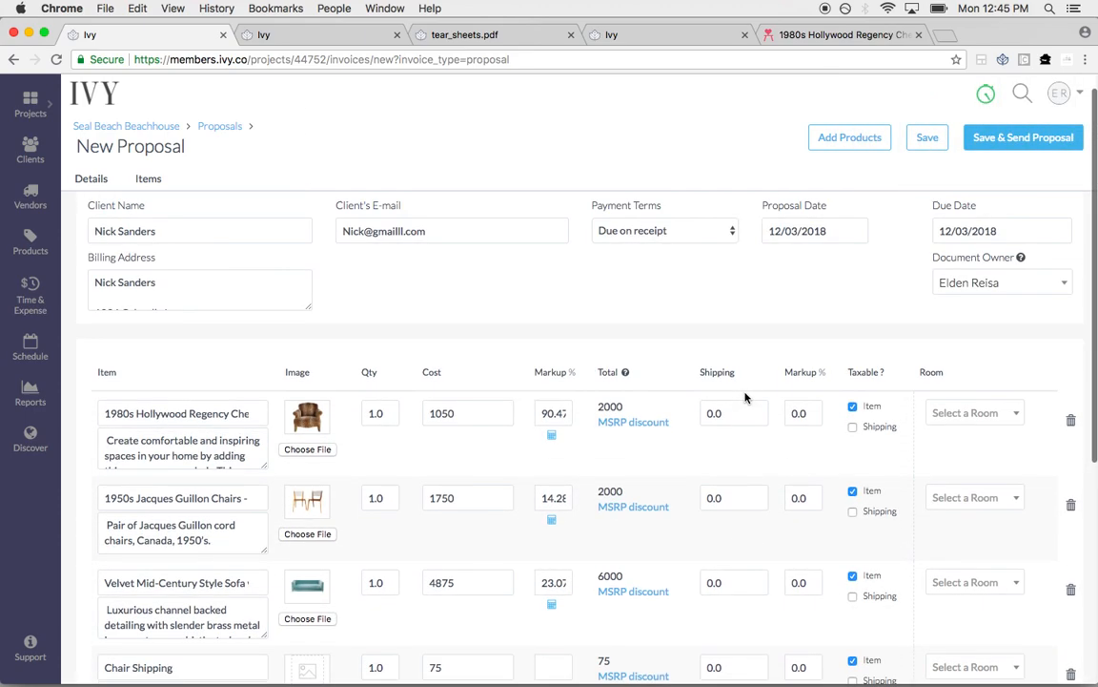
click(925, 137)
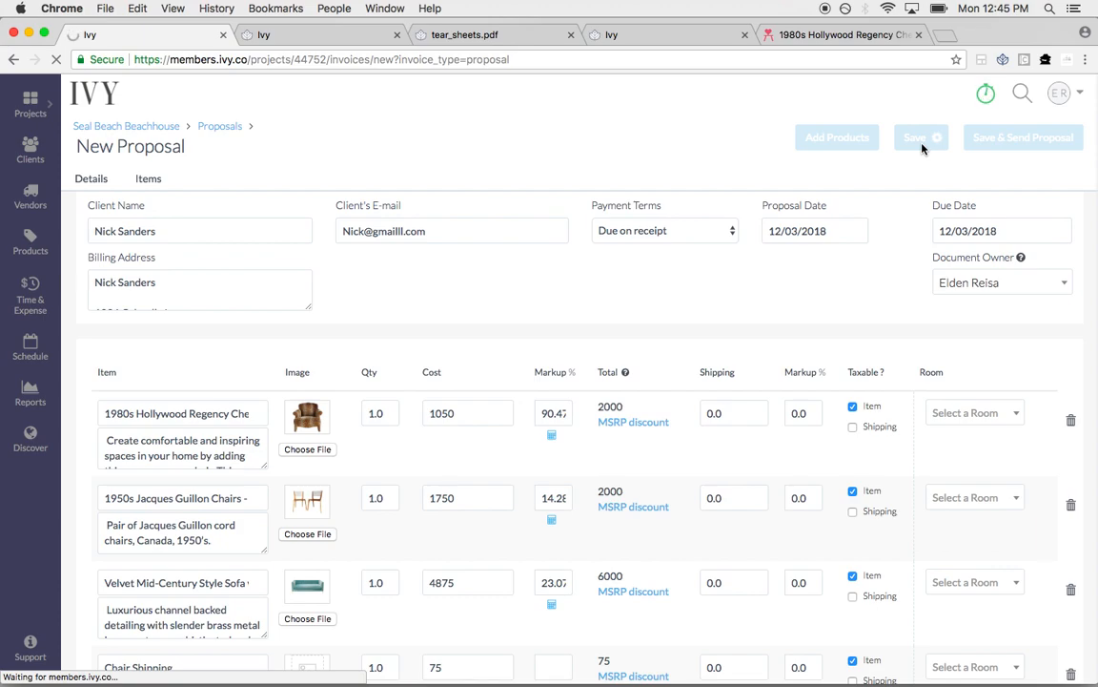
Group the cheetah chair, velvet sofa and chair shipping as 'Leopard Chair' totalling $8,075
click(915, 137)
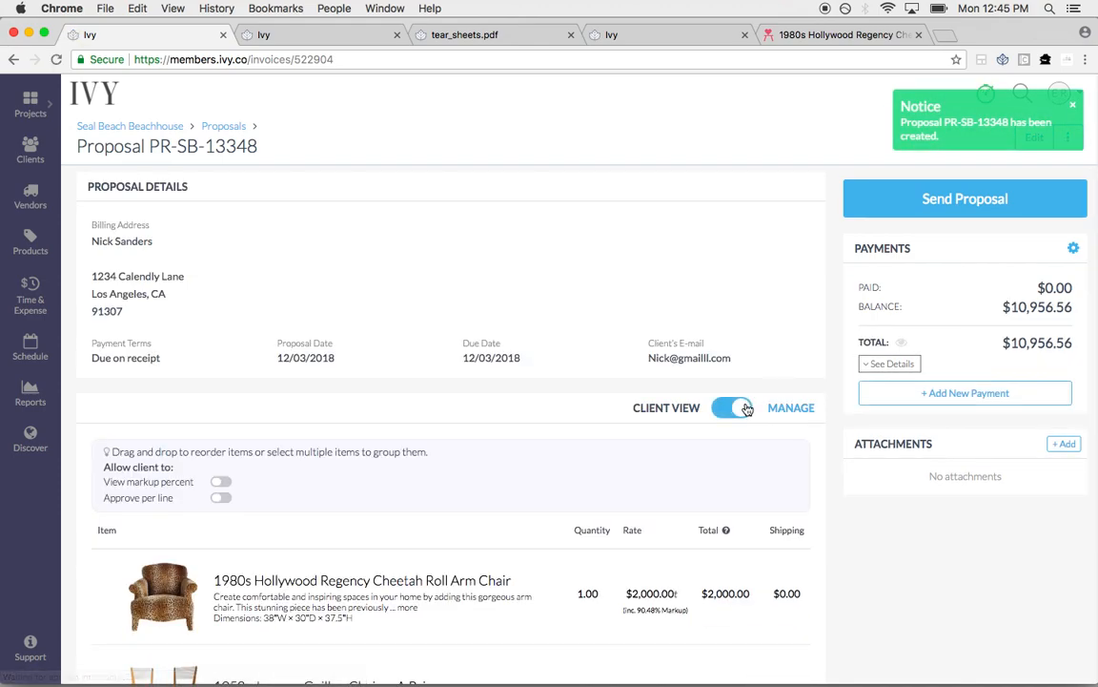
scroll(down, 3)
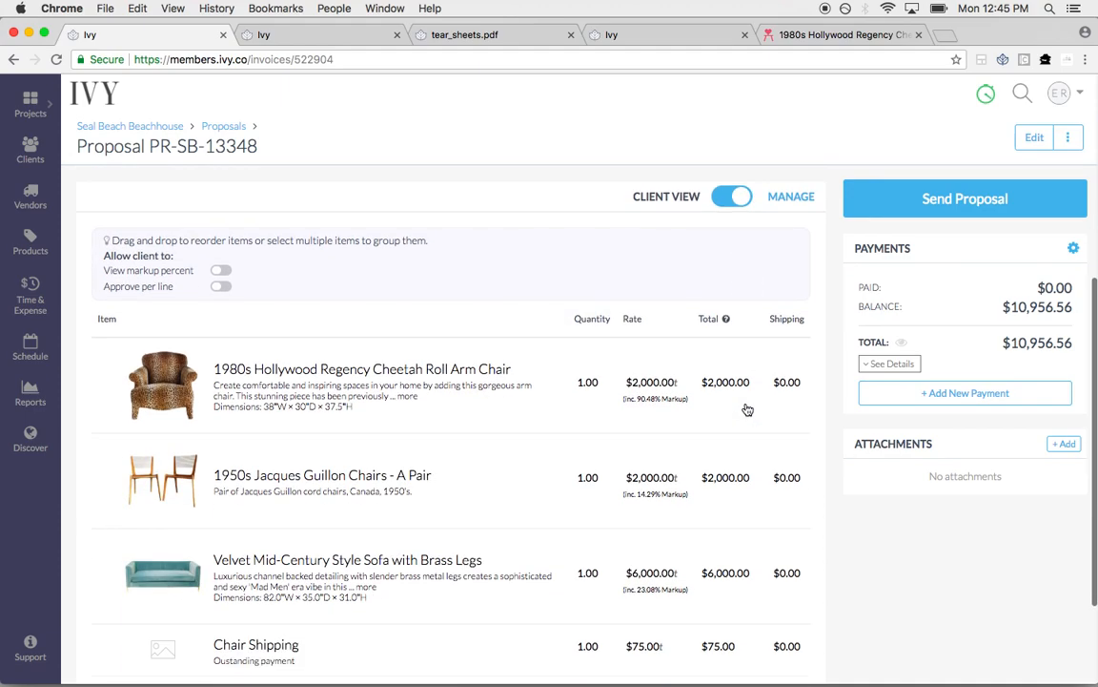
scroll(down, 3)
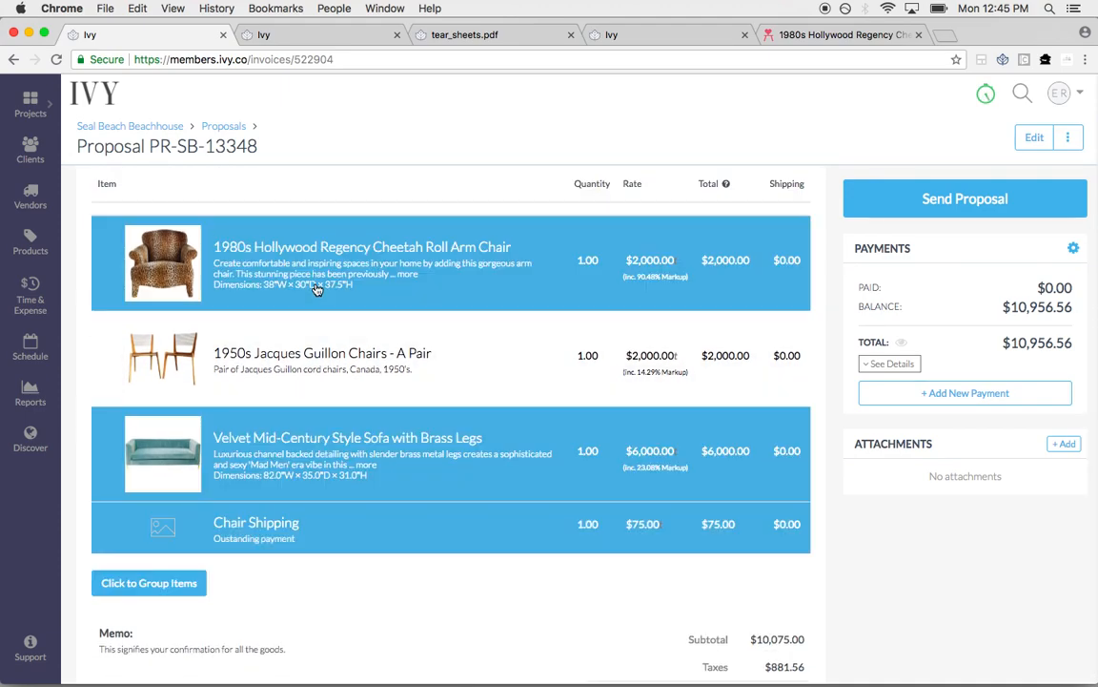
click(148, 582)
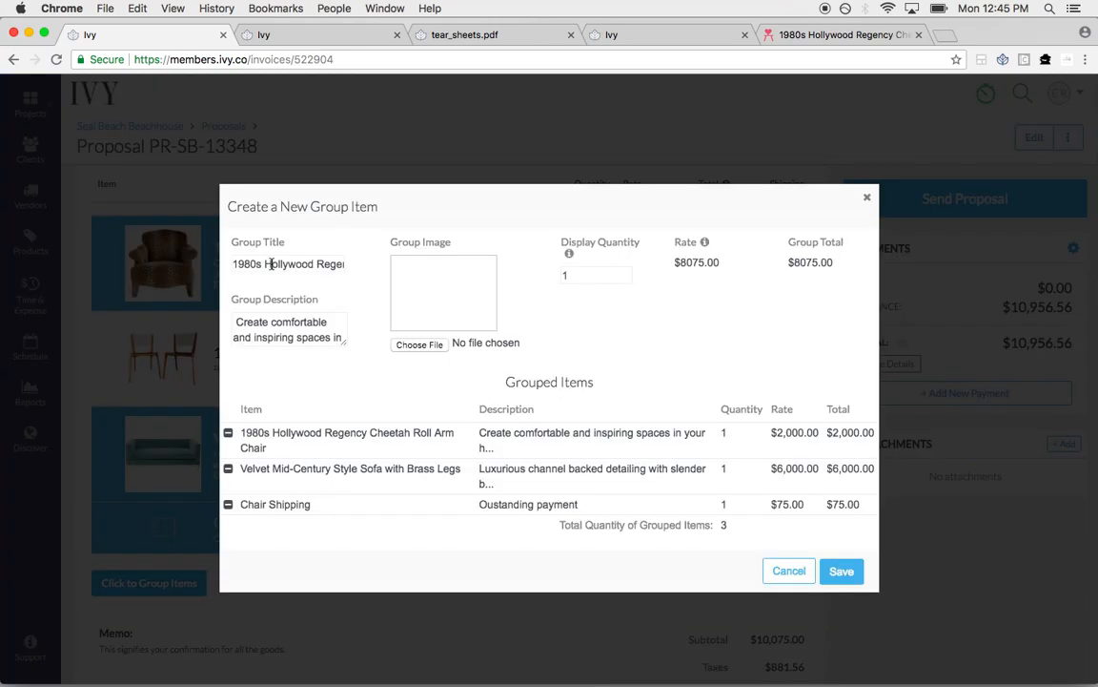
text(Leopard Chair)
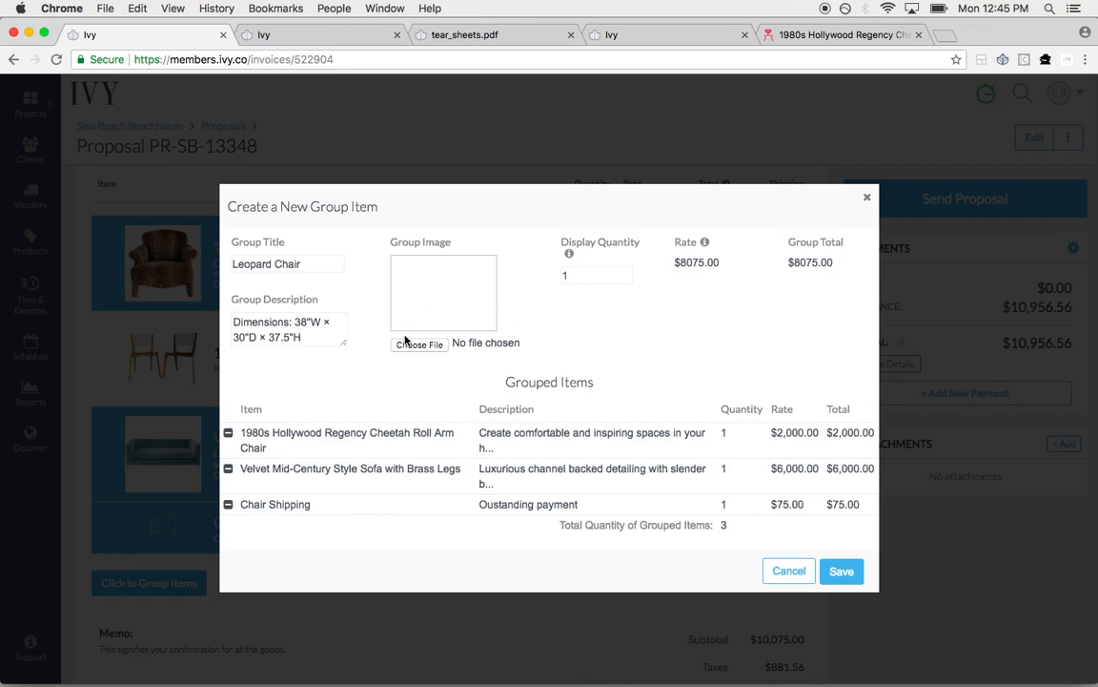
click(841, 570)
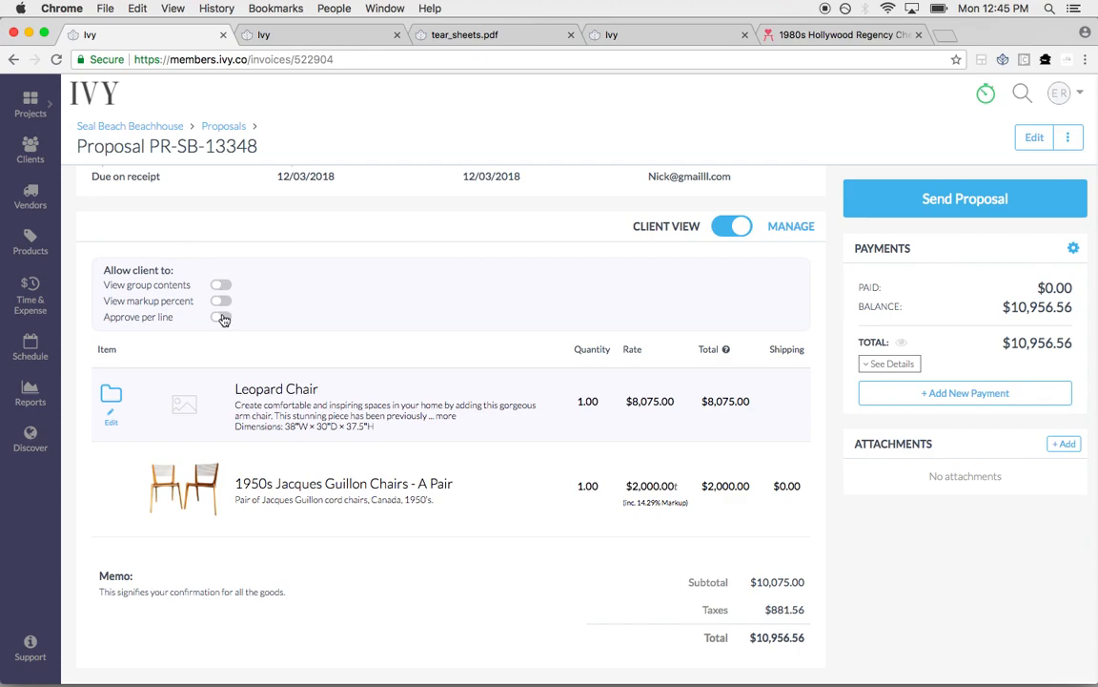
Allow the client to approve per line and see markup percent on PR-SB-13348
click(222, 317)
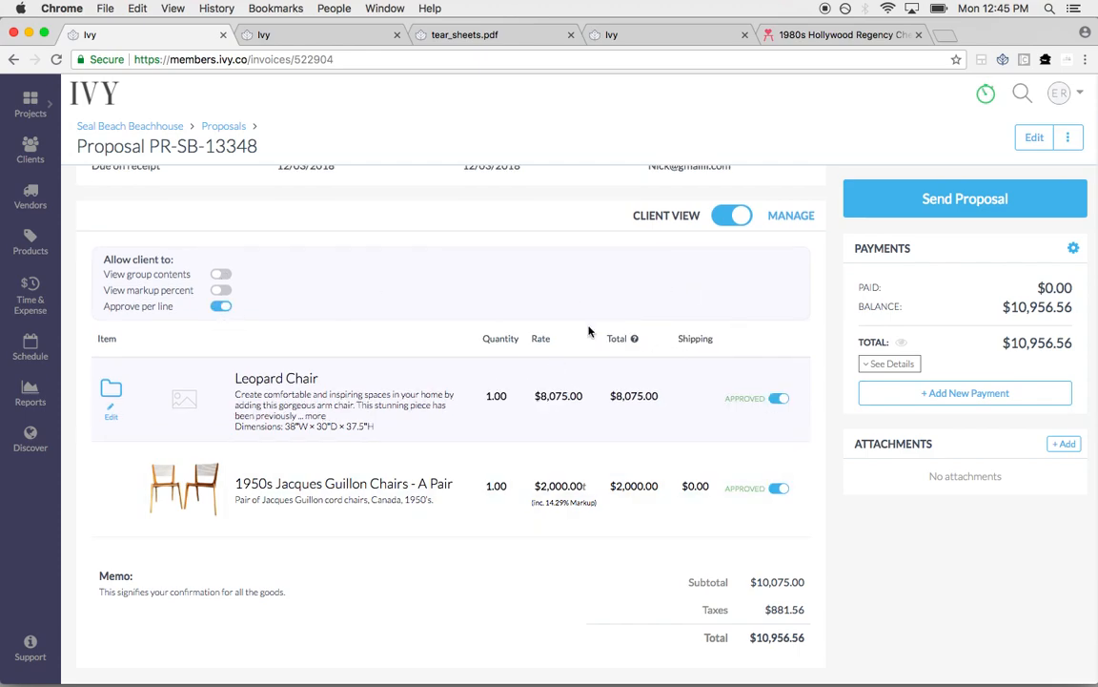
click(222, 306)
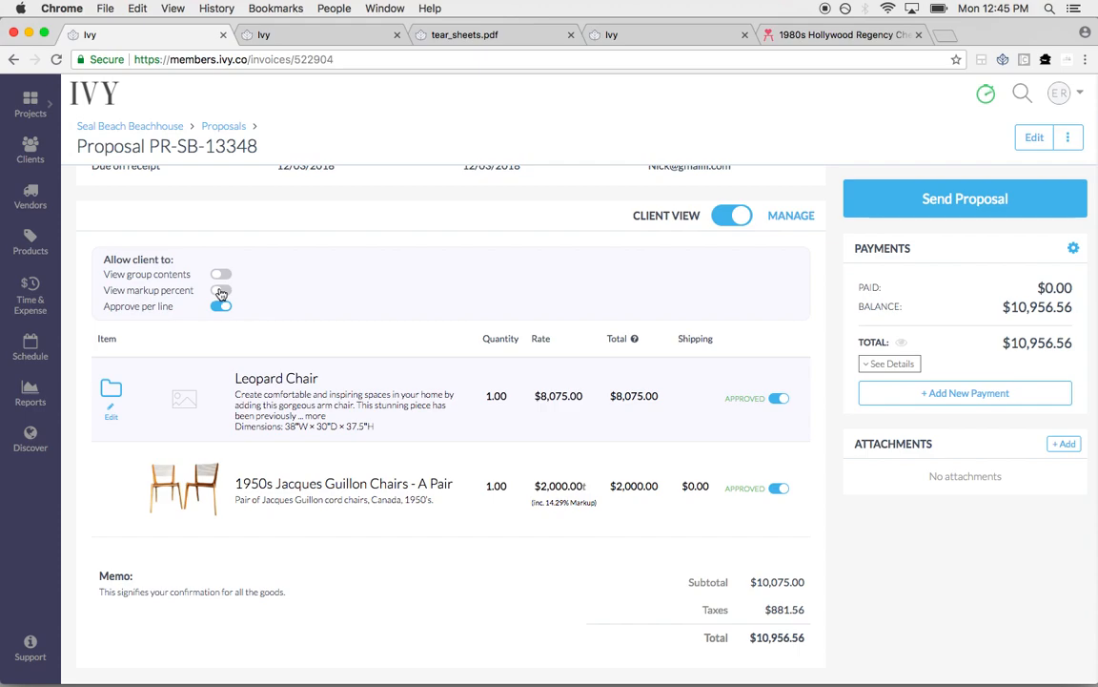
click(221, 290)
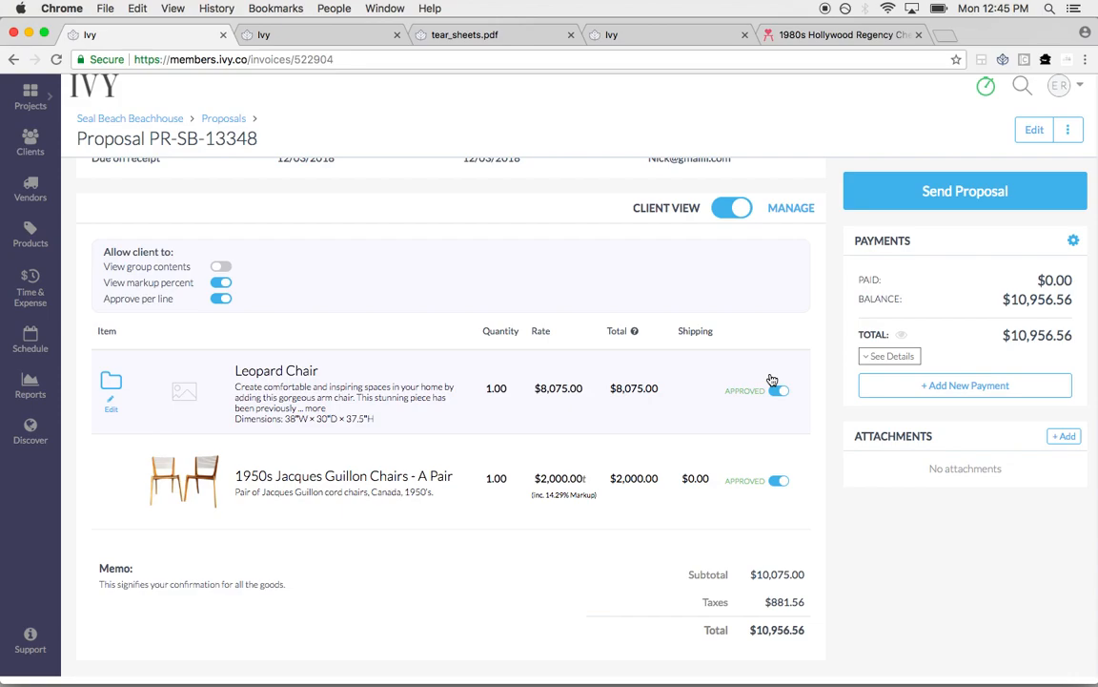
click(1034, 129)
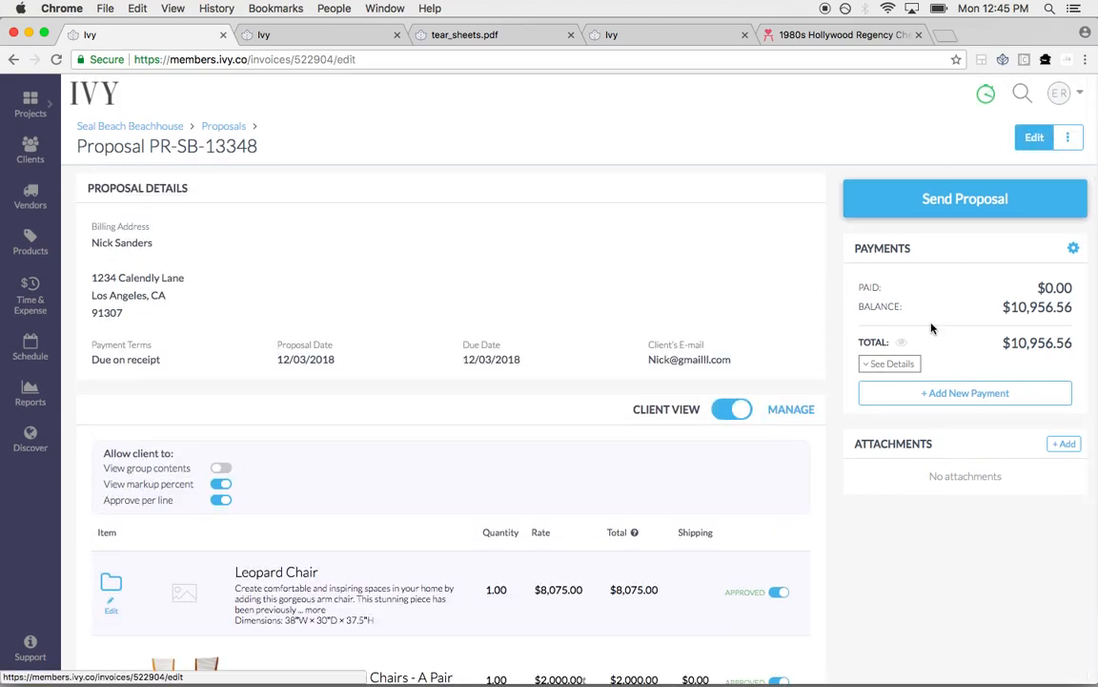
Add the document tag 'chair' to proposal PR-SB-13348 and save the edit
click(1034, 137)
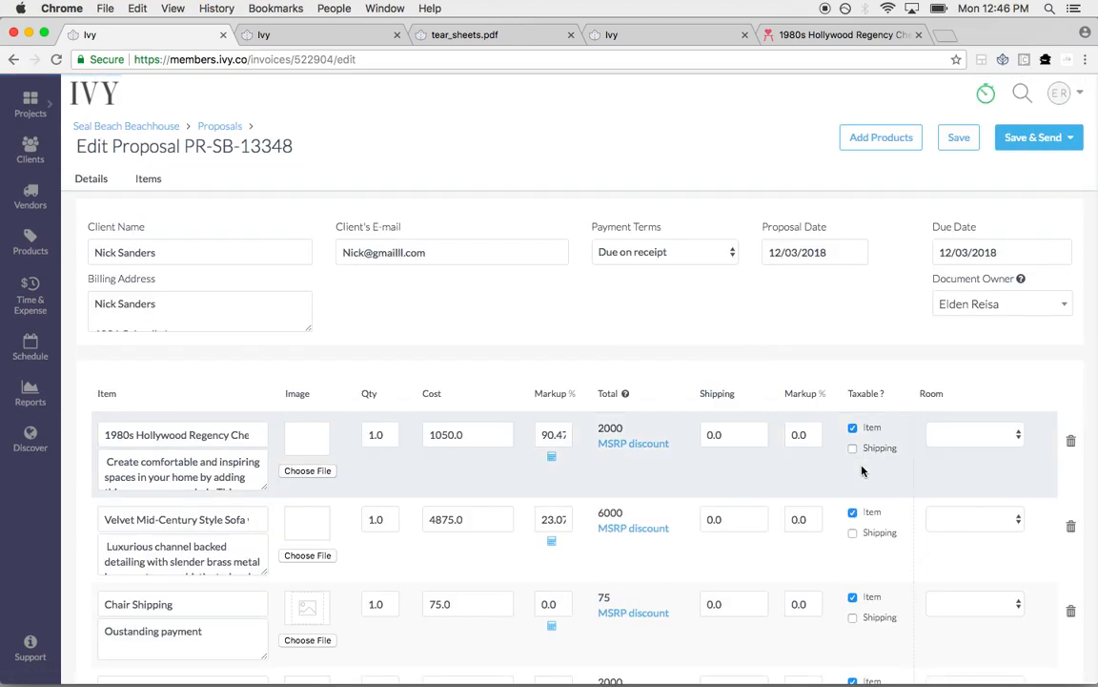
scroll(down, 3)
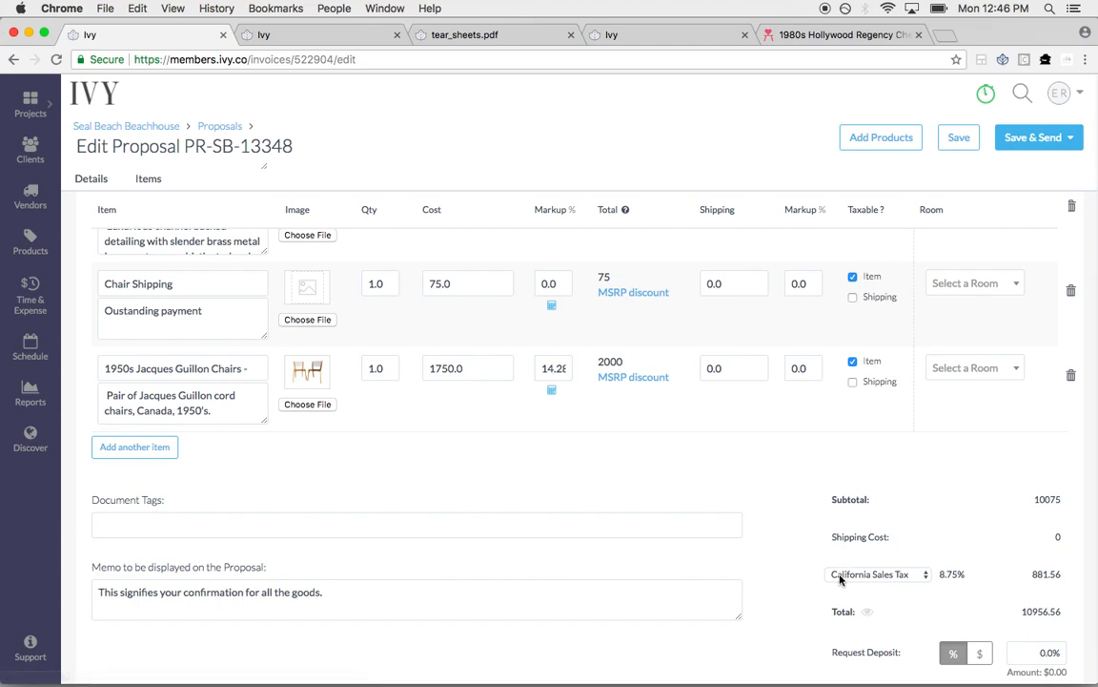
scroll(down, 3)
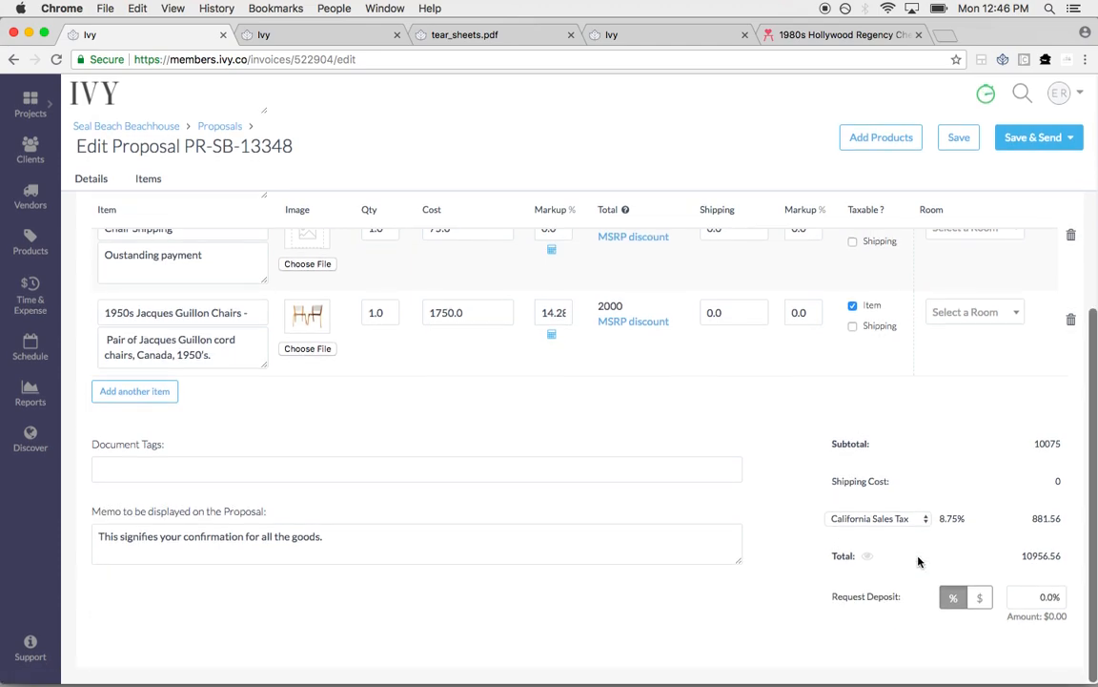
click(867, 556)
text(chair)
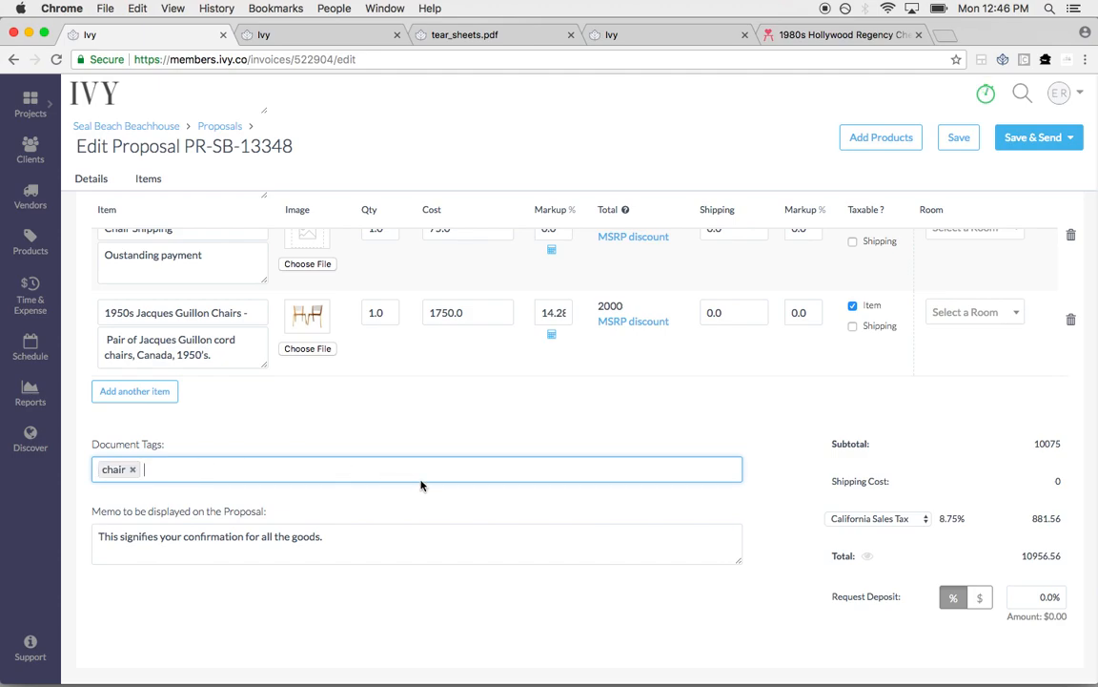
scroll(up, 3)
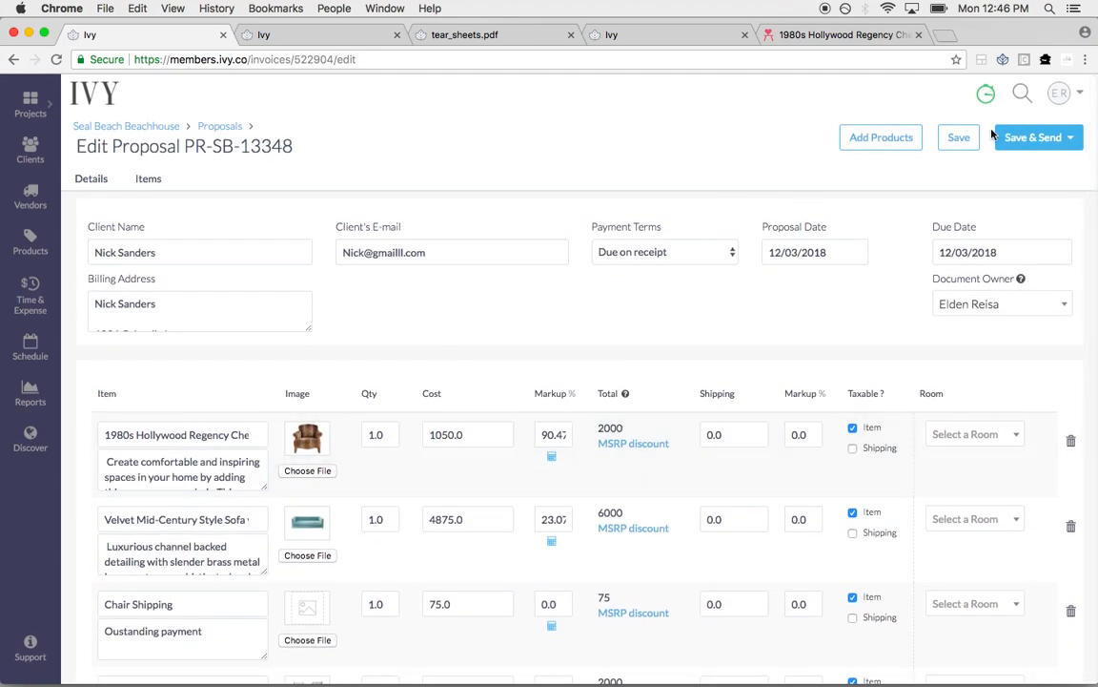
click(959, 137)
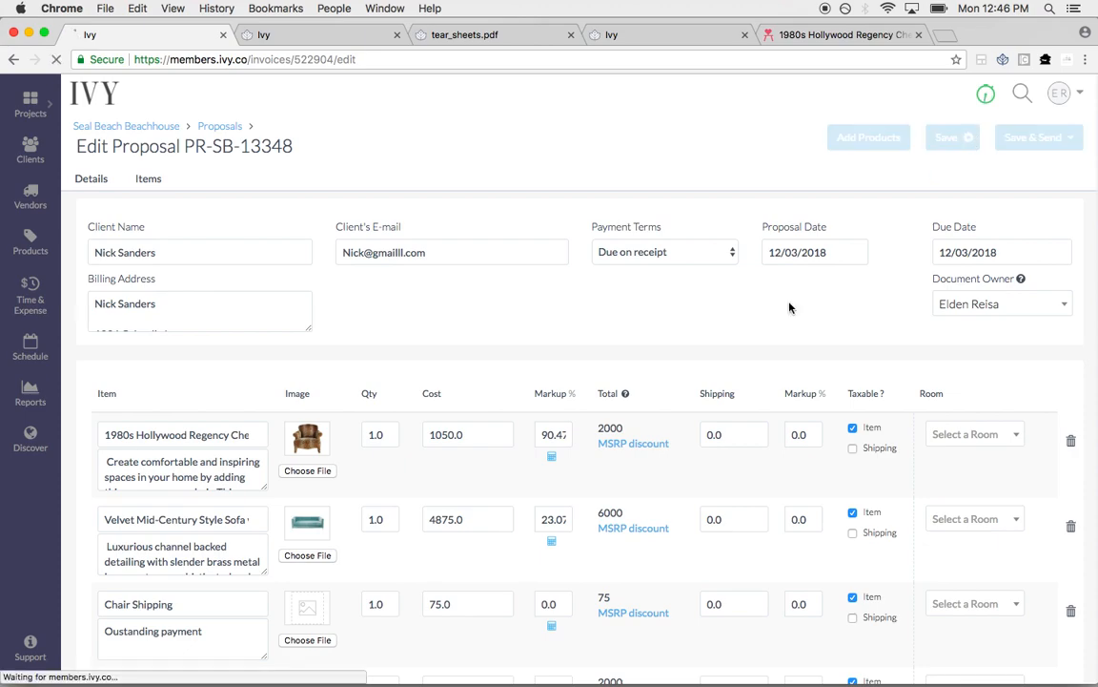
View the Seal Beach Beachhouse tear sheets PDF, then return to proposal PR-SB-13348
click(945, 137)
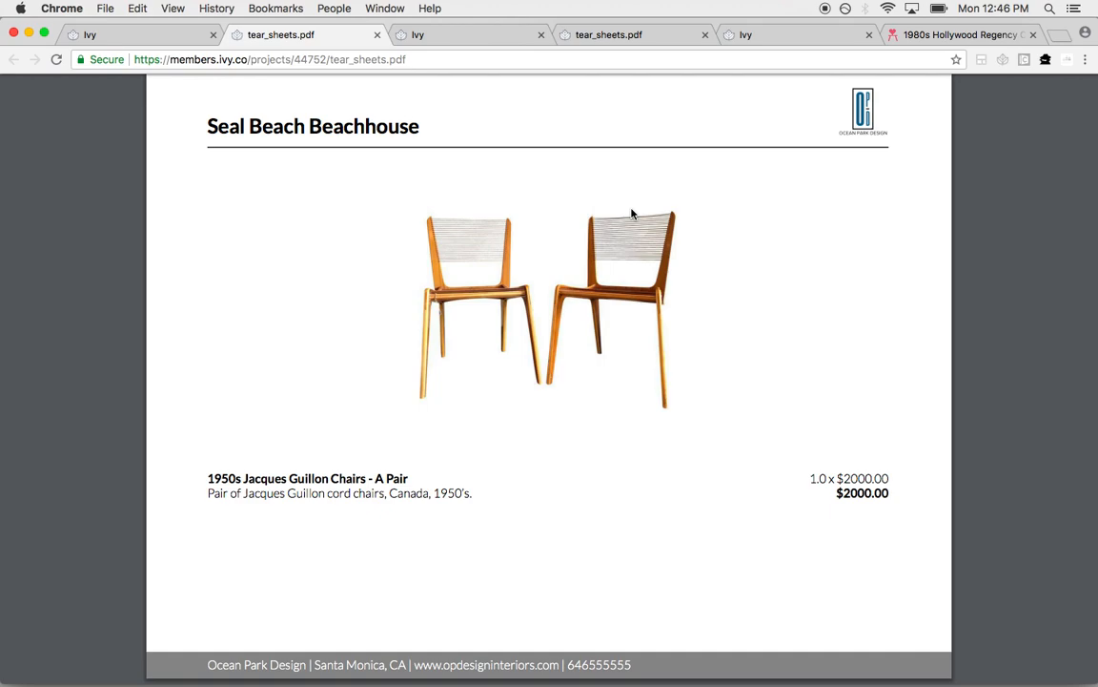
click(90, 35)
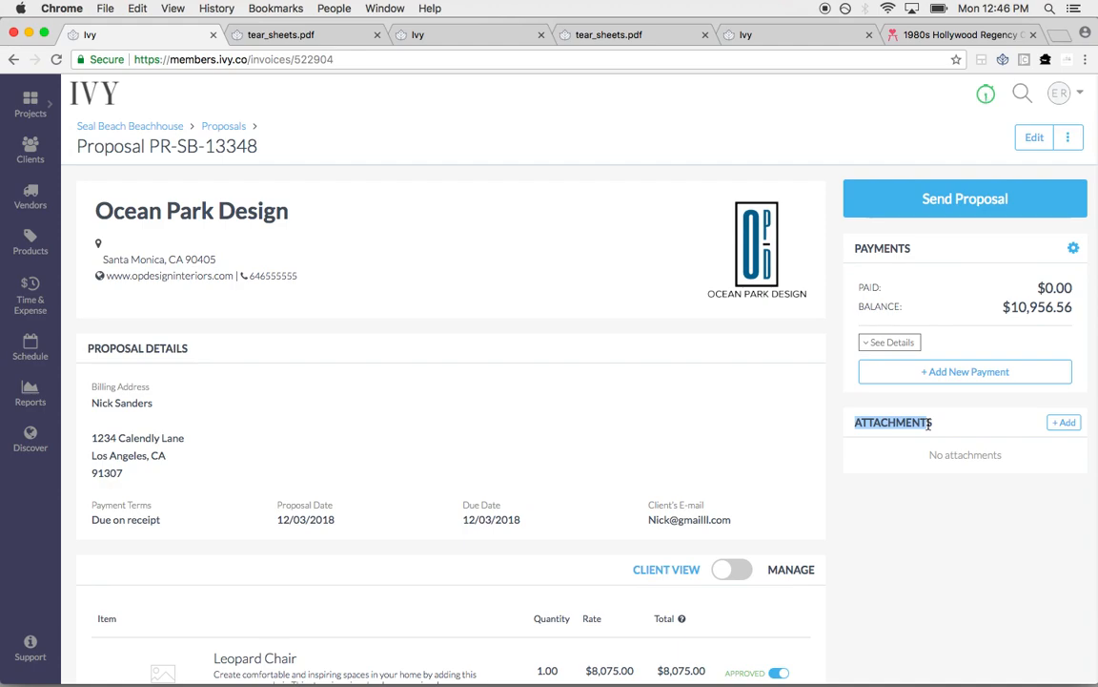
Convert the proposal into purchase orders using Create Purchase Order(s)
scroll(down, 3)
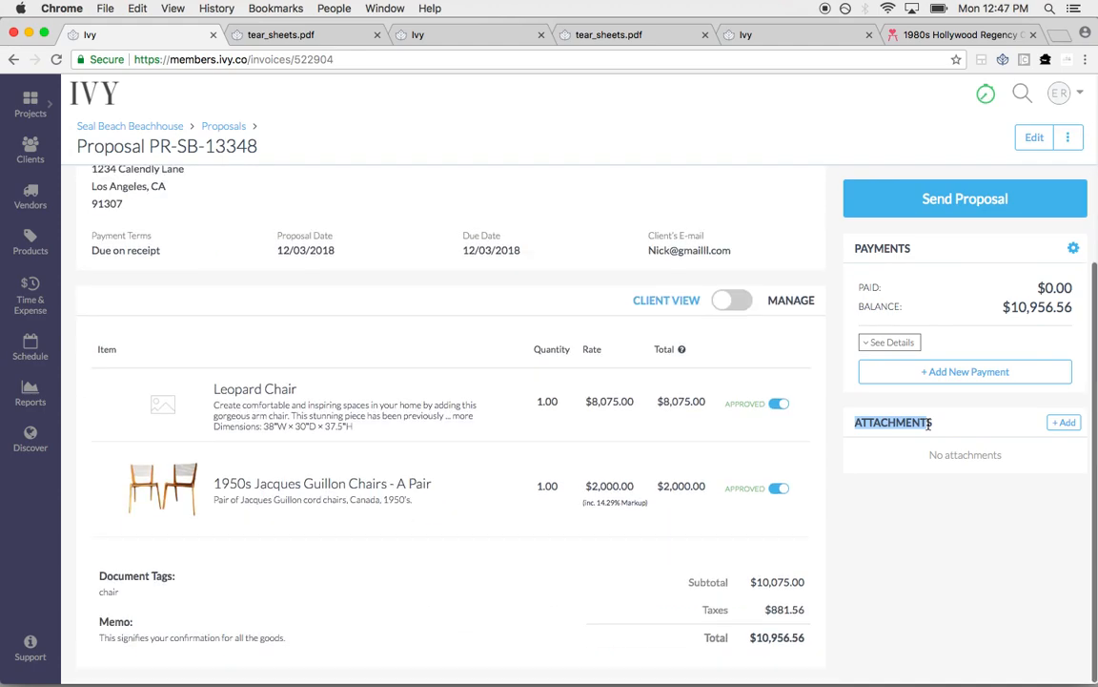
scroll(up, 3)
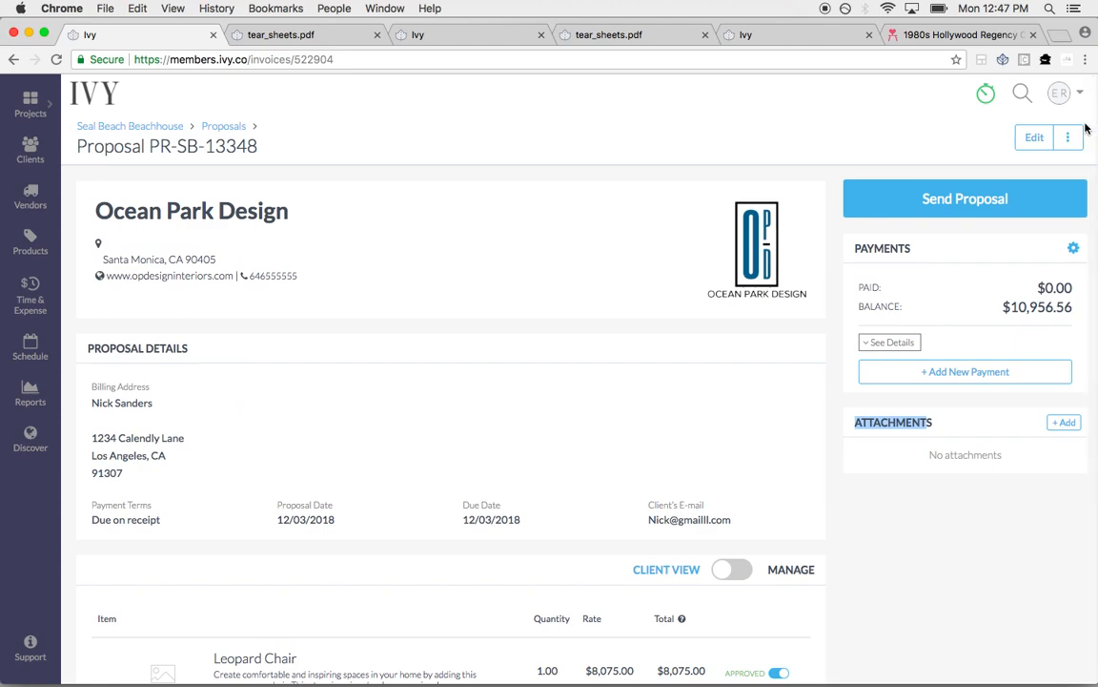
click(1067, 137)
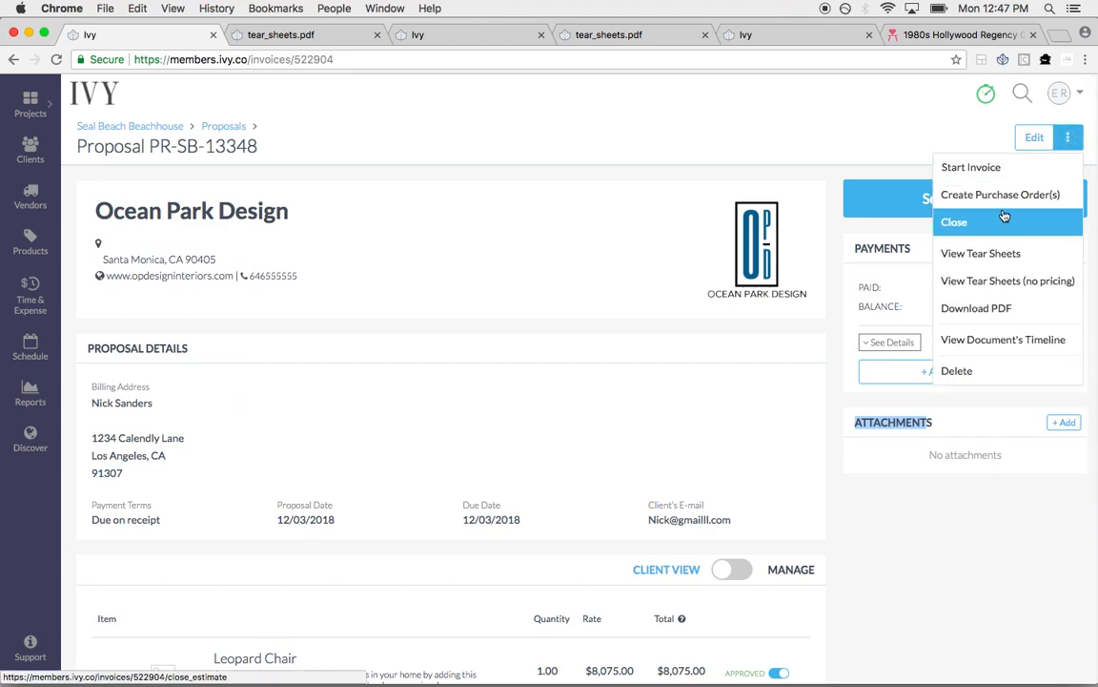
click(1000, 193)
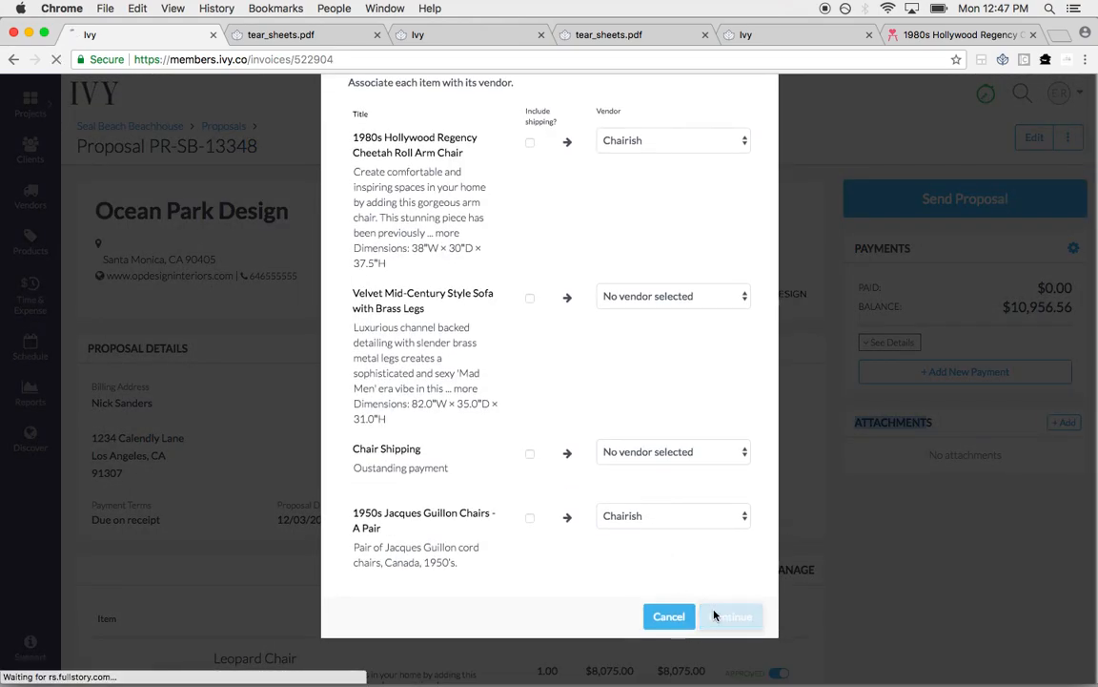
click(732, 616)
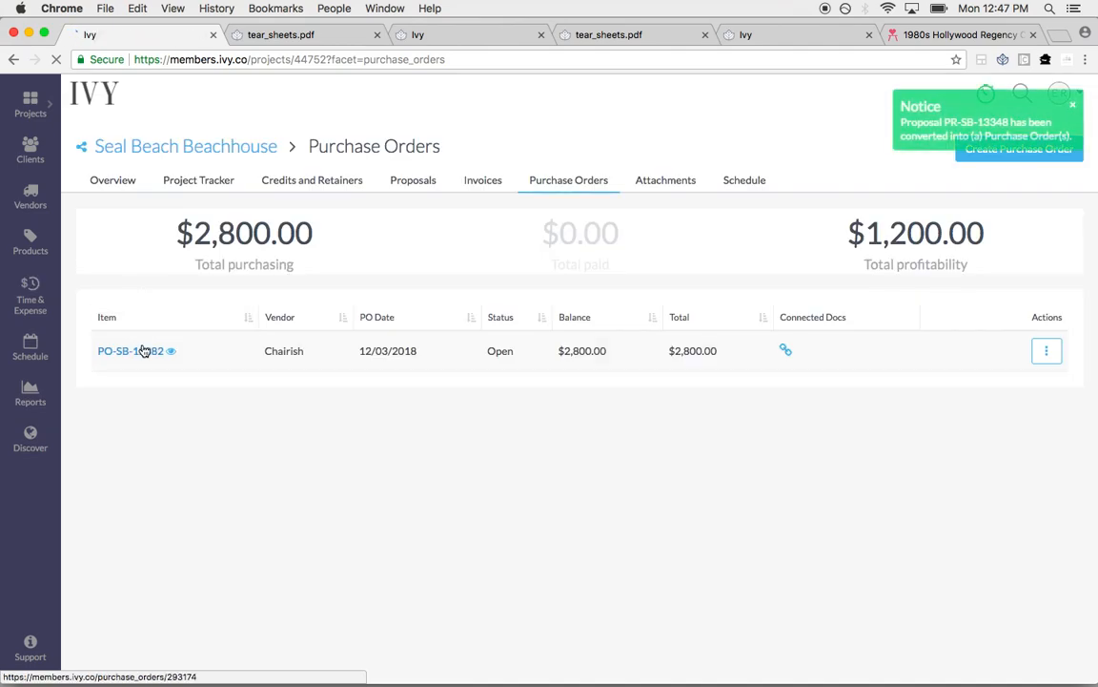
Review Chairish purchase order PO-SB-12382 ($2,800), then return to the purchase orders list
click(131, 350)
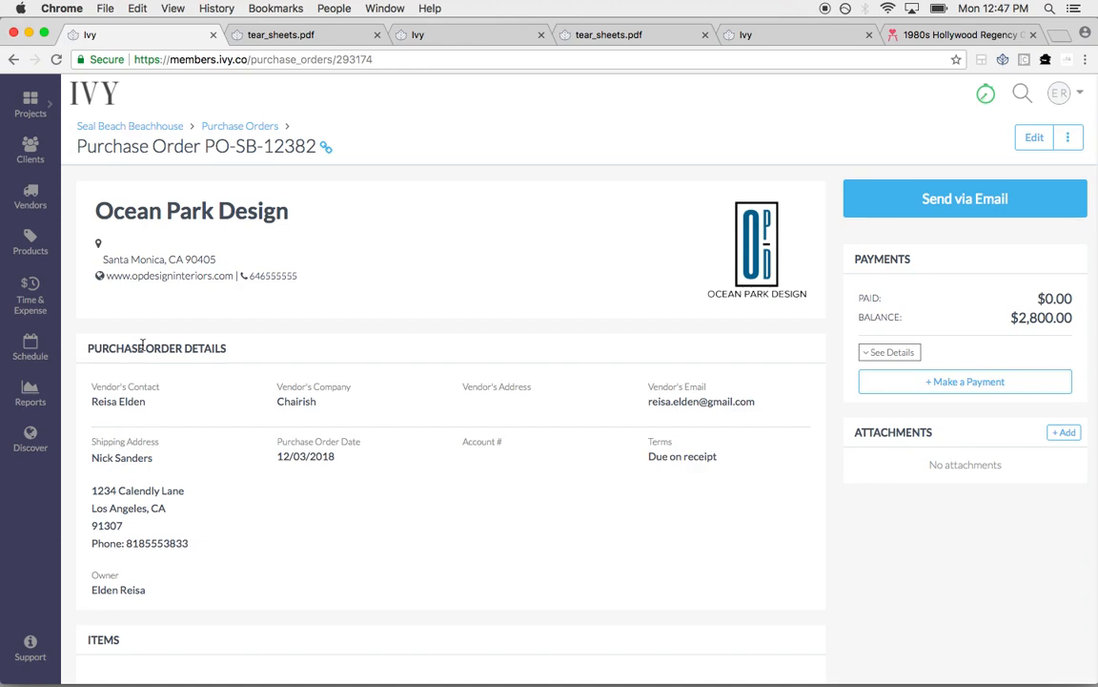
scroll(down, 3)
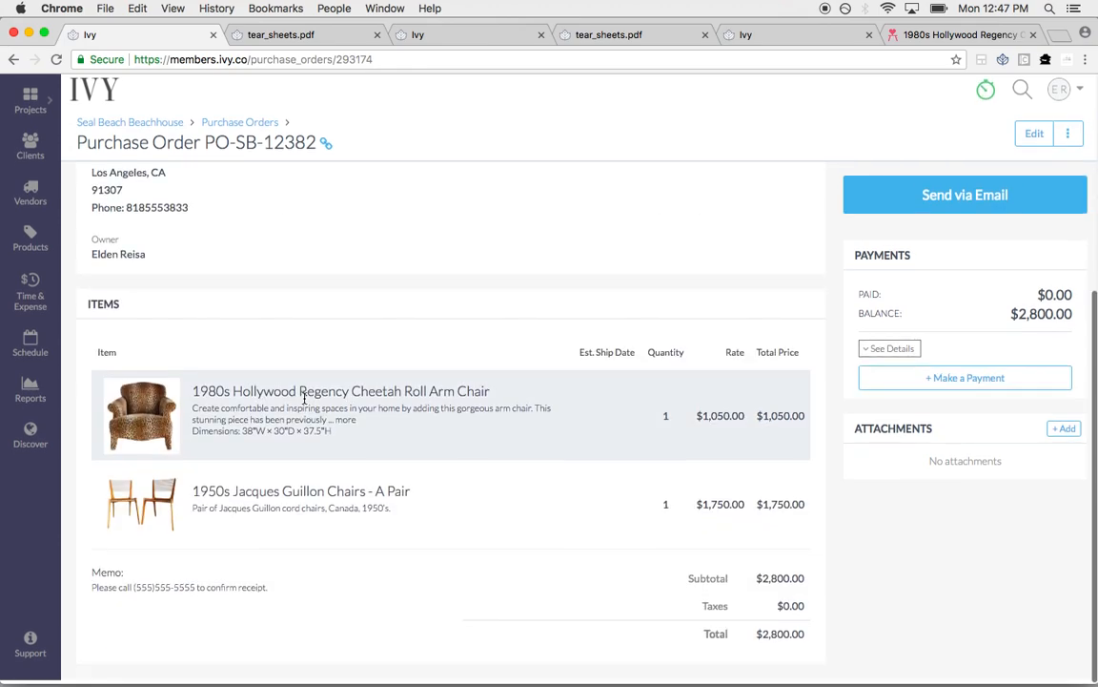
scroll(up, 3)
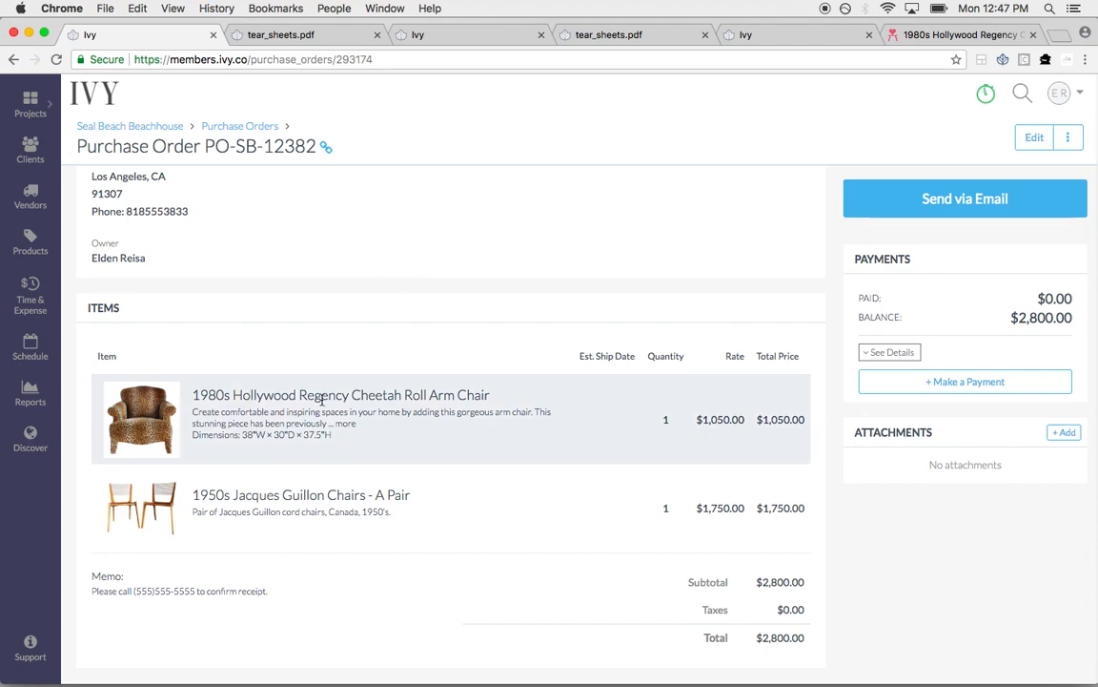
scroll(up, 3)
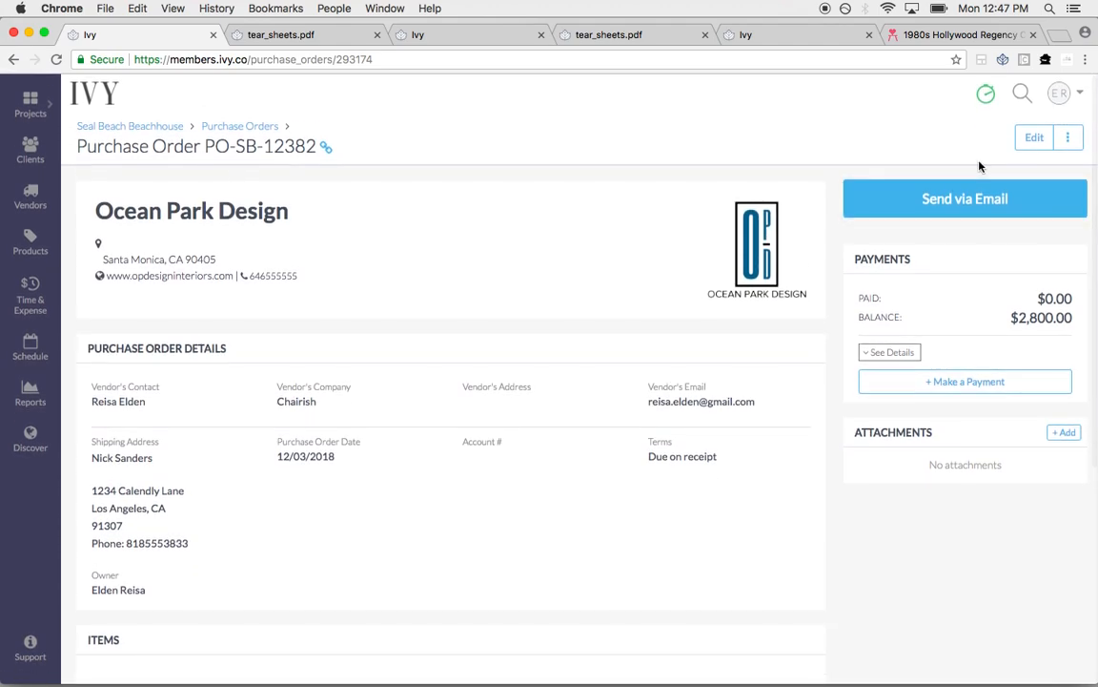
mouse_move(853, 283)
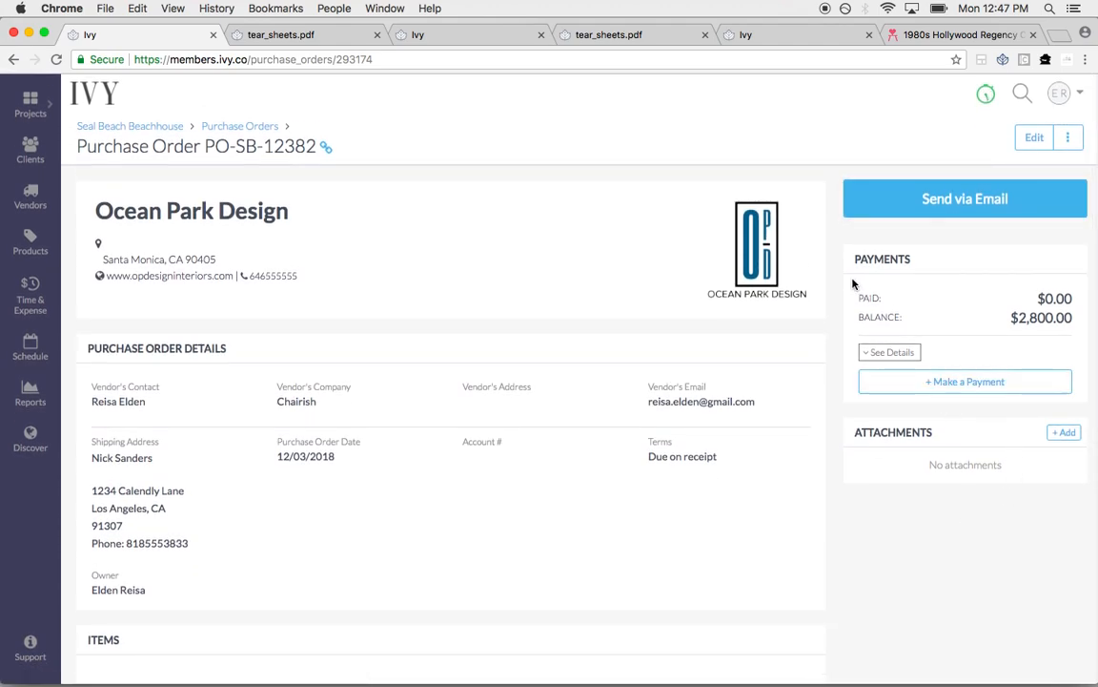
scroll(down, 3)
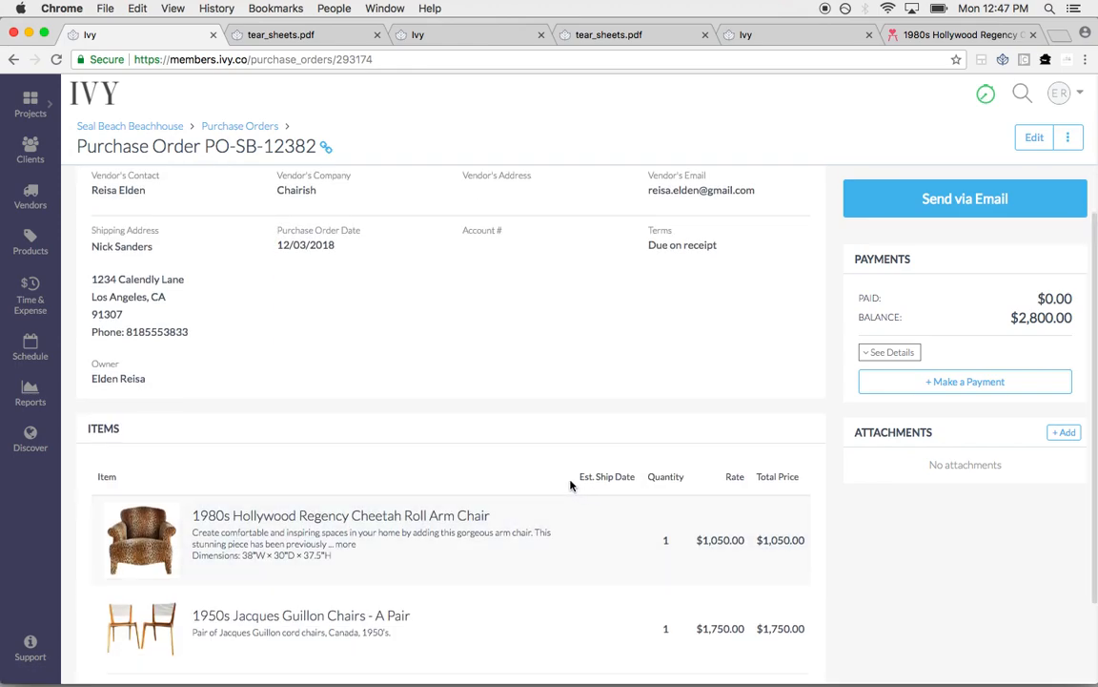
scroll(up, 3)
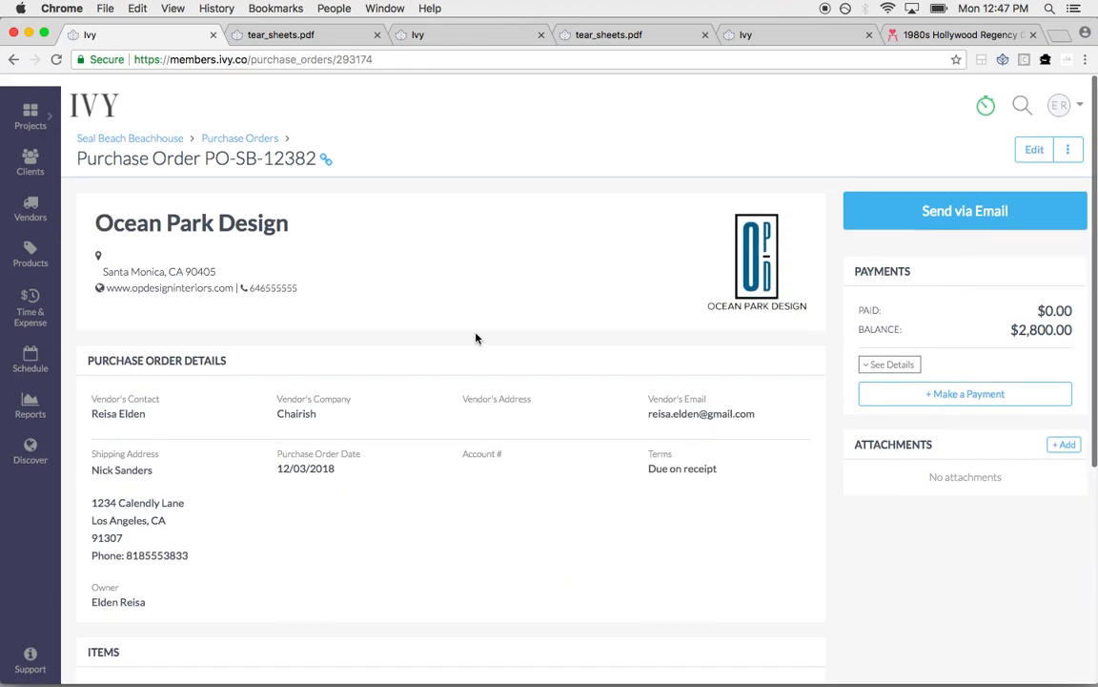
click(239, 138)
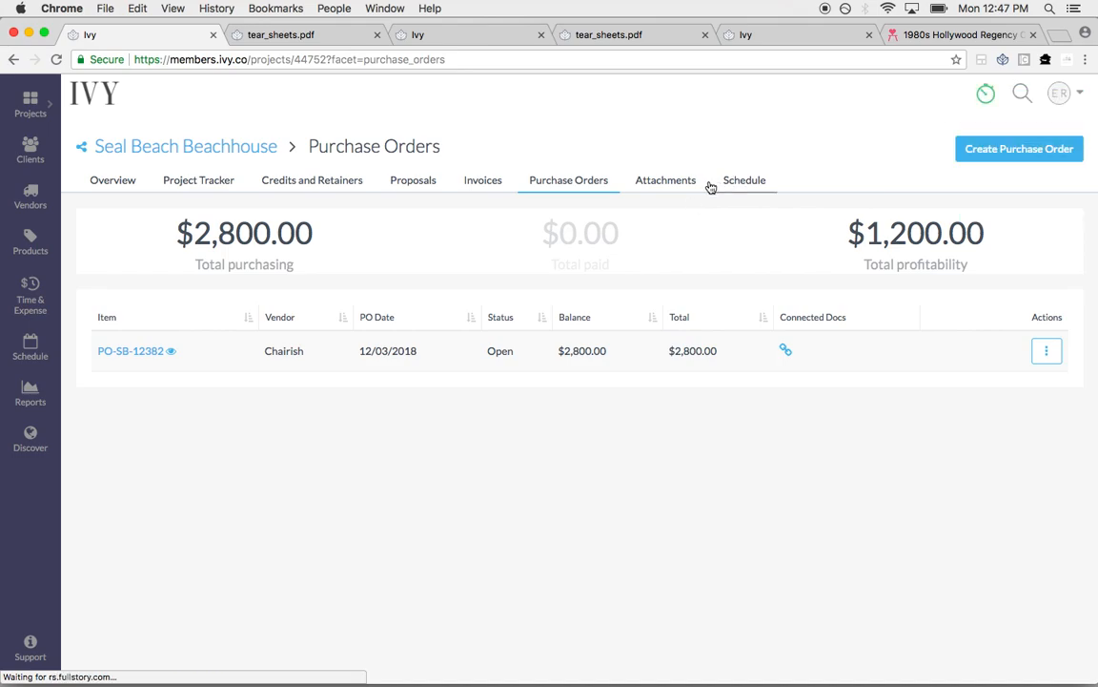
Check the project's schedule calendar, then open the Project Tracker item list
click(745, 179)
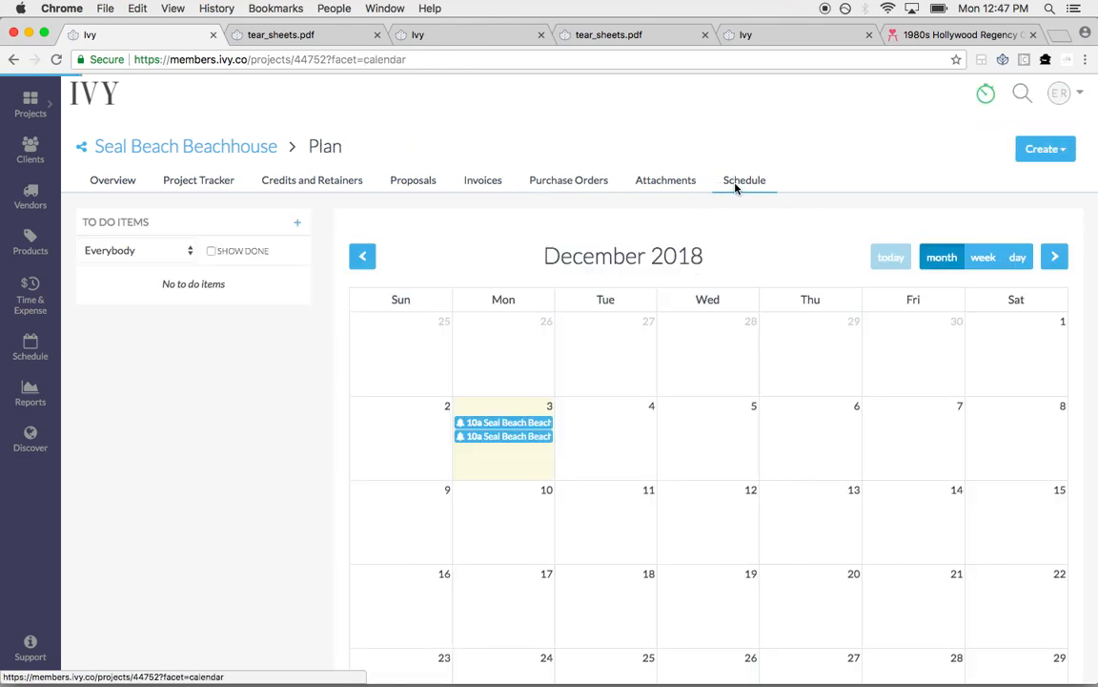
mouse_move(400, 527)
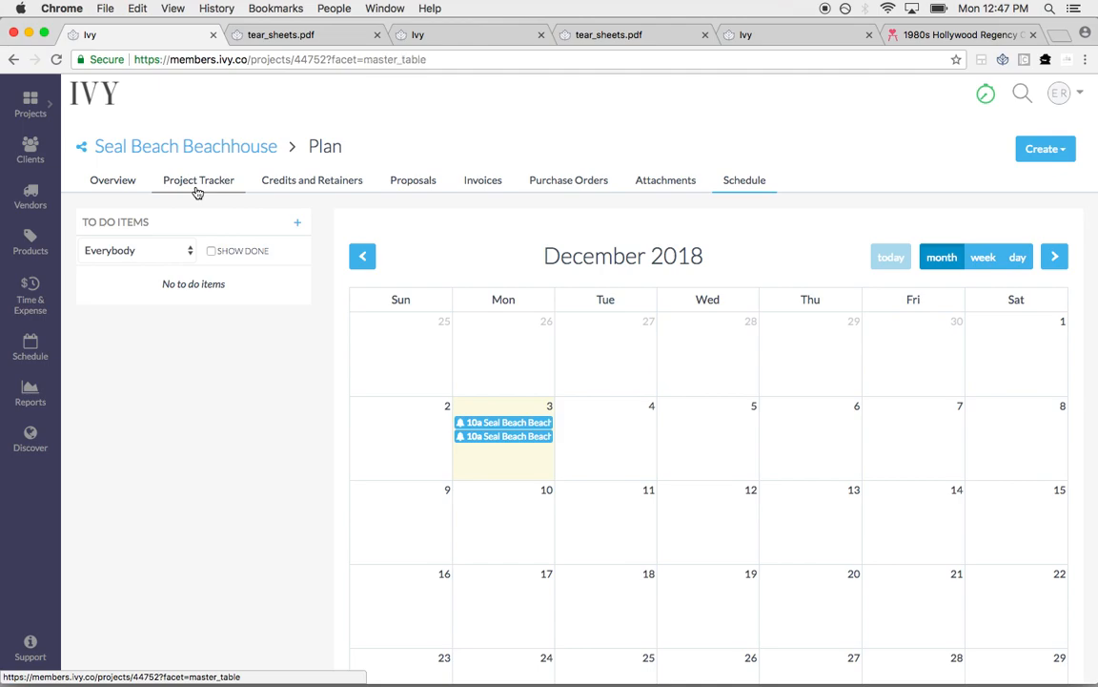
click(199, 179)
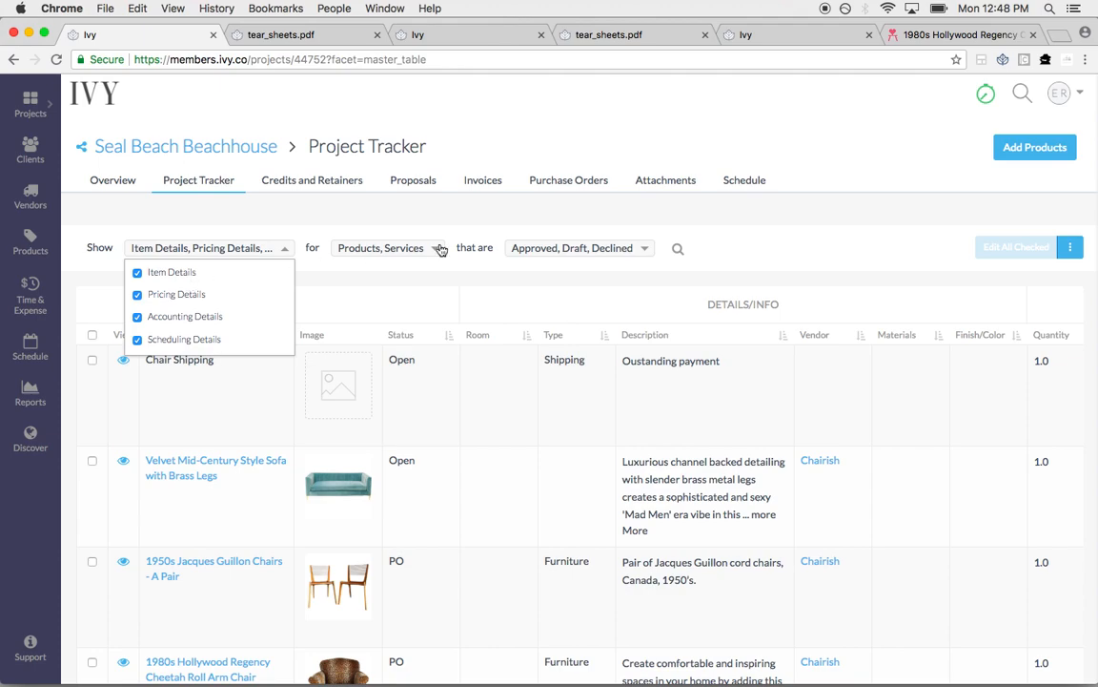
Filter the tracker to products and open the velvet sofa's schedule details
click(344, 294)
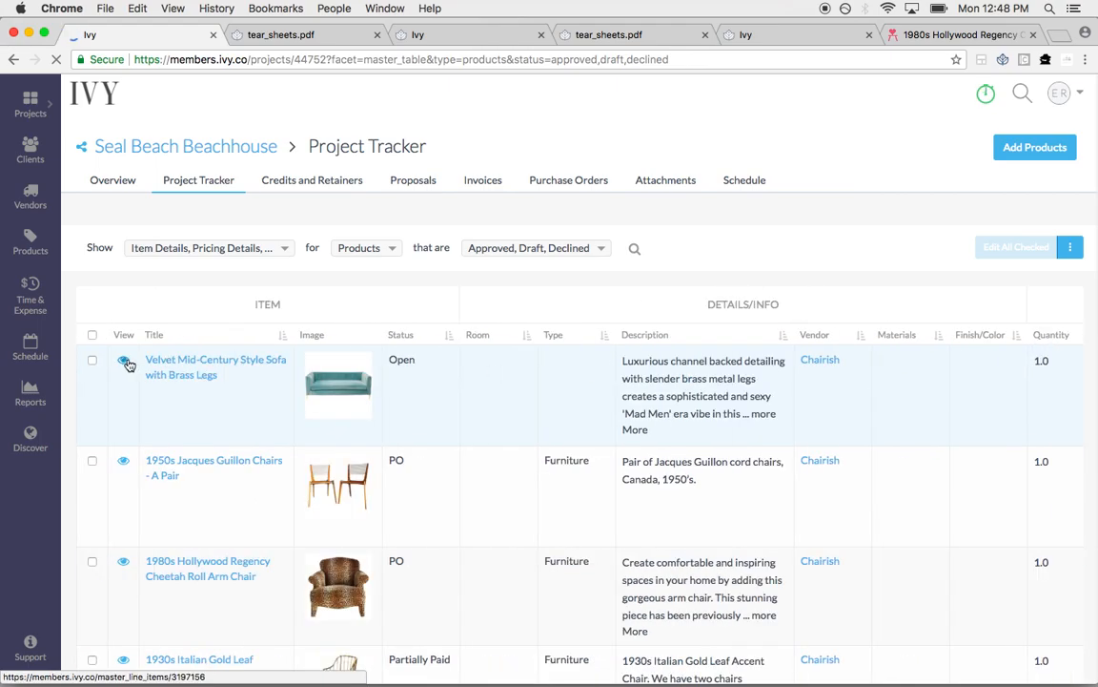
click(124, 364)
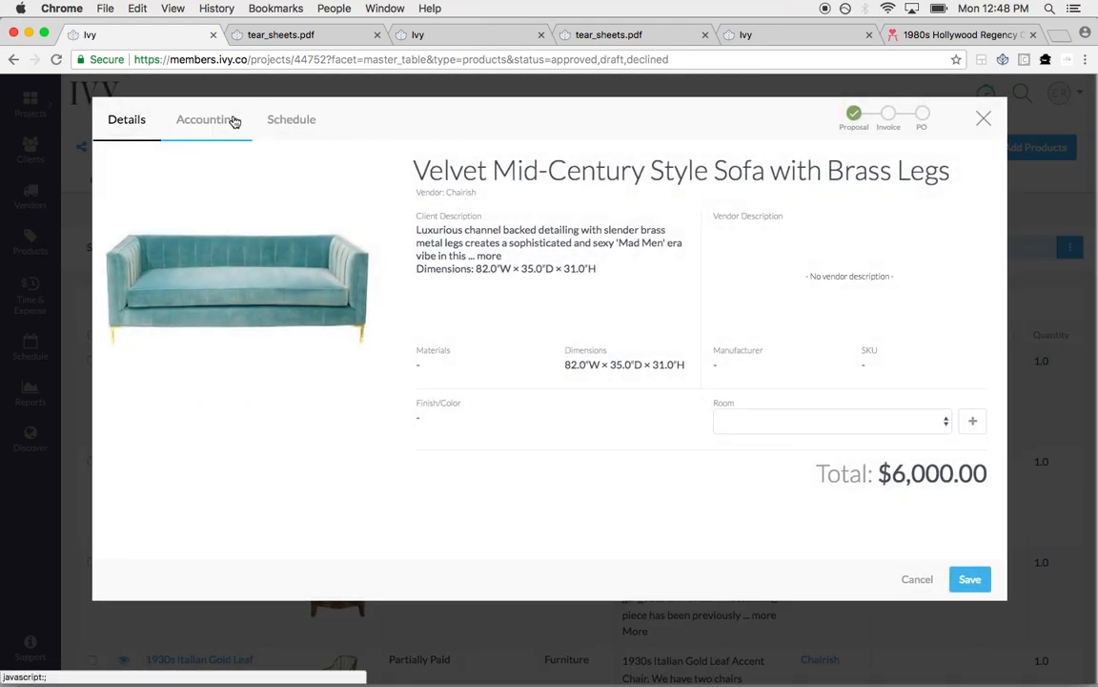
click(291, 119)
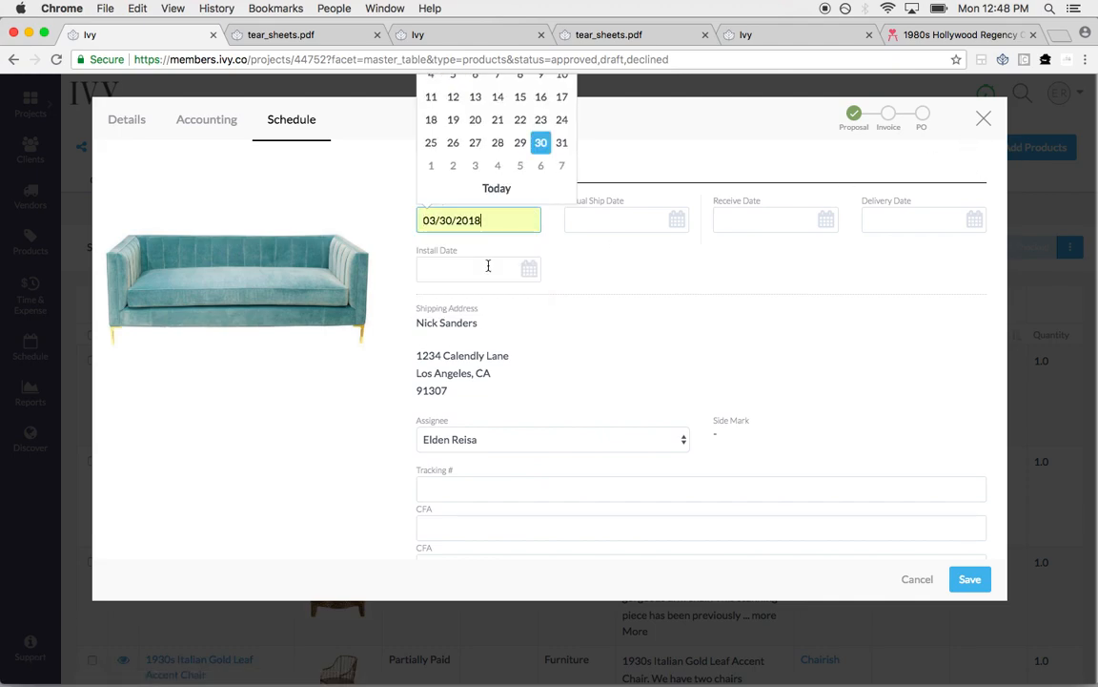
click(775, 219)
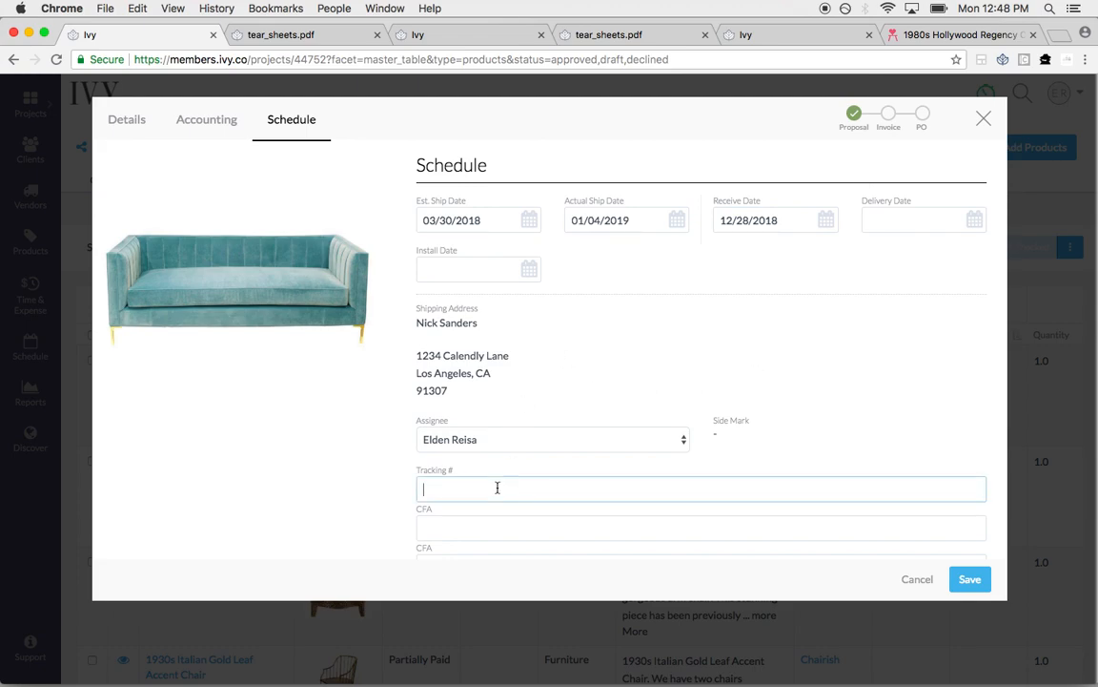
click(553, 439)
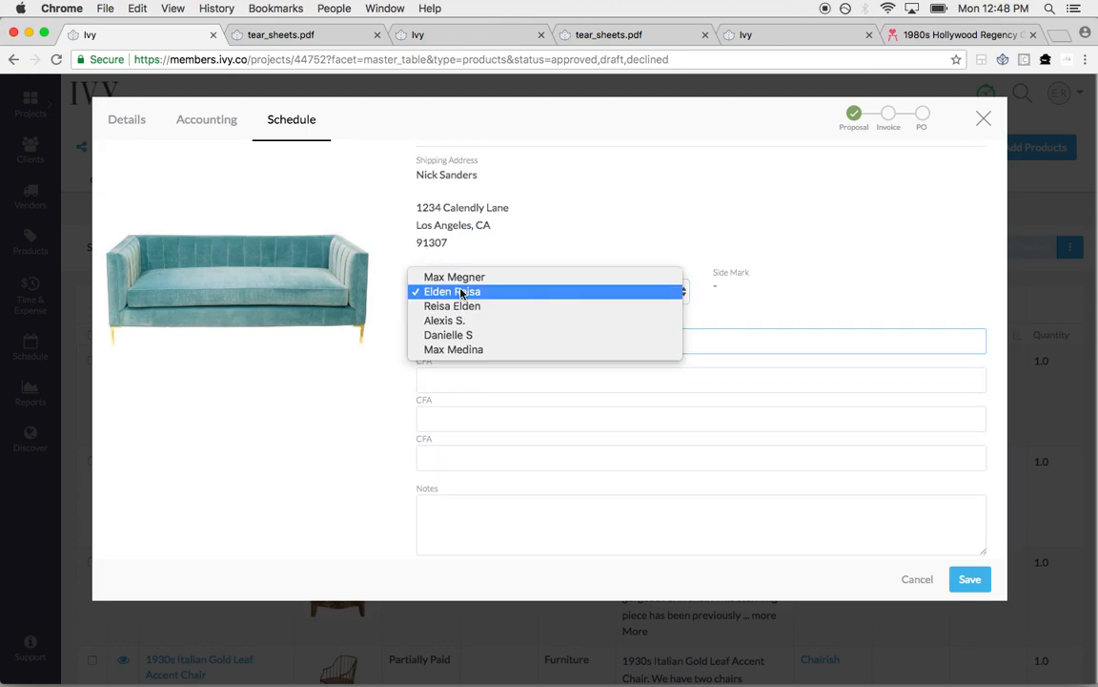
click(448, 335)
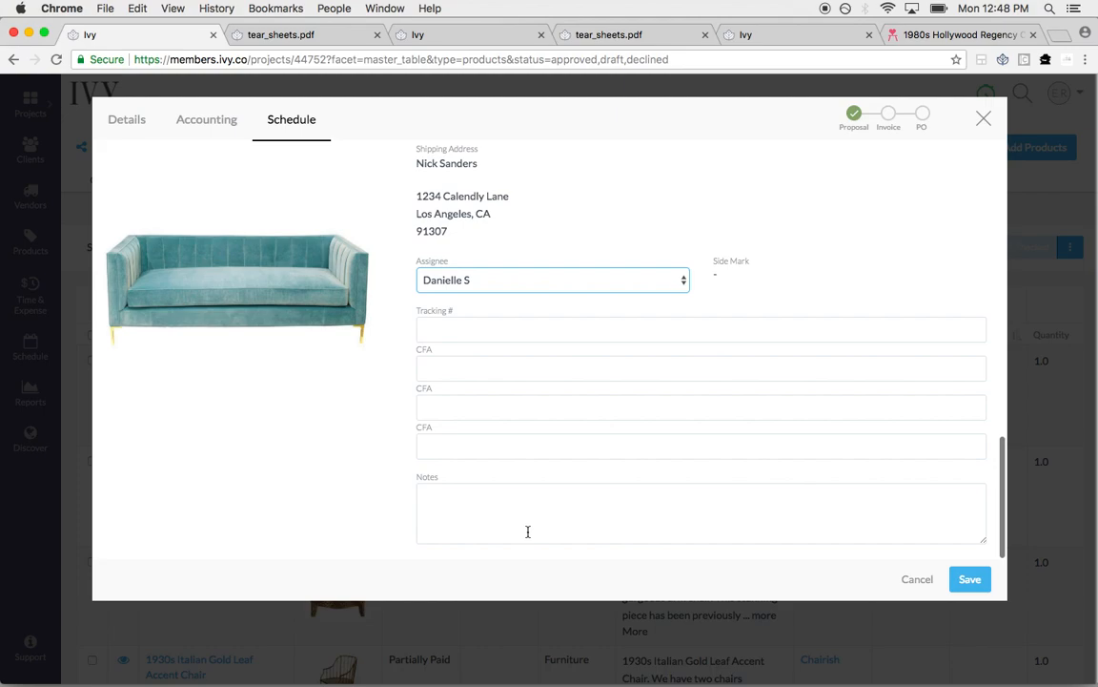
text(12/)
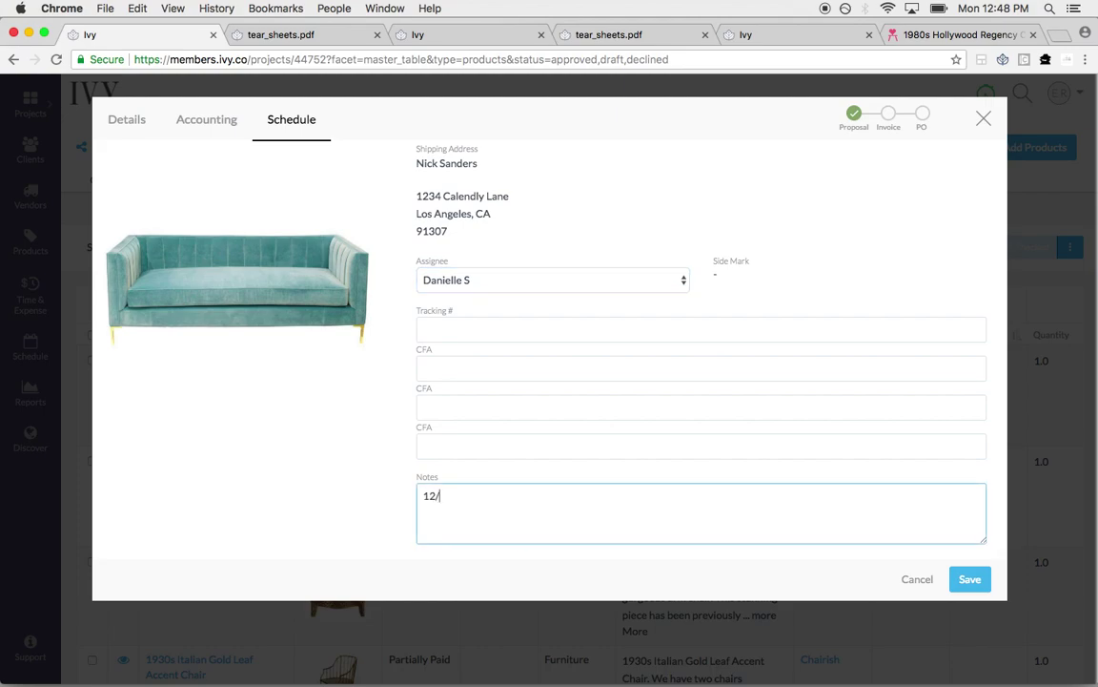
text(10: Vendor said)
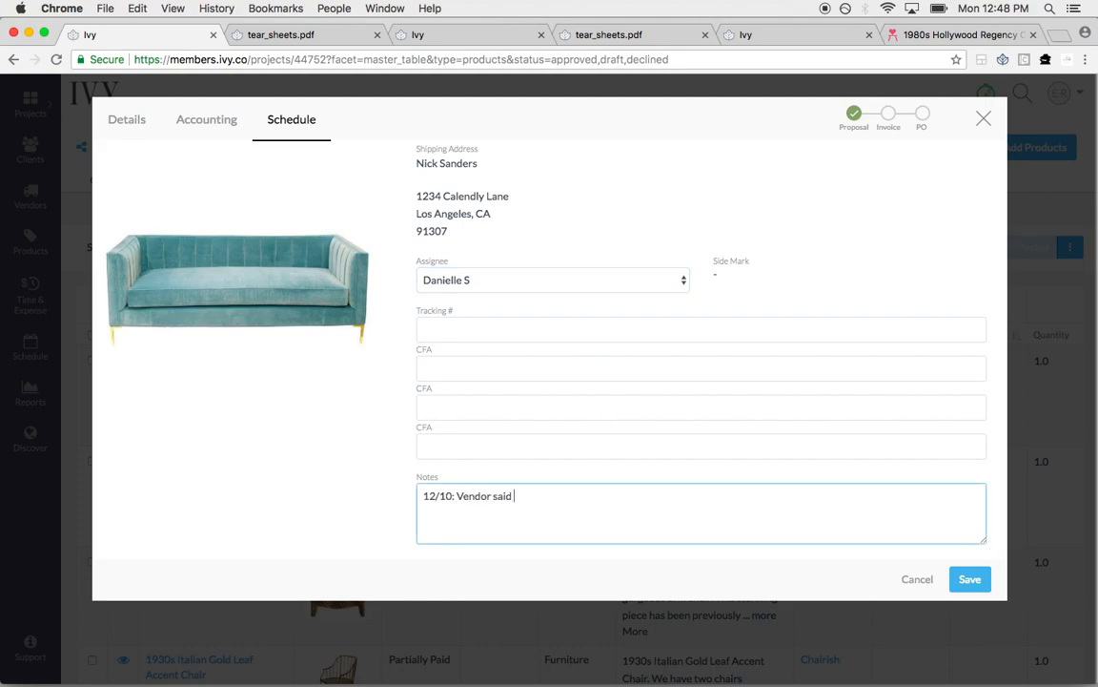
text(item was delayed.)
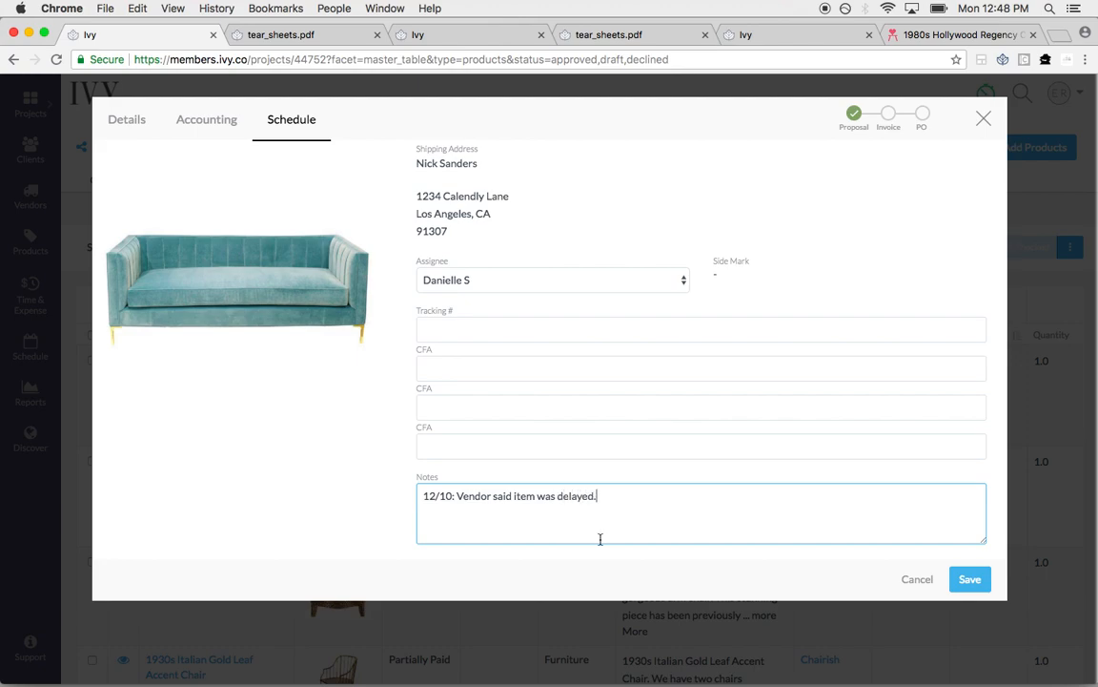
click(970, 579)
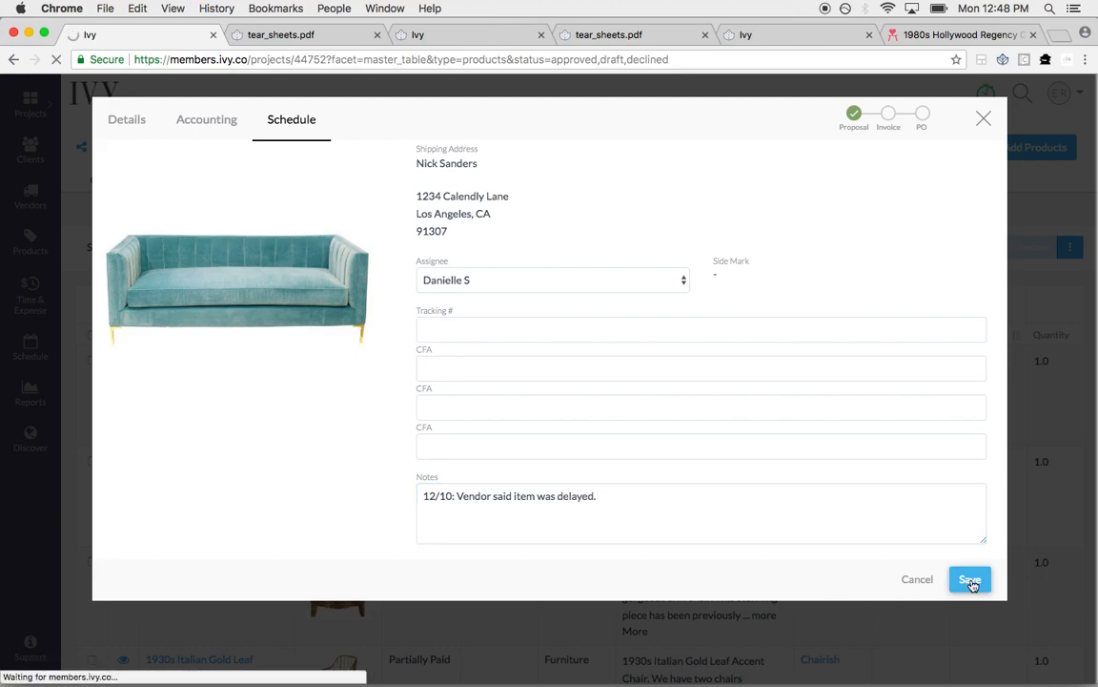
click(969, 579)
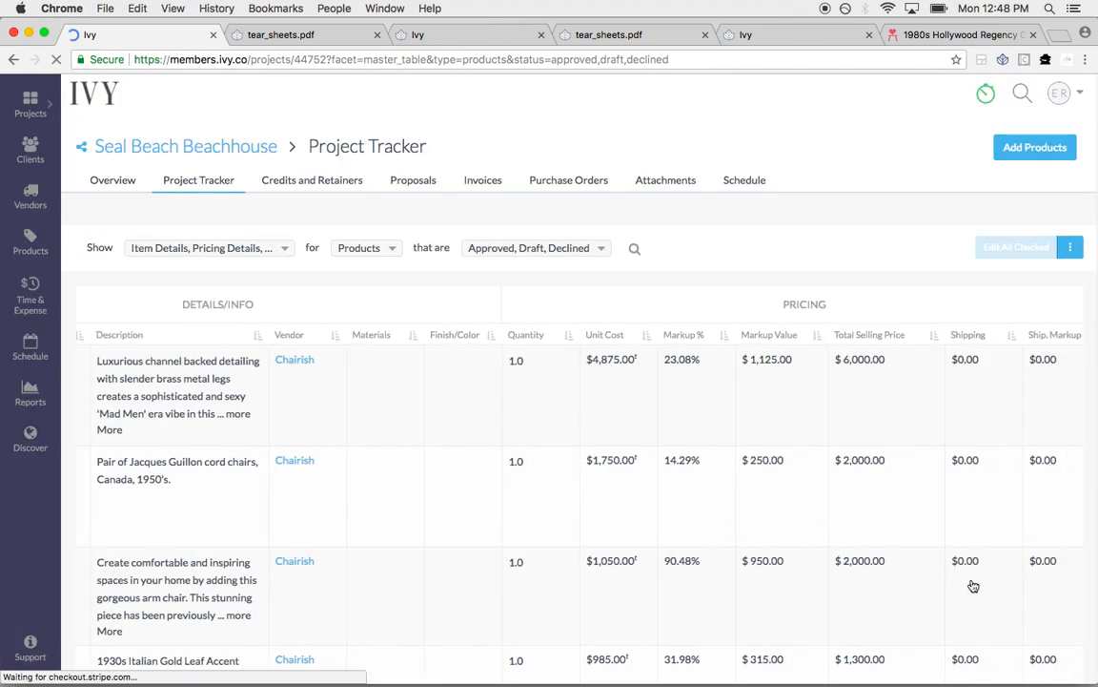
Export the Seal Beach Beachhouse tracker as a PDF and open the generated file
scroll(right, 3)
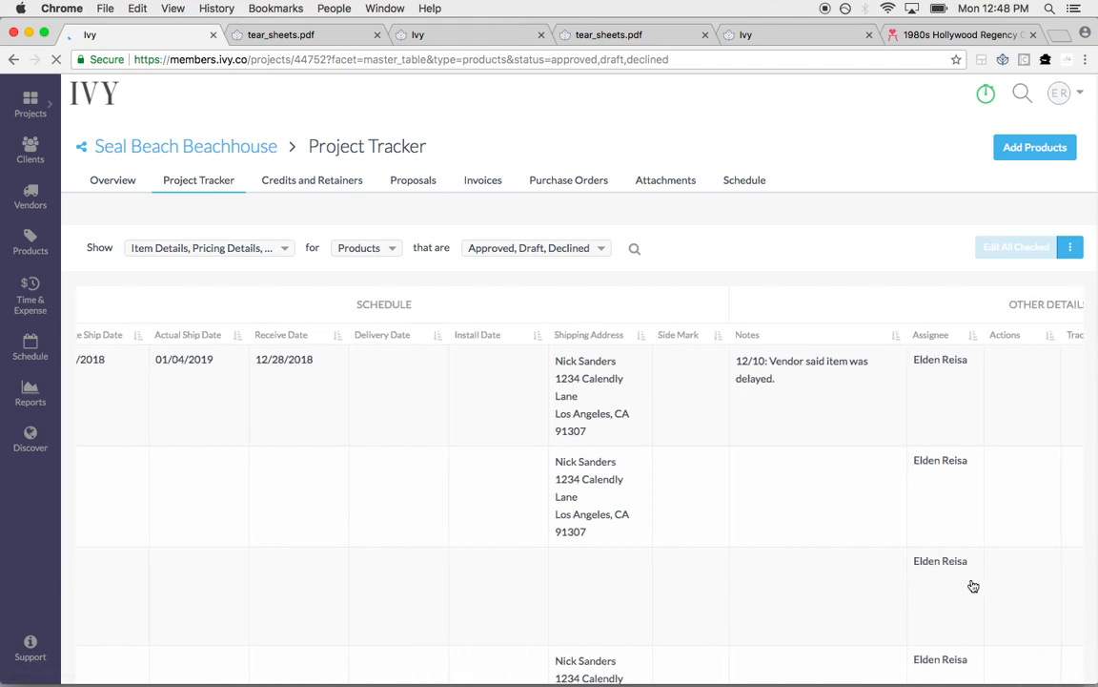
scroll(right, 3)
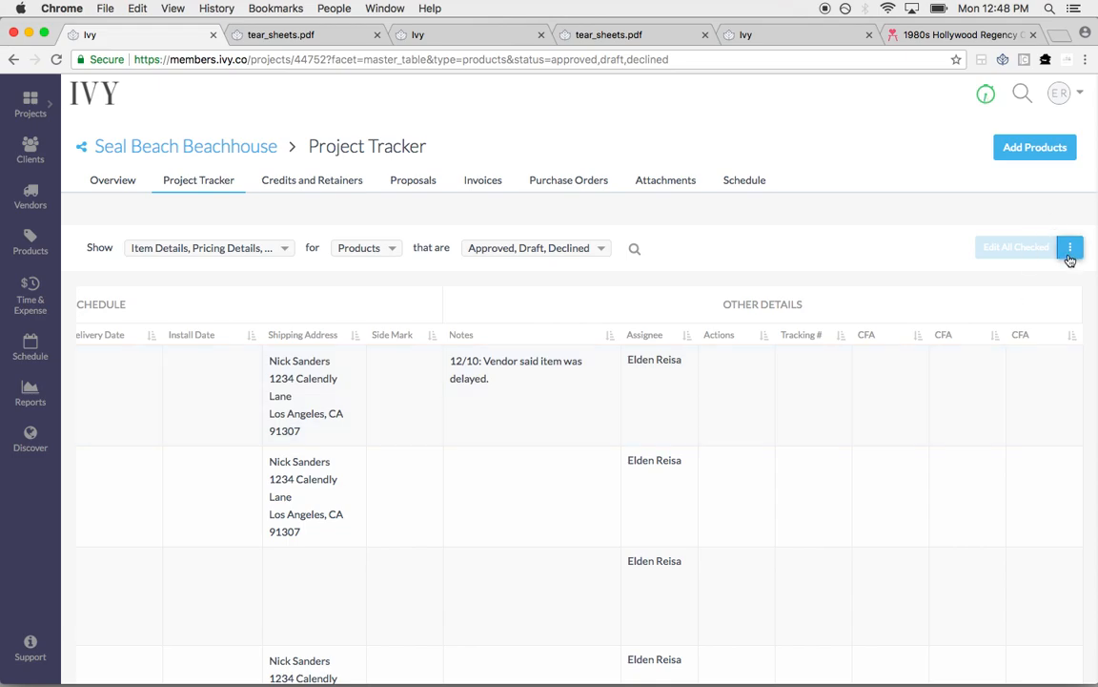
click(1070, 247)
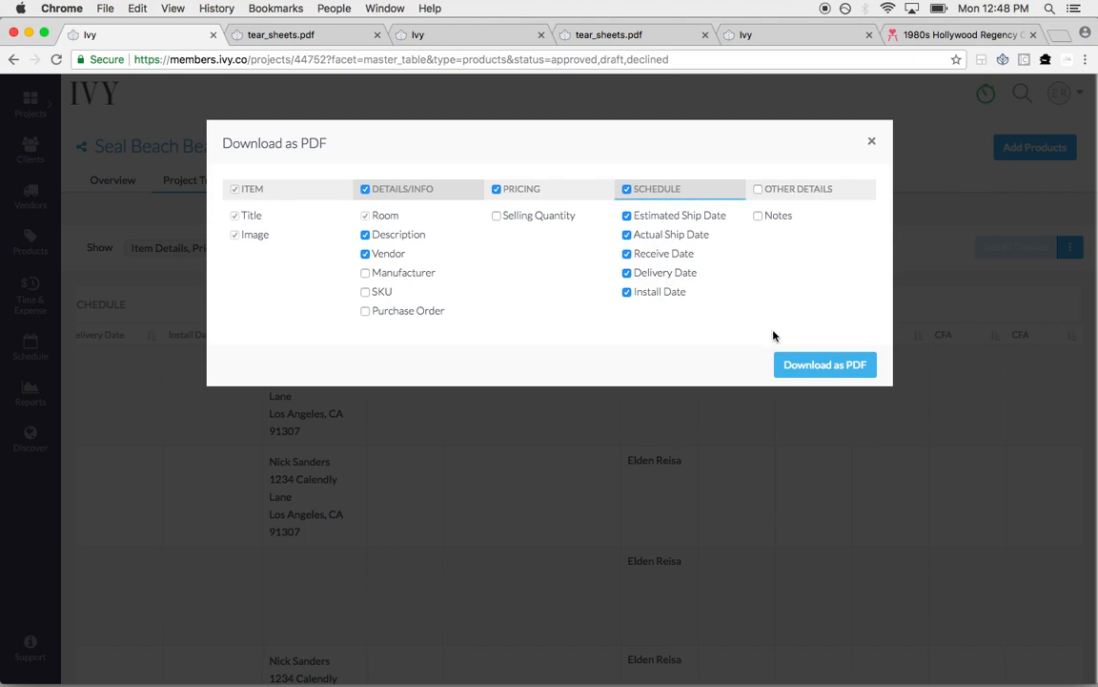
click(825, 364)
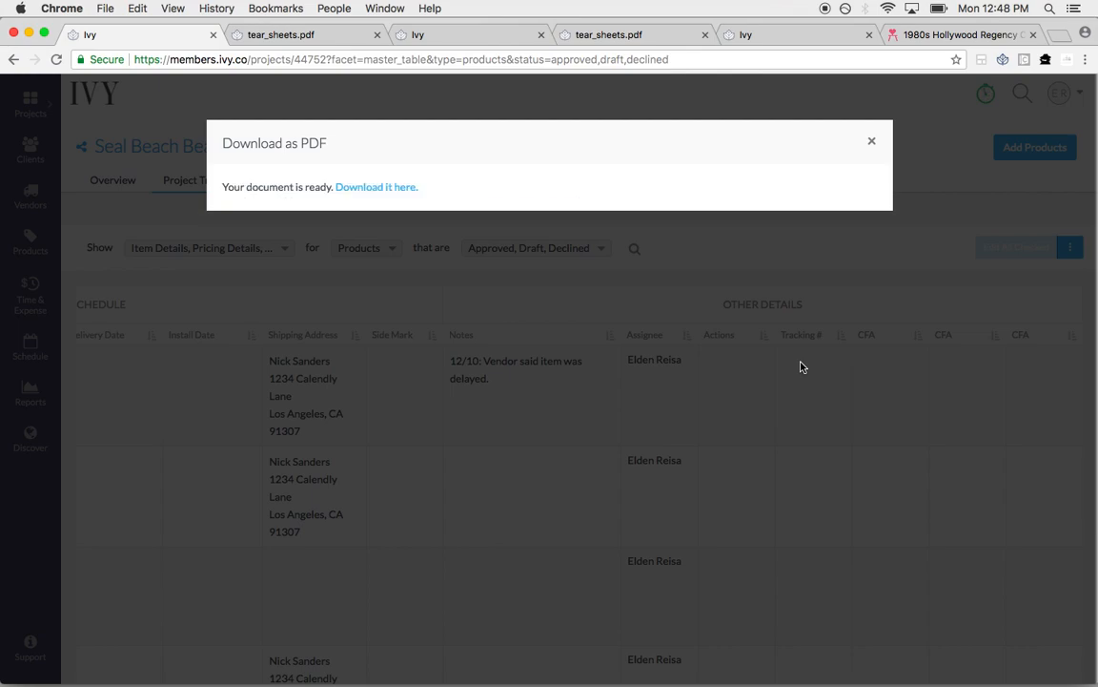
click(374, 187)
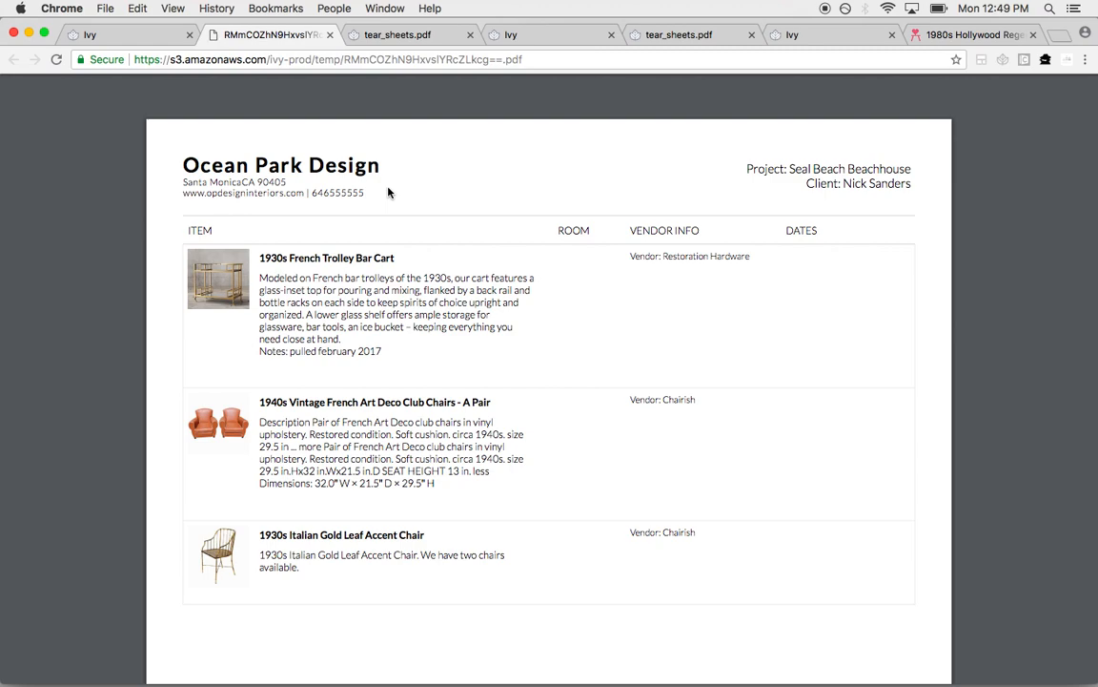
mouse_move(539, 359)
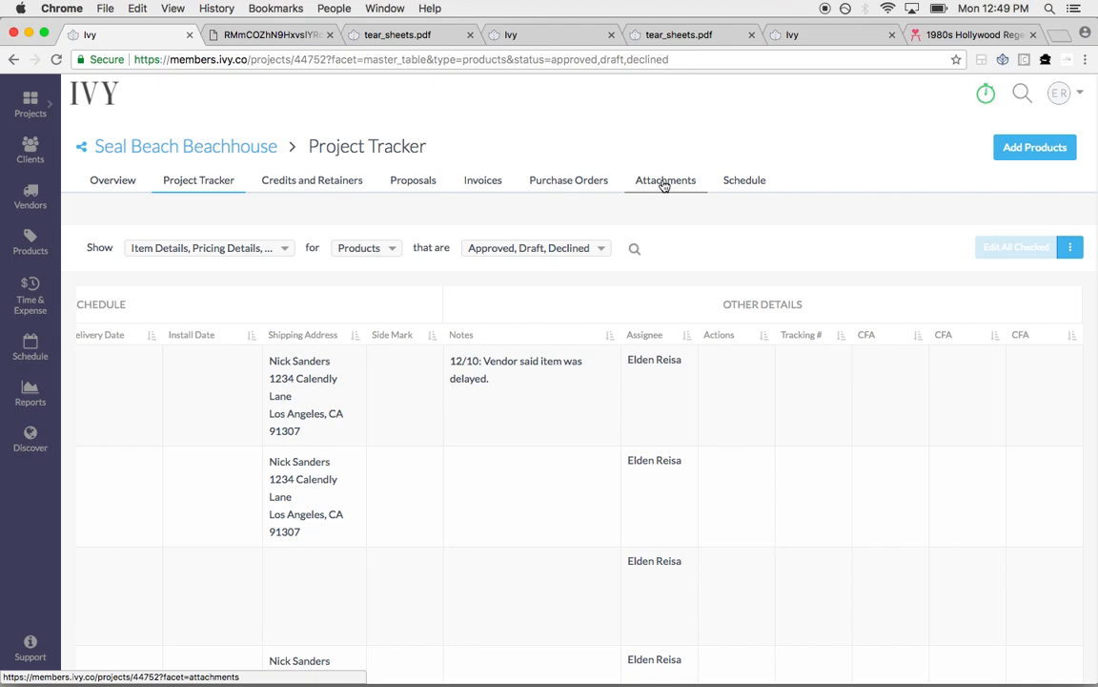
Open the project's Attachments page and cancel an attachment upload
click(665, 180)
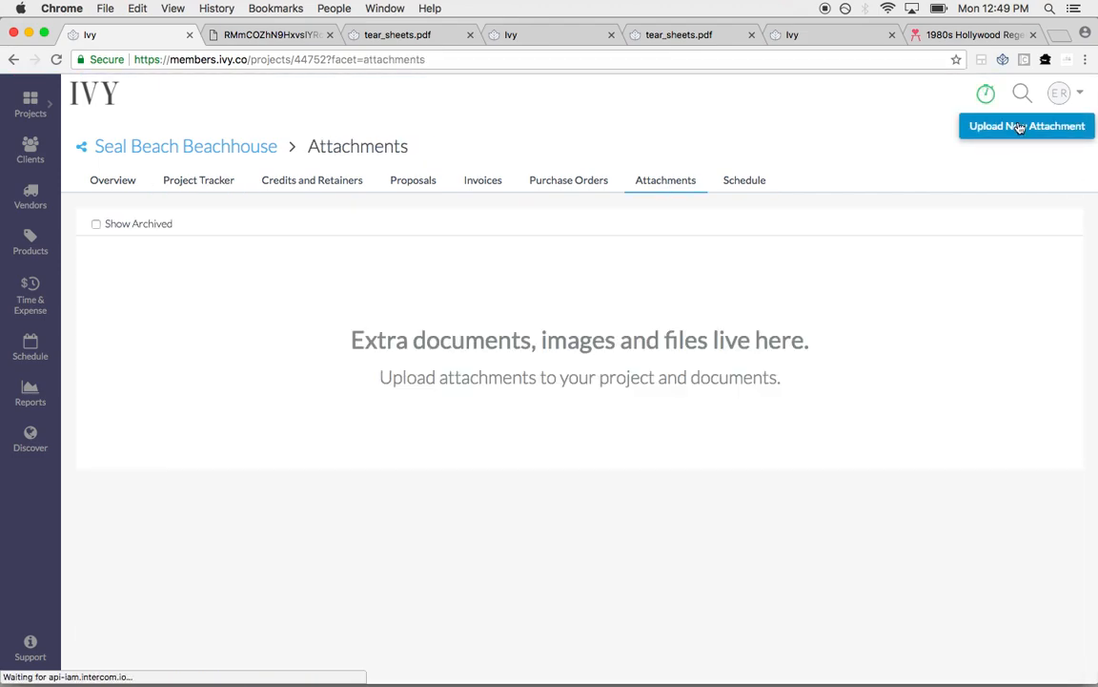
click(1026, 125)
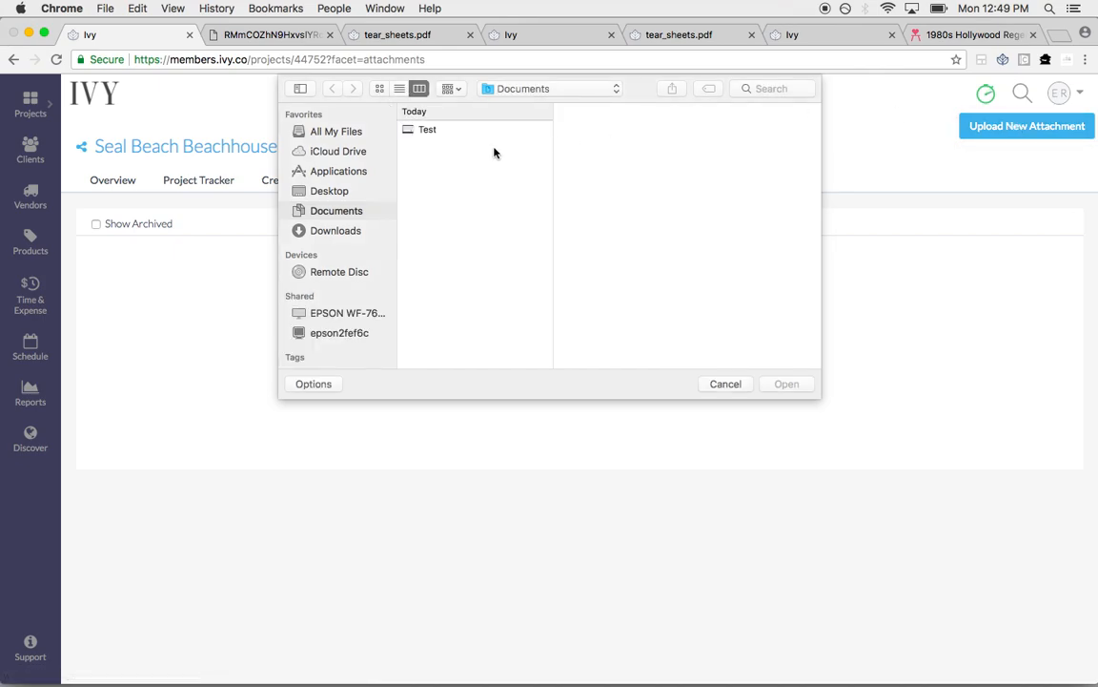
mouse_move(464, 134)
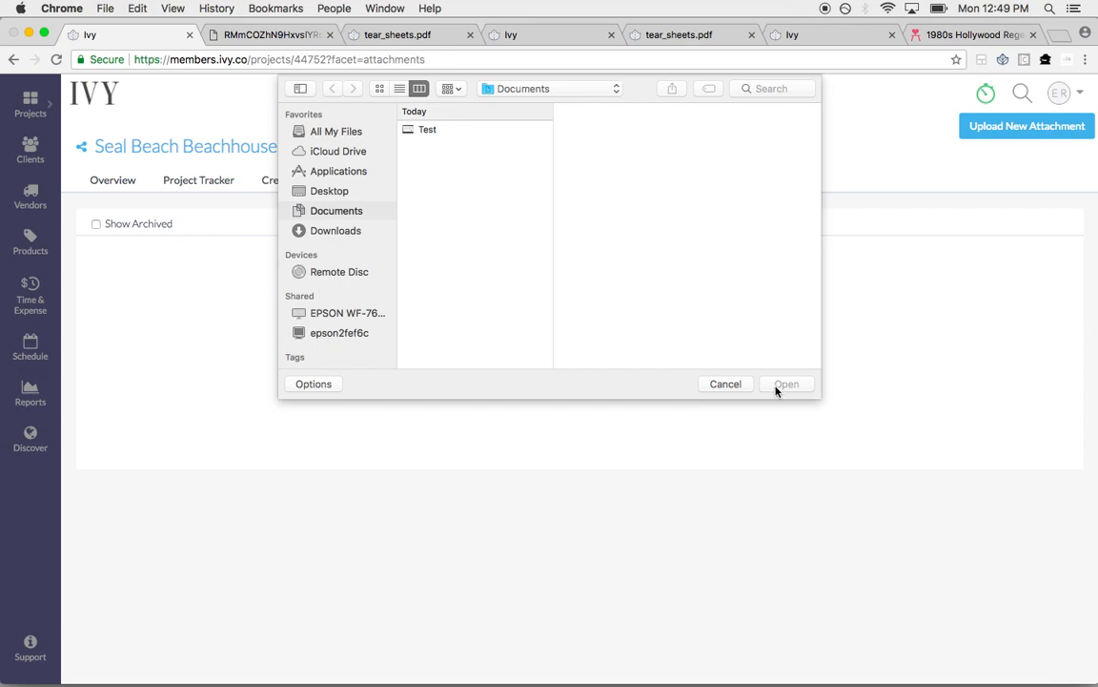
click(725, 383)
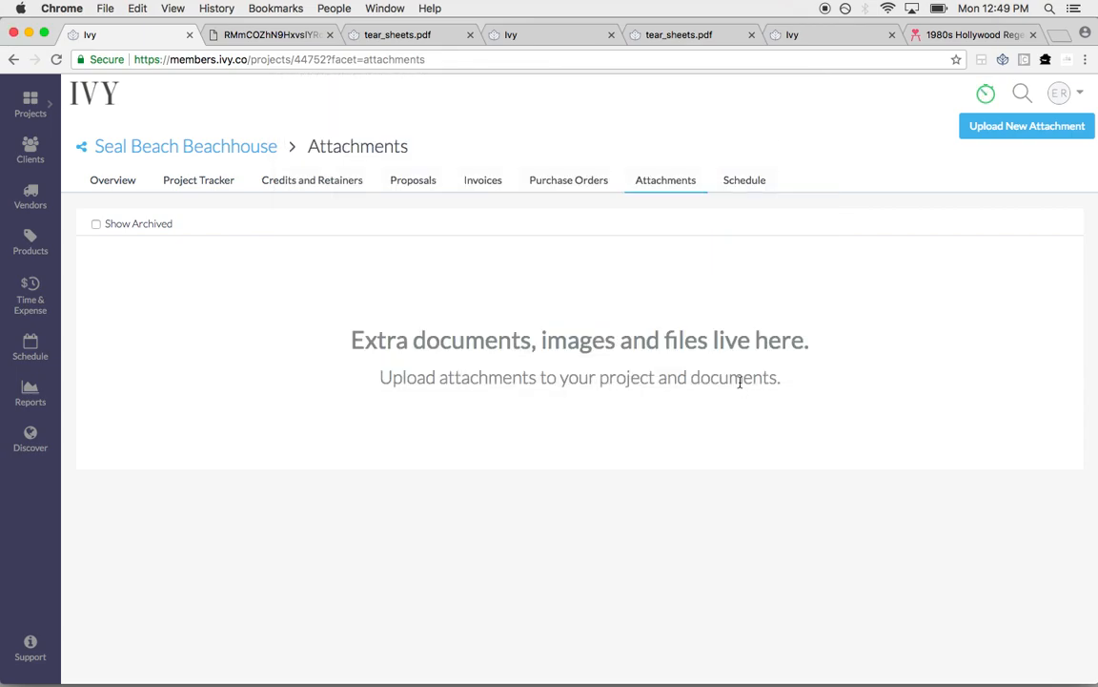
mouse_move(520, 235)
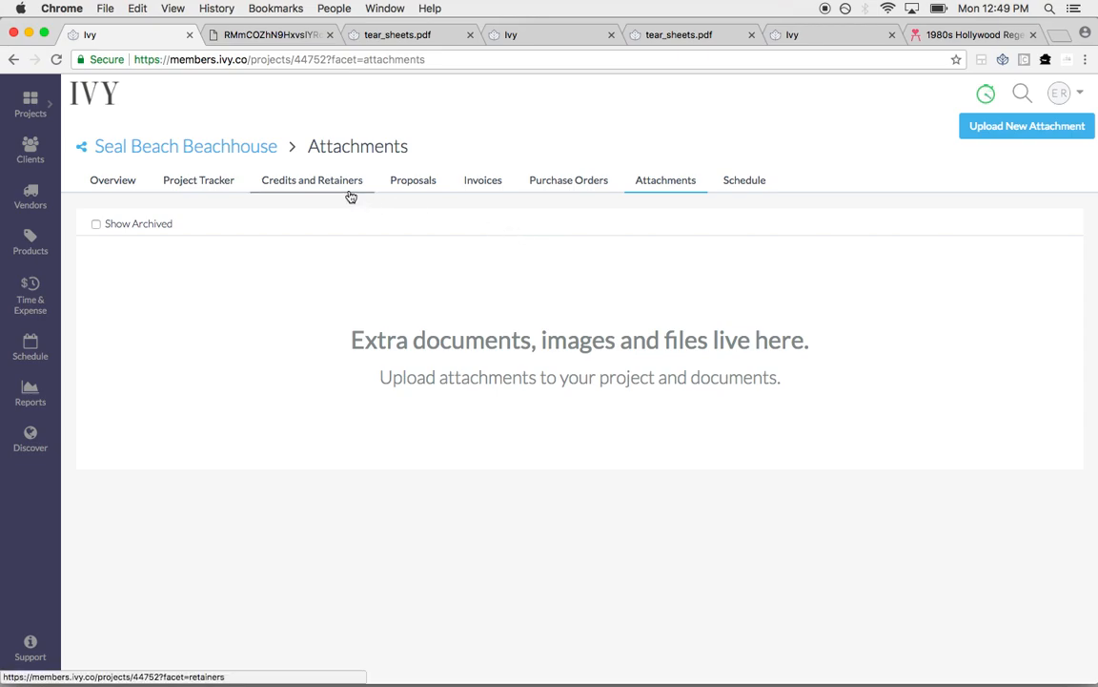
Review the project's Credits and Retainers page showing $0.00 balances
click(312, 179)
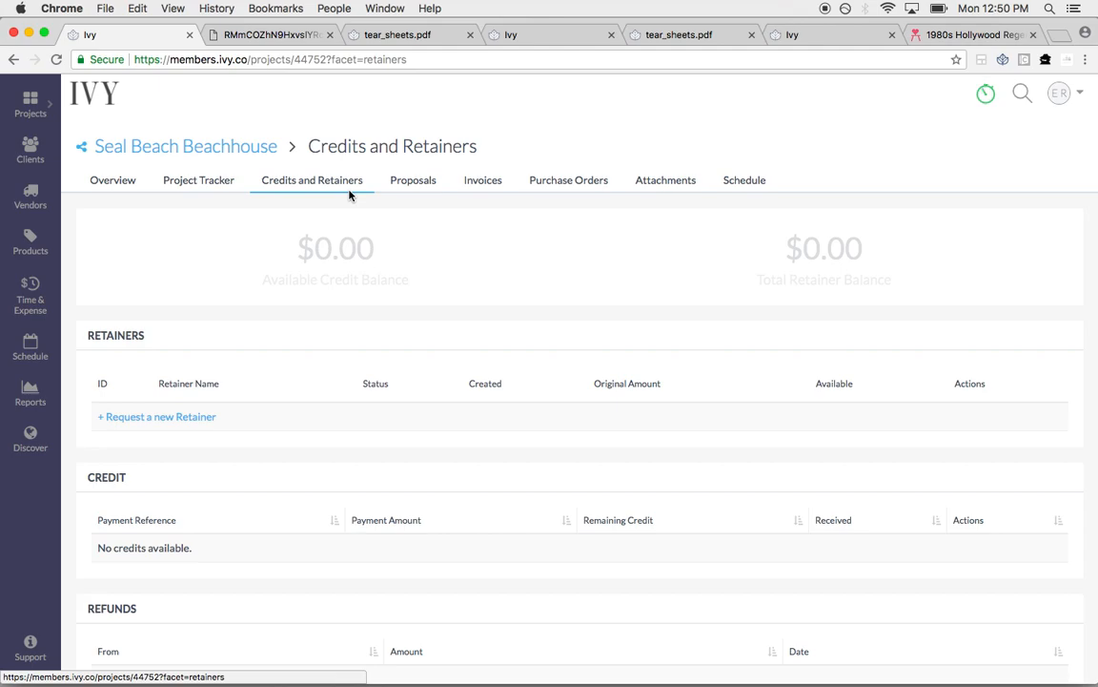
mouse_move(29, 153)
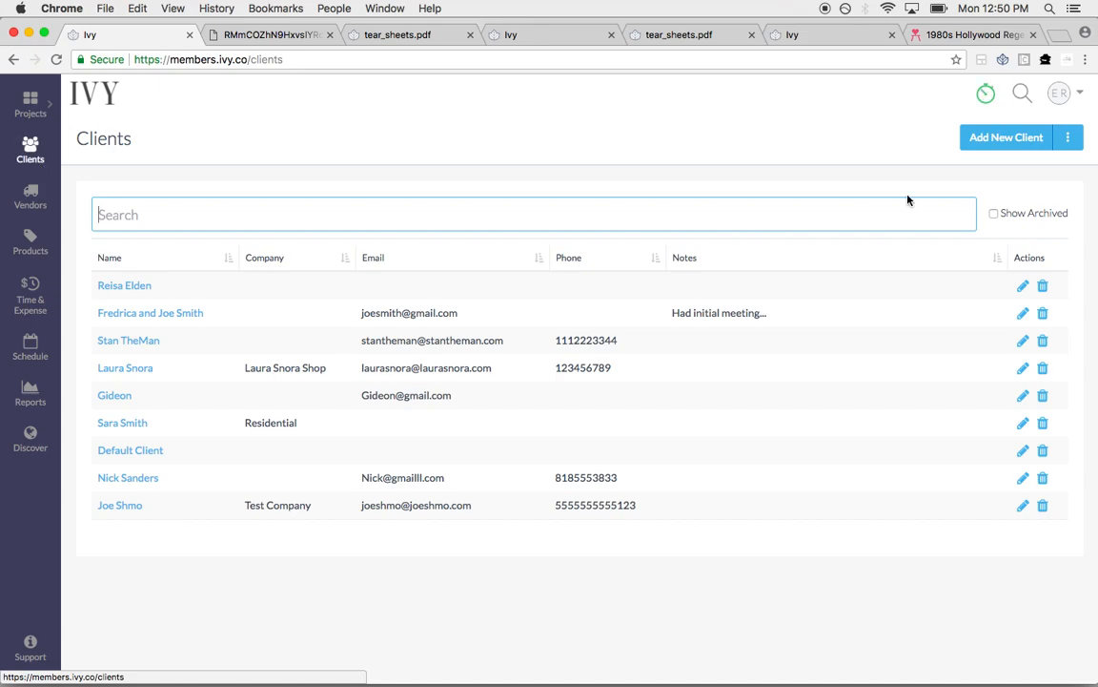
Open the Vendors directory listing 1stdibs, Acculite and AFX
click(1068, 137)
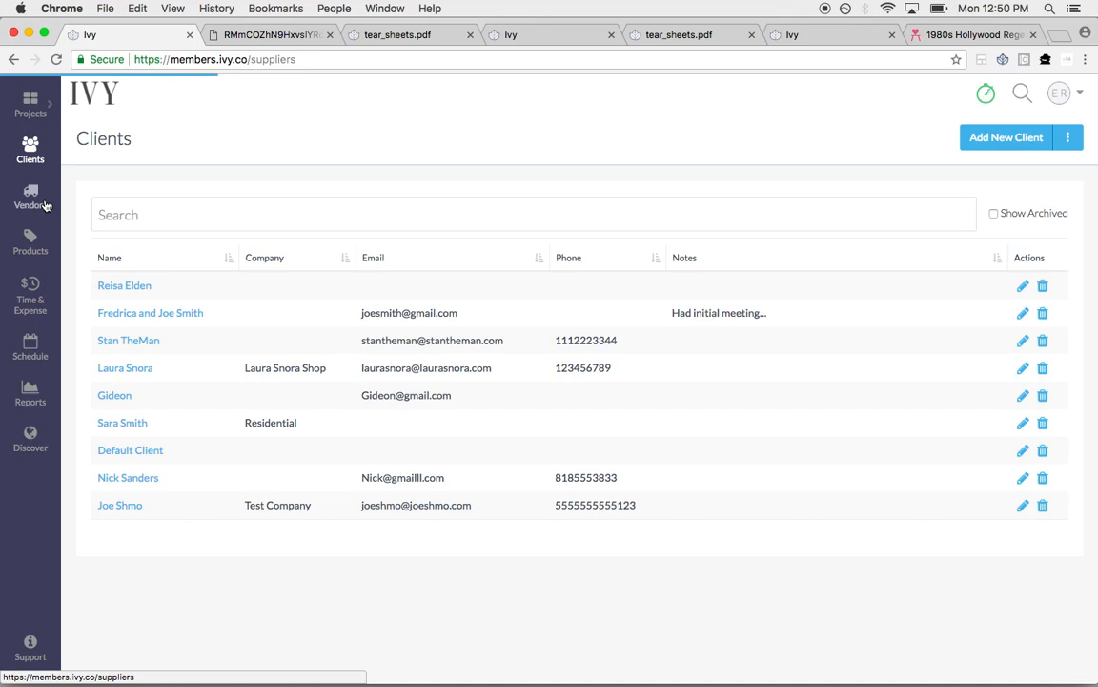
click(29, 195)
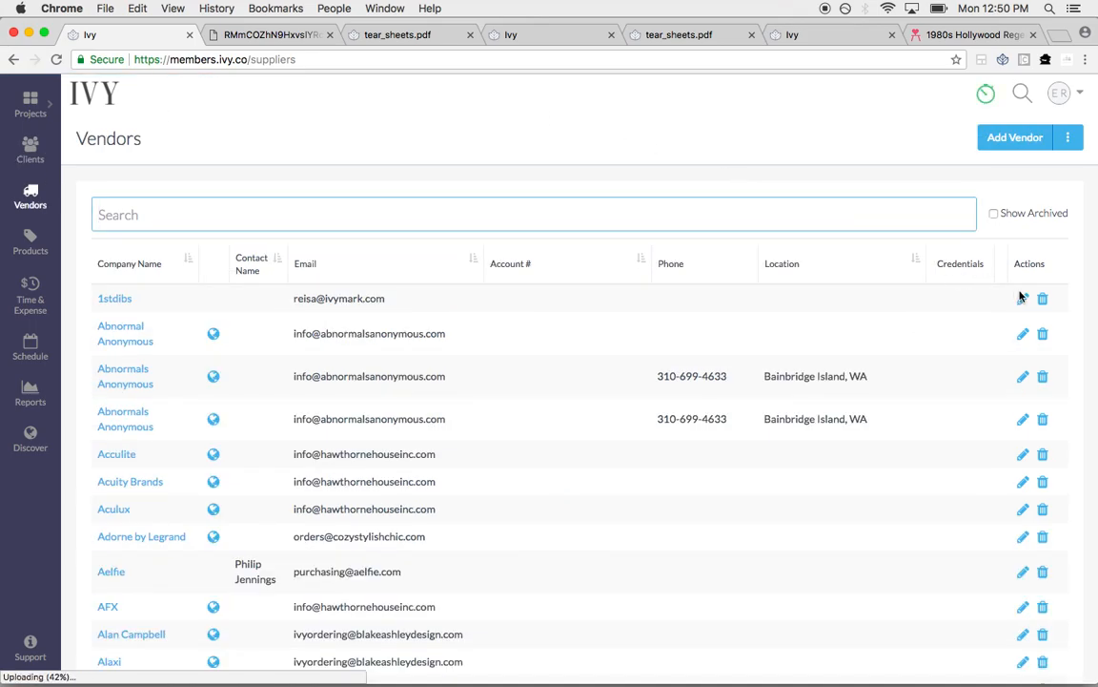
Inspect the 1stdibs vendor edit form without saving, then open the Products catalog
click(1023, 298)
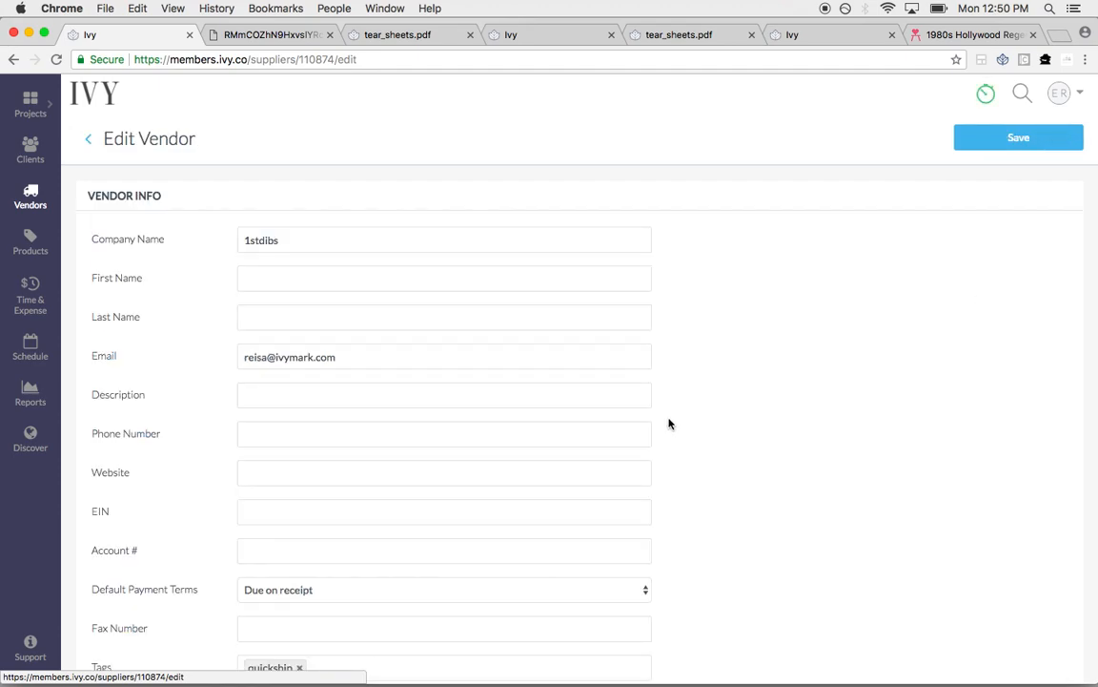
scroll(down, 3)
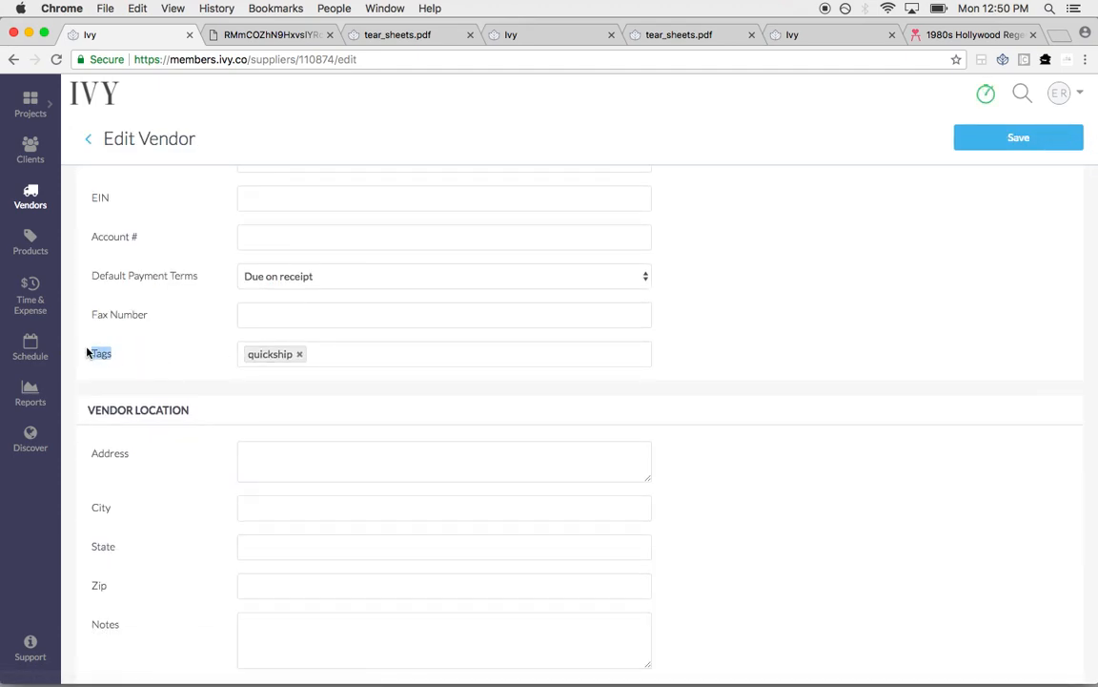
scroll(up, 3)
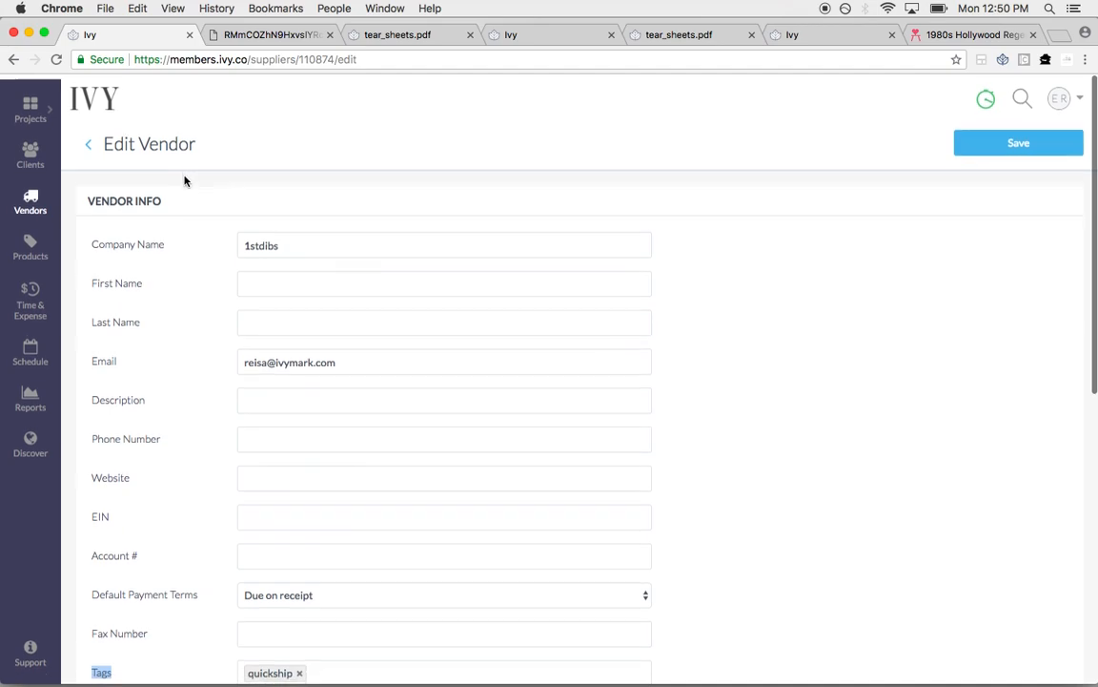
click(88, 144)
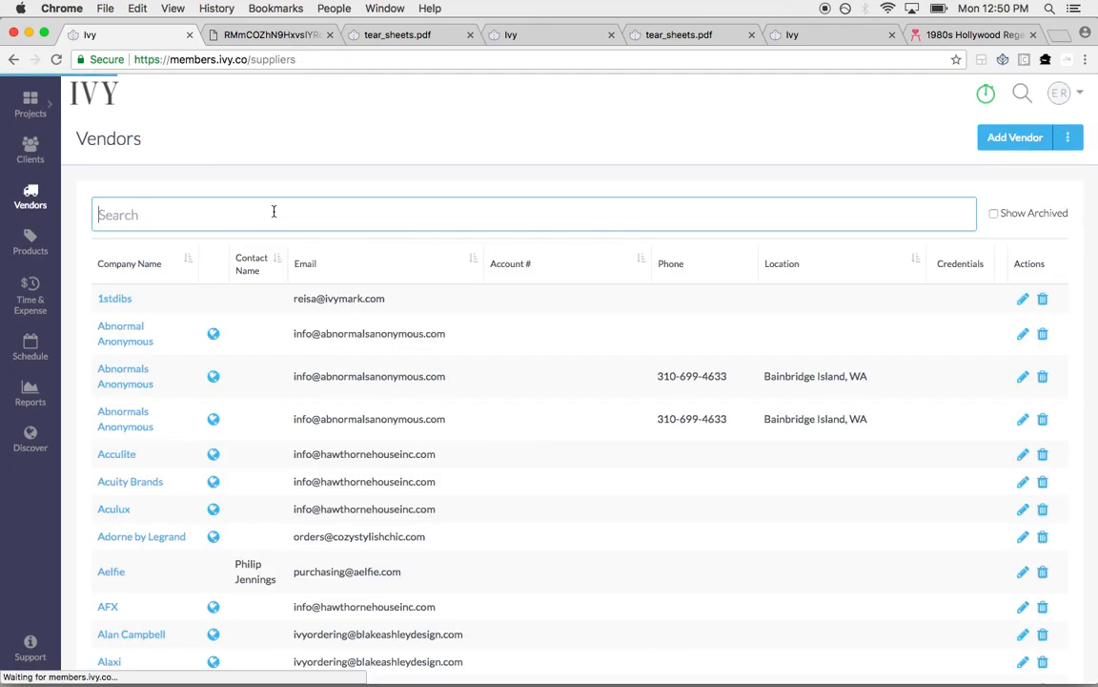
text(window)
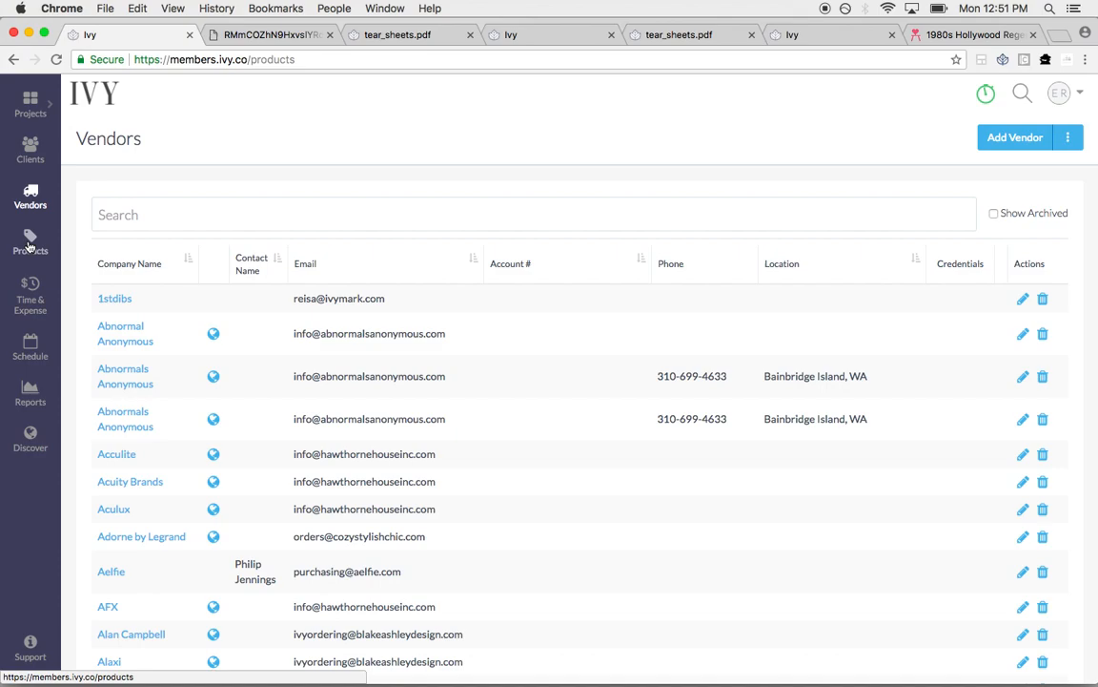
click(29, 242)
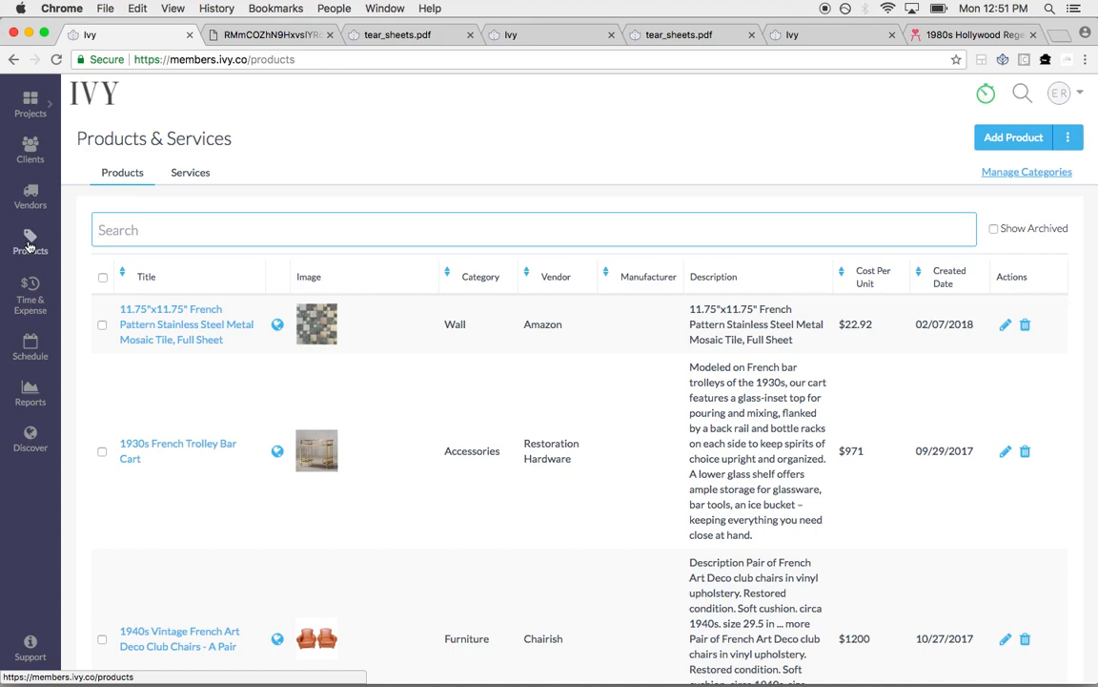
mouse_move(29, 303)
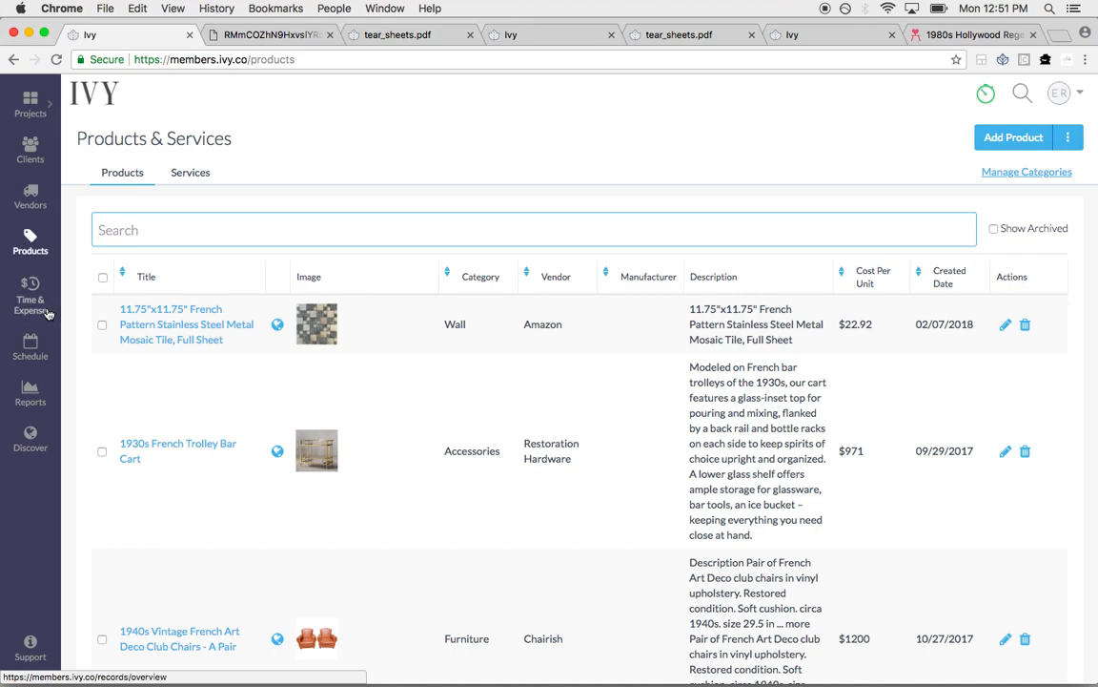
Set up a Project Payments report with a custom date range in Reports
click(30, 391)
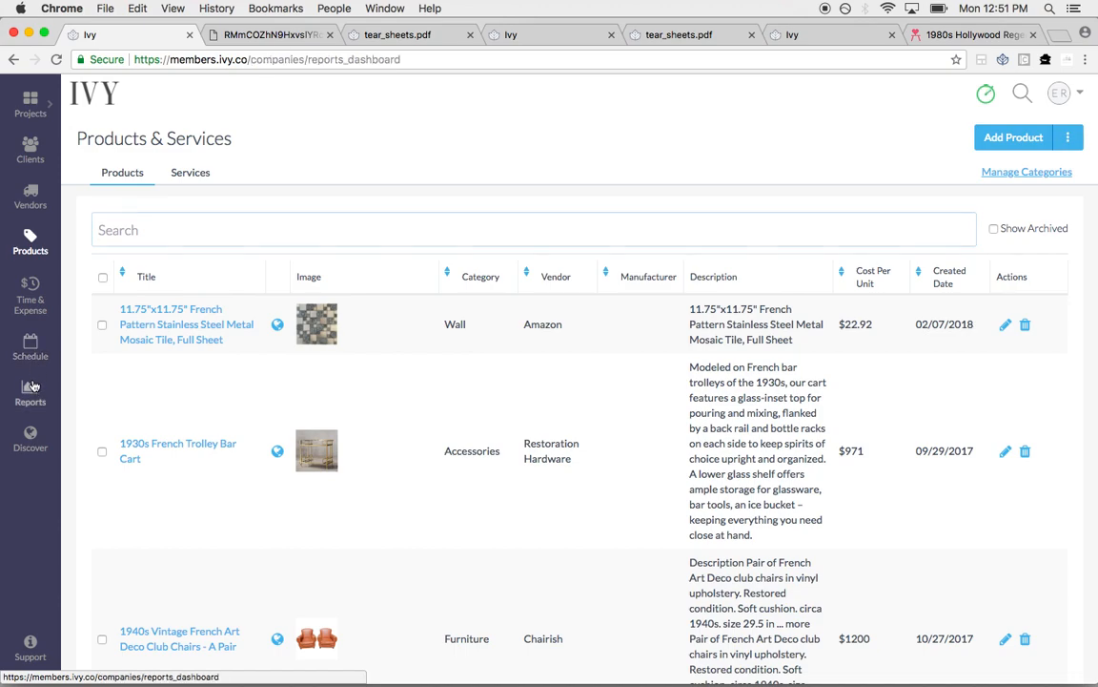
click(29, 390)
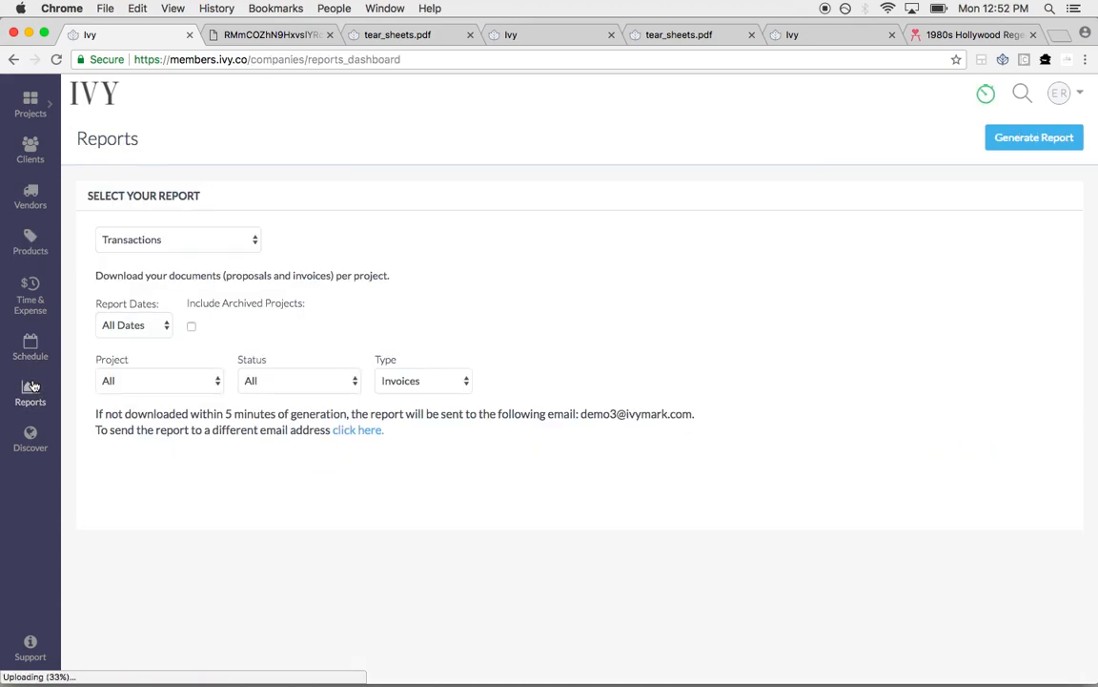
click(177, 239)
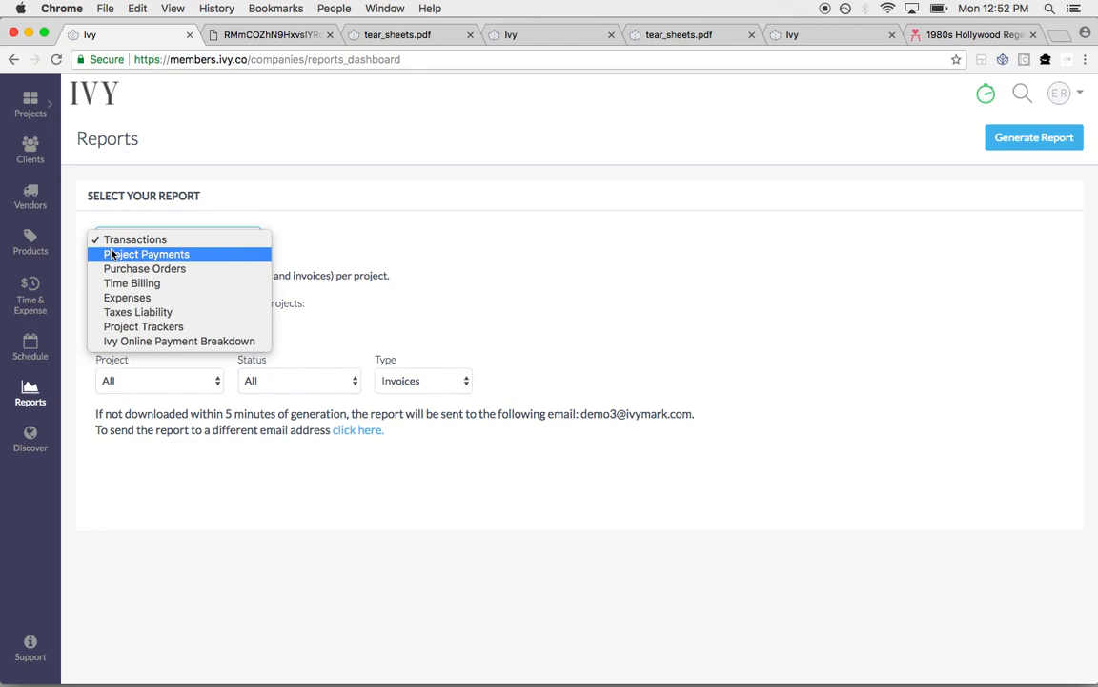
click(145, 253)
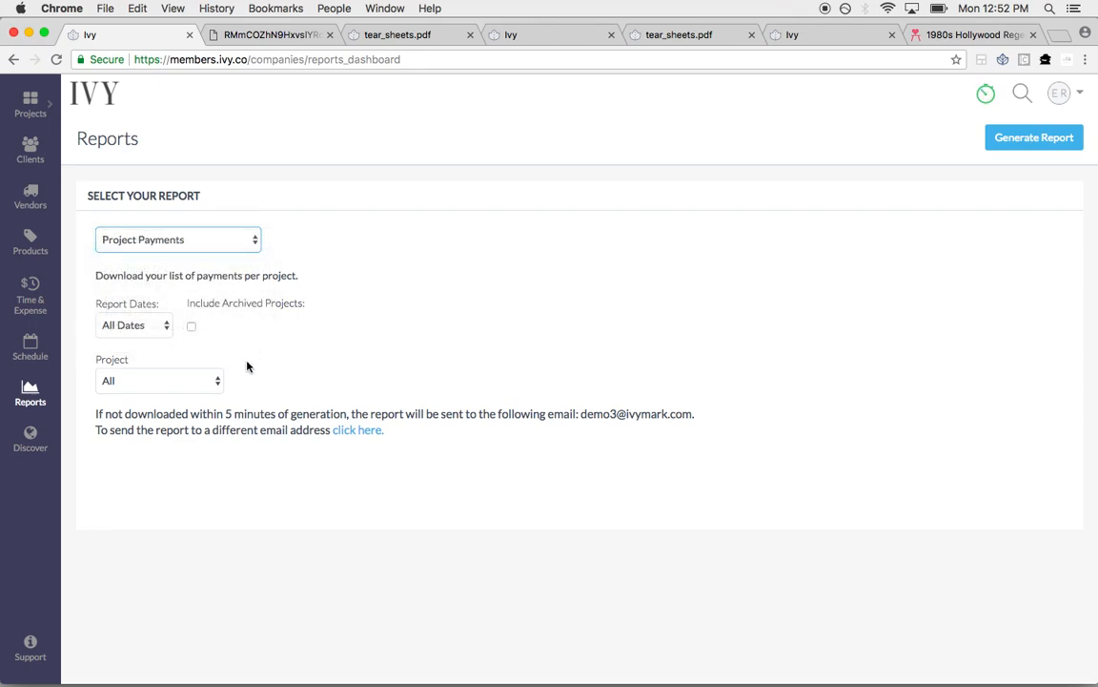
click(132, 324)
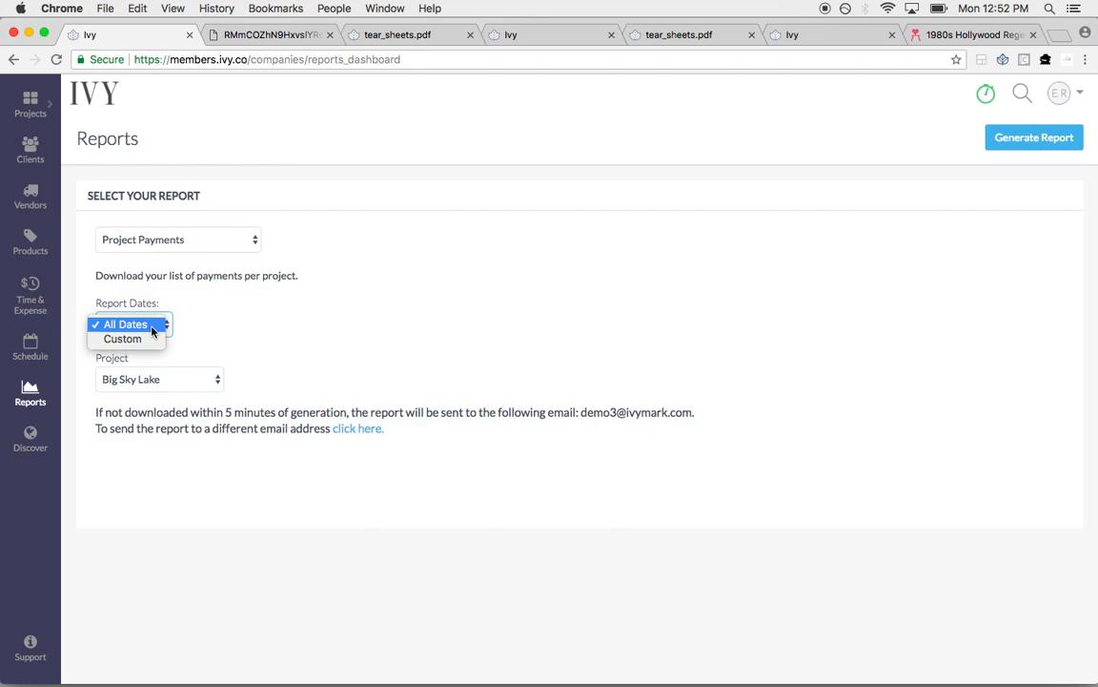
click(123, 338)
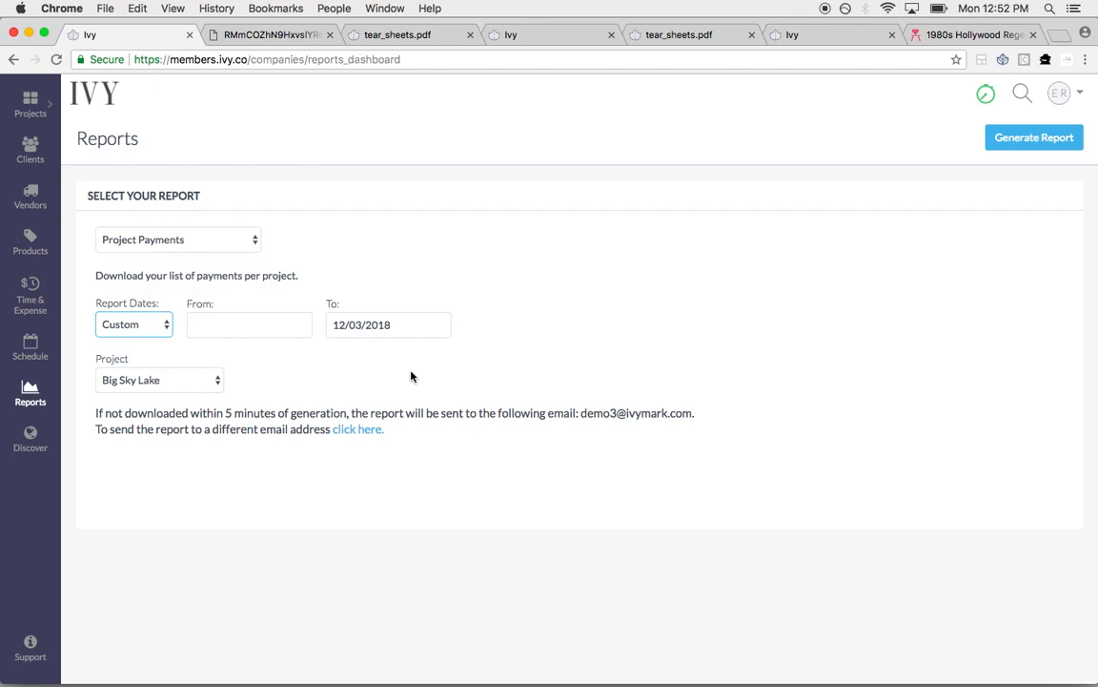
mouse_move(1085, 96)
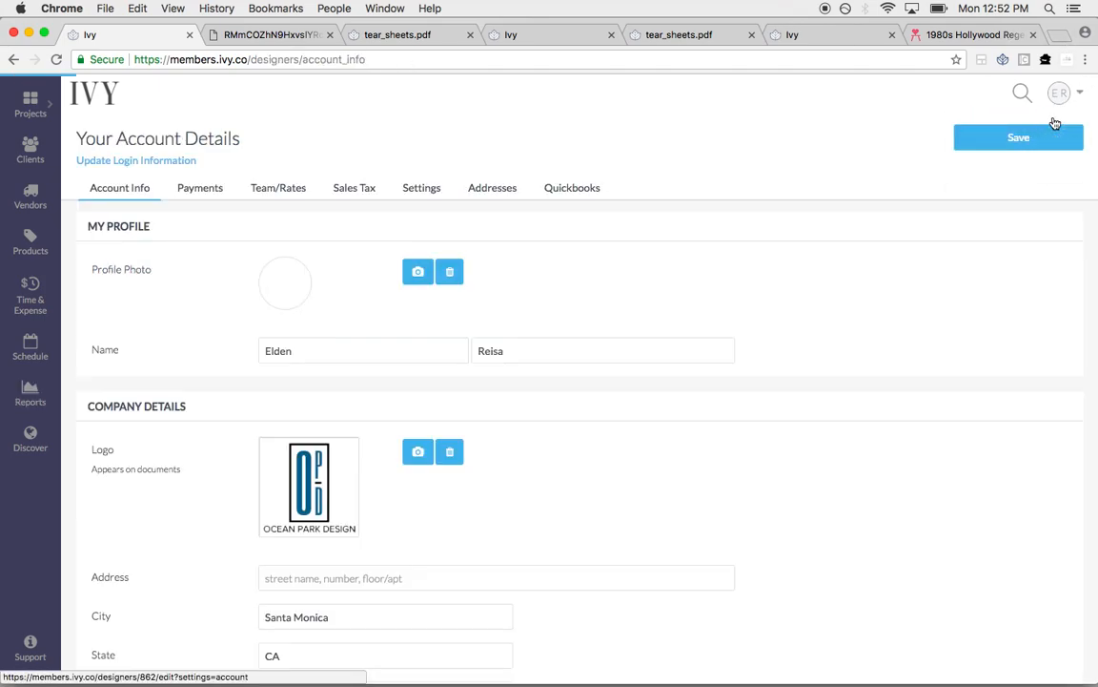
Browse Account Info, then view the QuickBooks Online integration page with its intro video and FAQs
click(1018, 136)
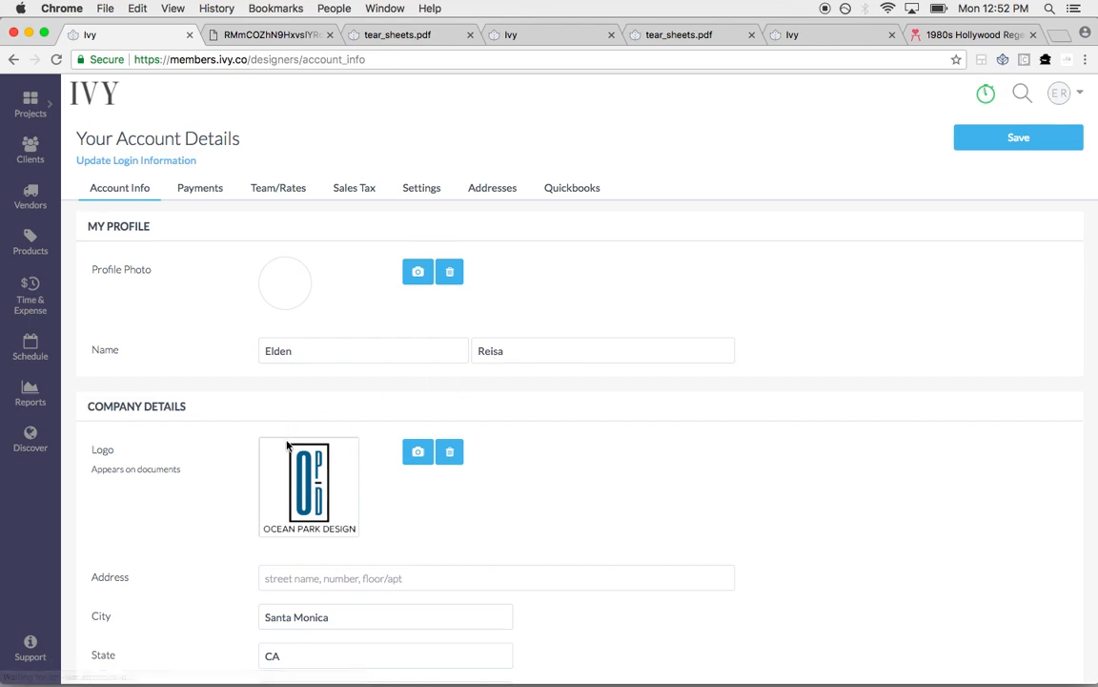
scroll(down, 3)
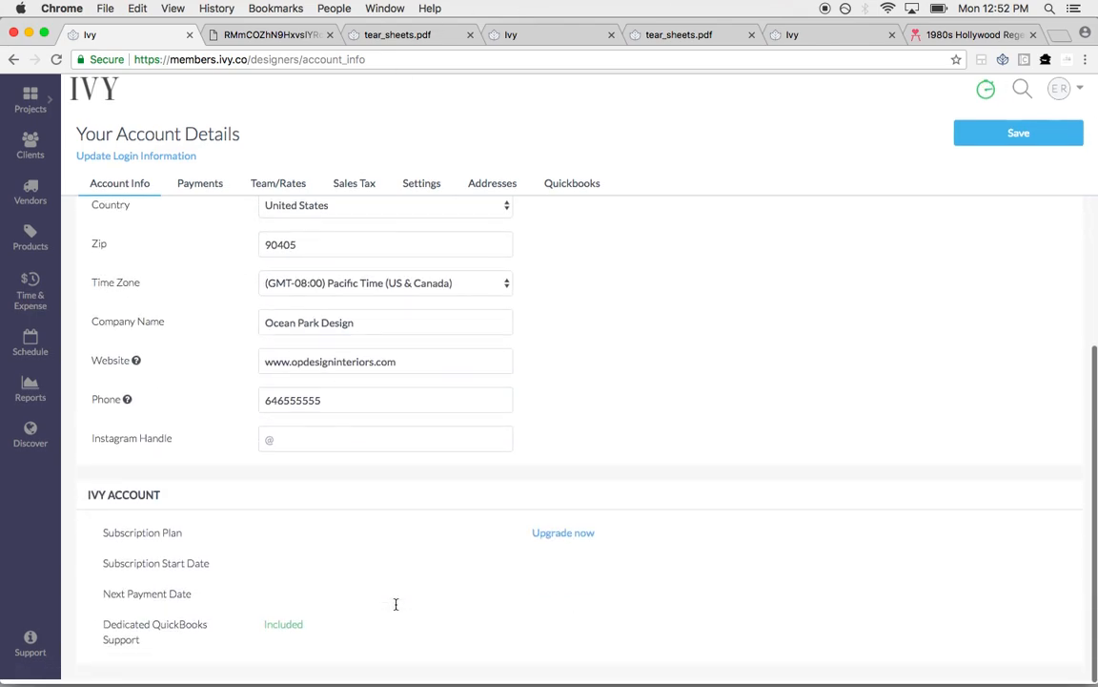
mouse_move(572, 187)
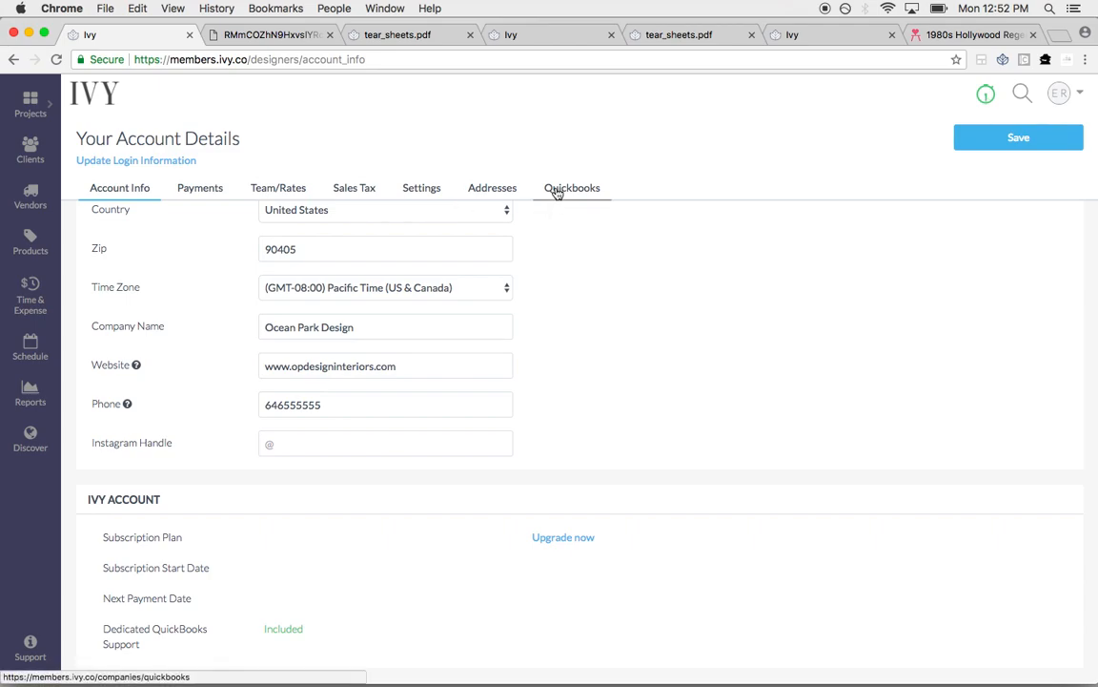
click(572, 187)
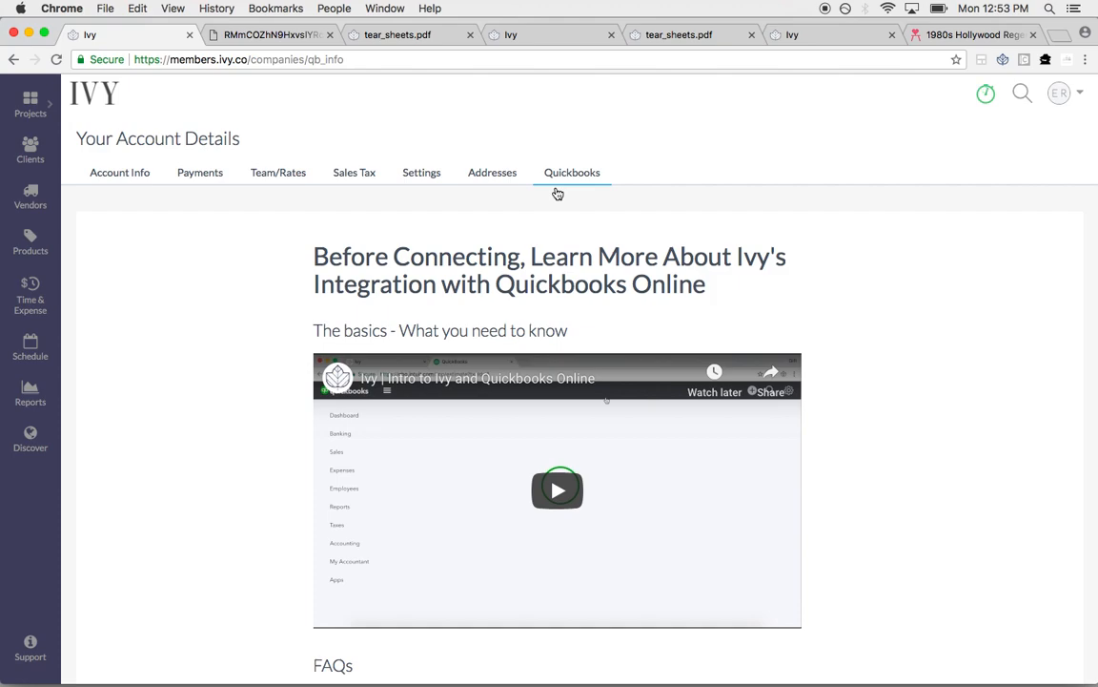
scroll(down, 3)
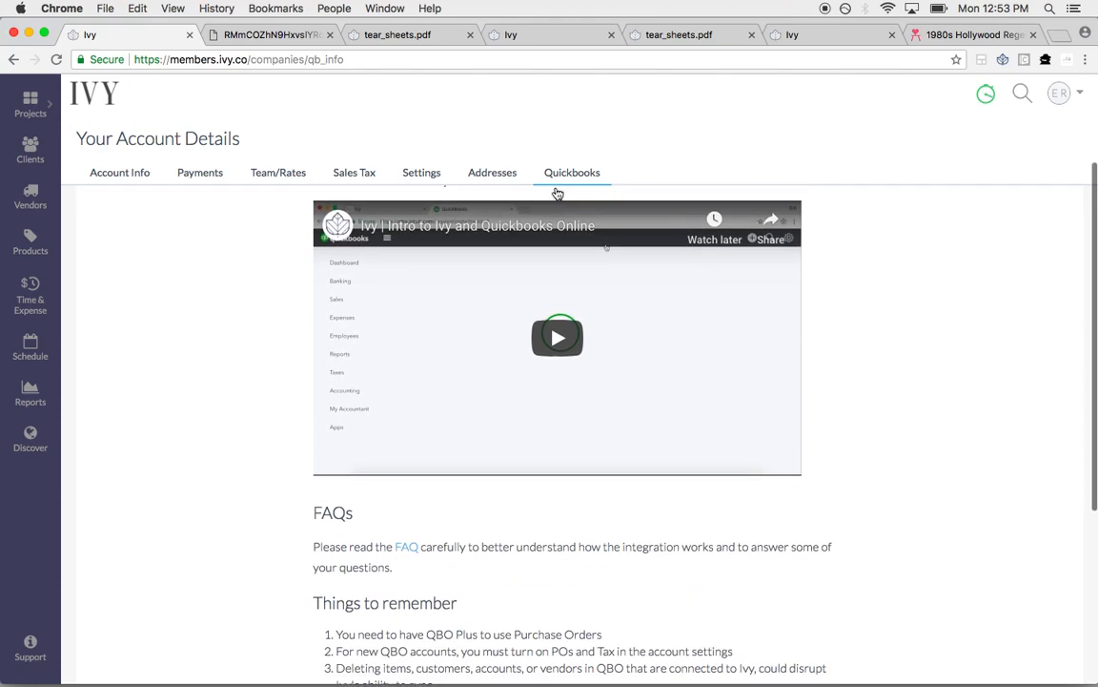
Review the Payments, Team/Rates and Sales Tax pages, ending on Settings with default memos and emails
click(199, 173)
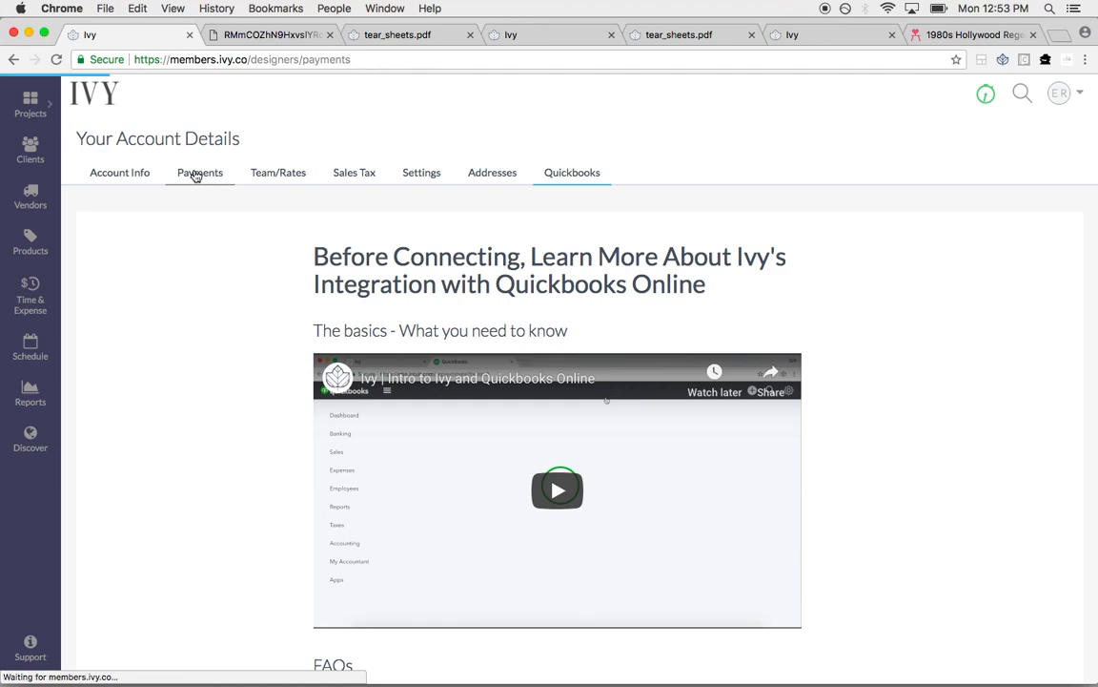
click(199, 173)
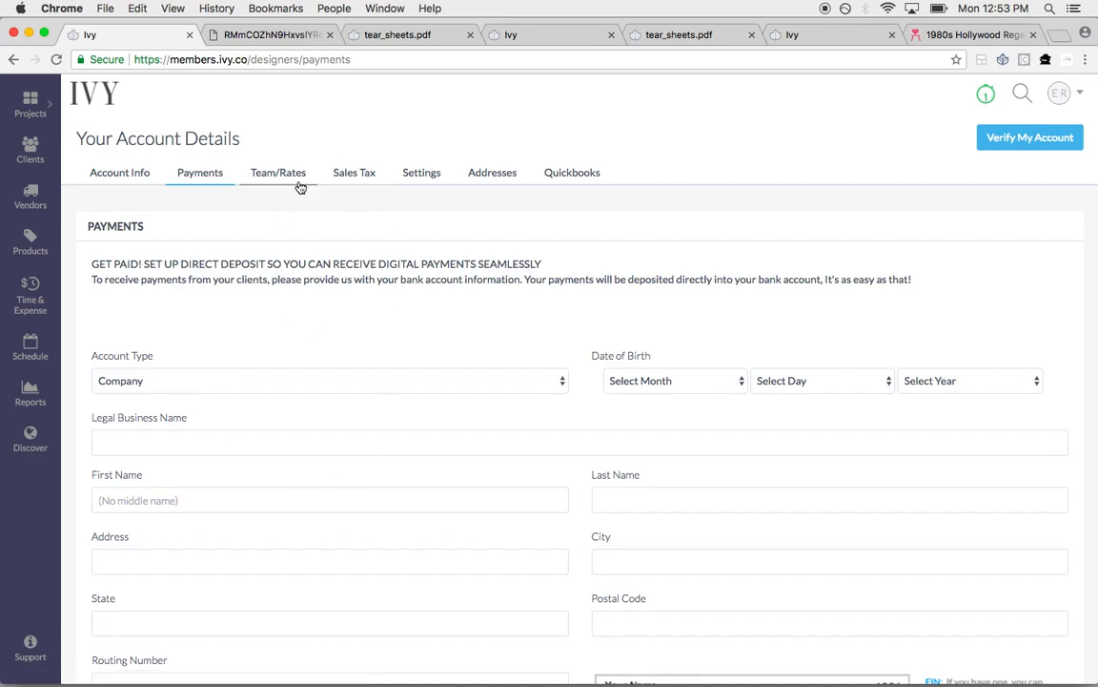
click(278, 172)
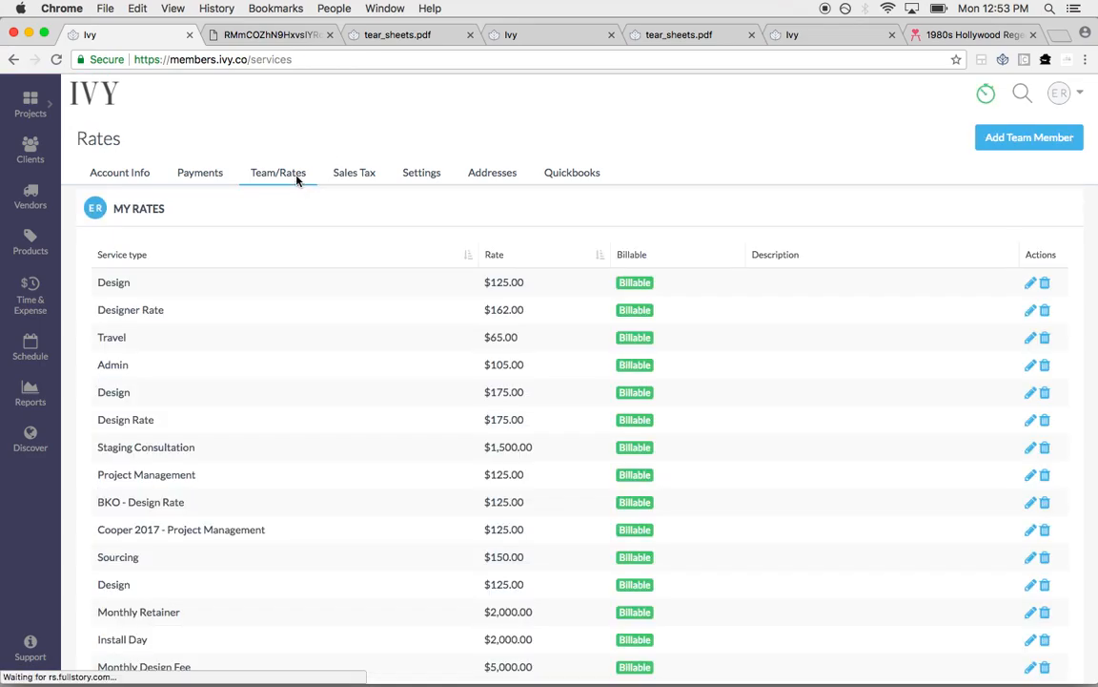
click(1029, 137)
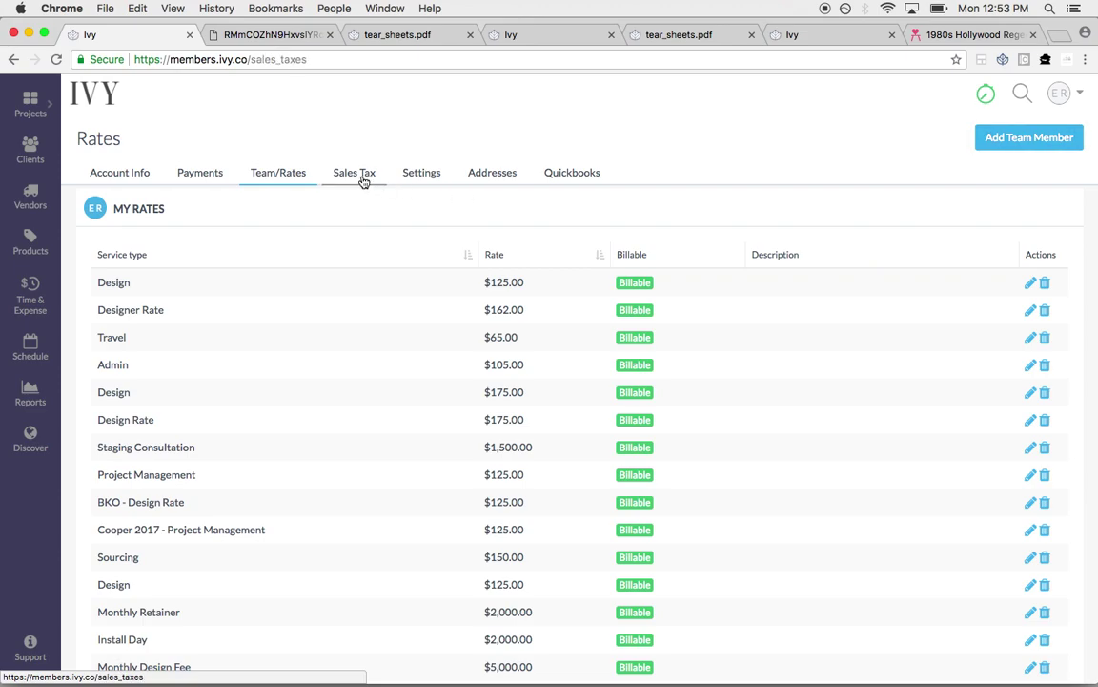
click(353, 173)
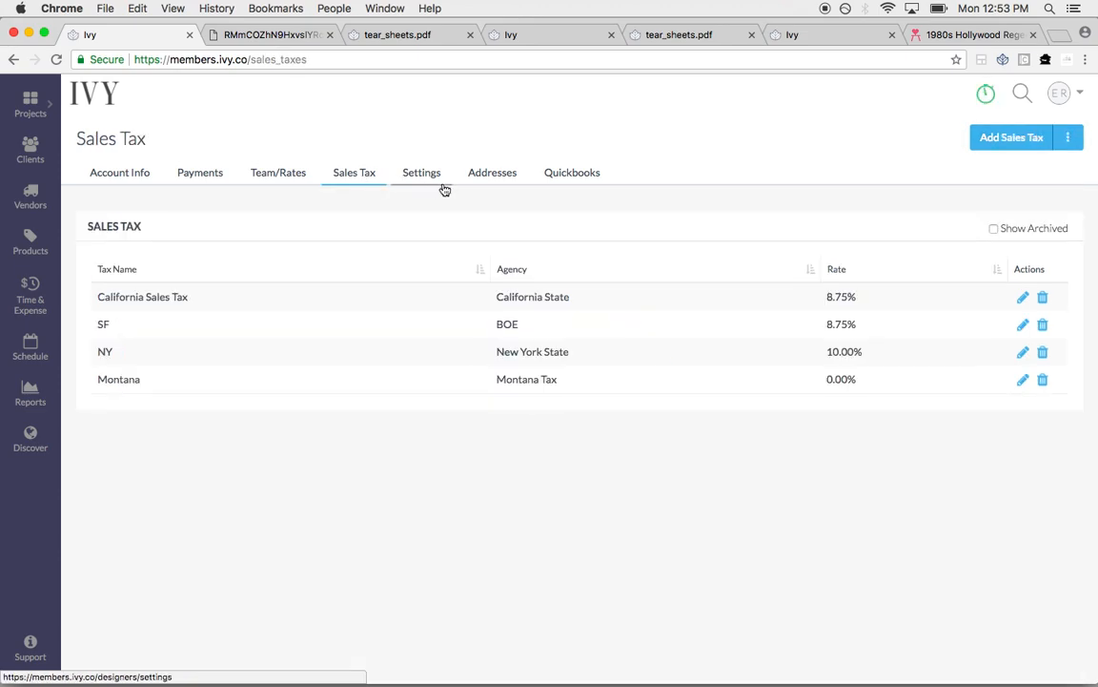
click(421, 173)
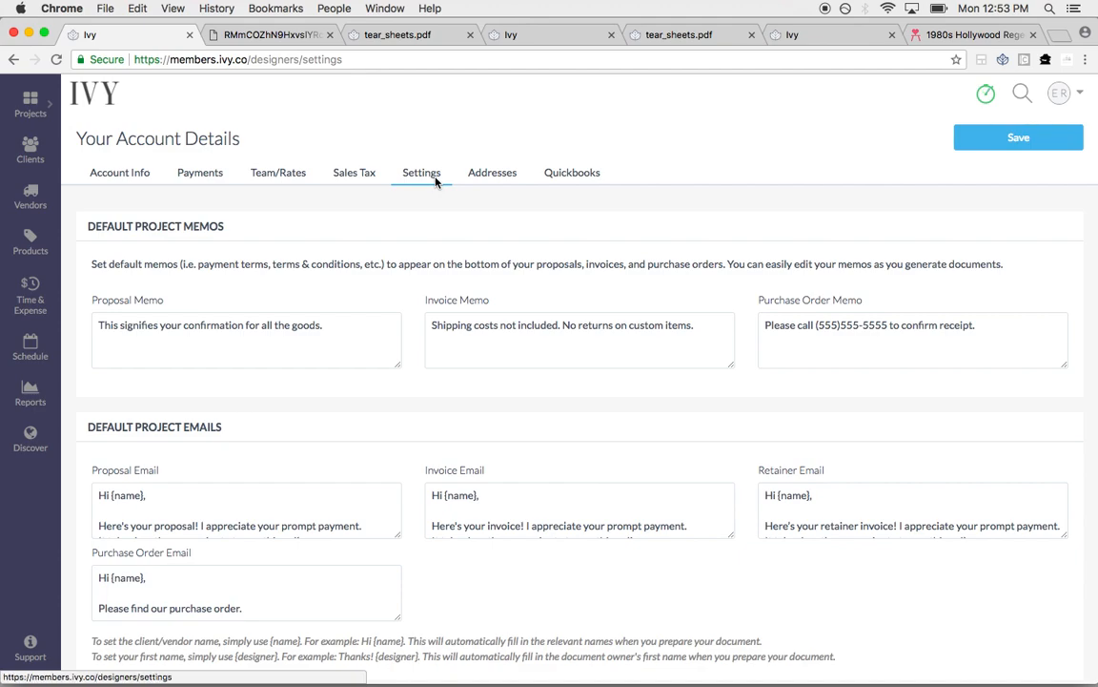
Rename the third custom field to 'Dated Logged' and delete the duplicate fourth CFA field
scroll(down, 3)
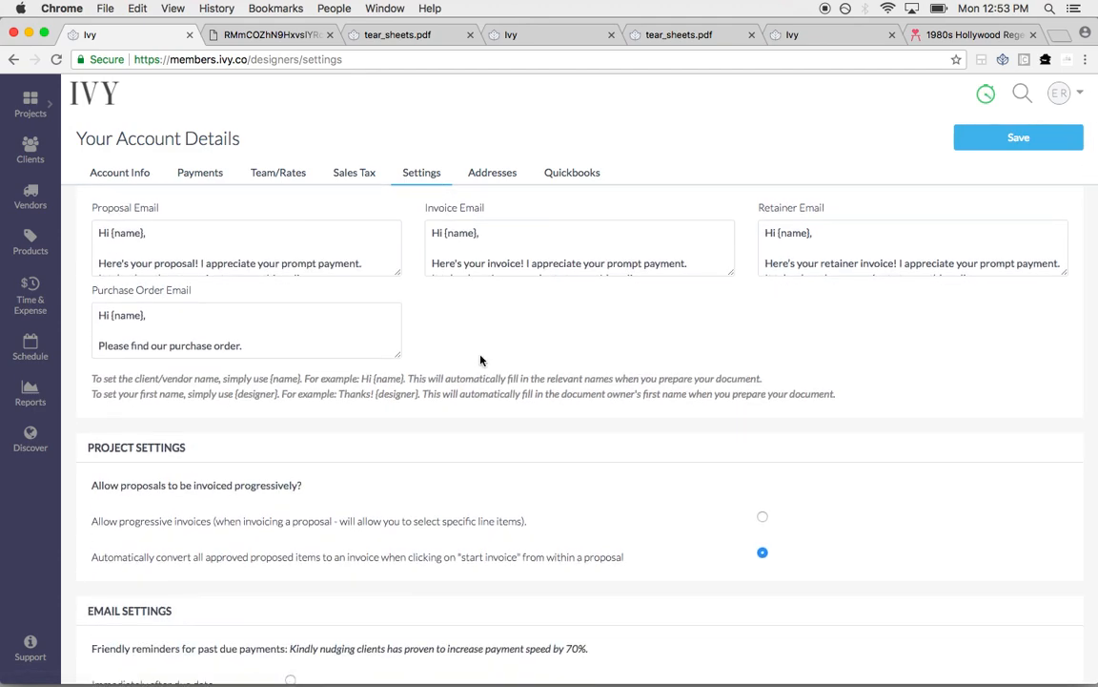
scroll(down, 3)
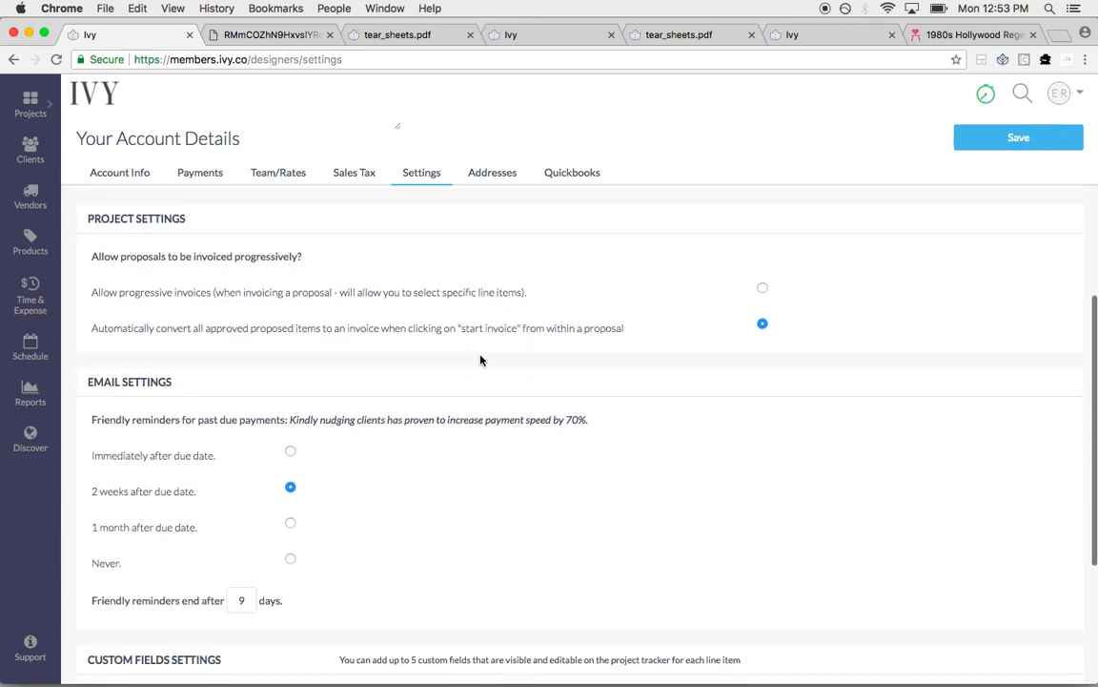
scroll(down, 3)
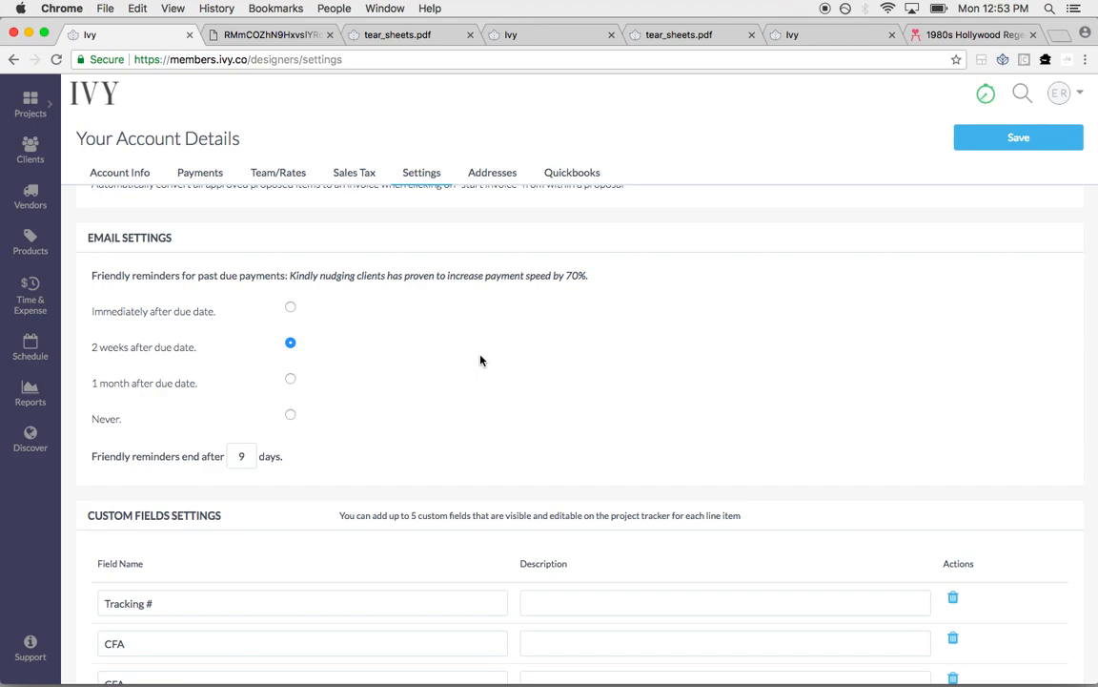
scroll(down, 3)
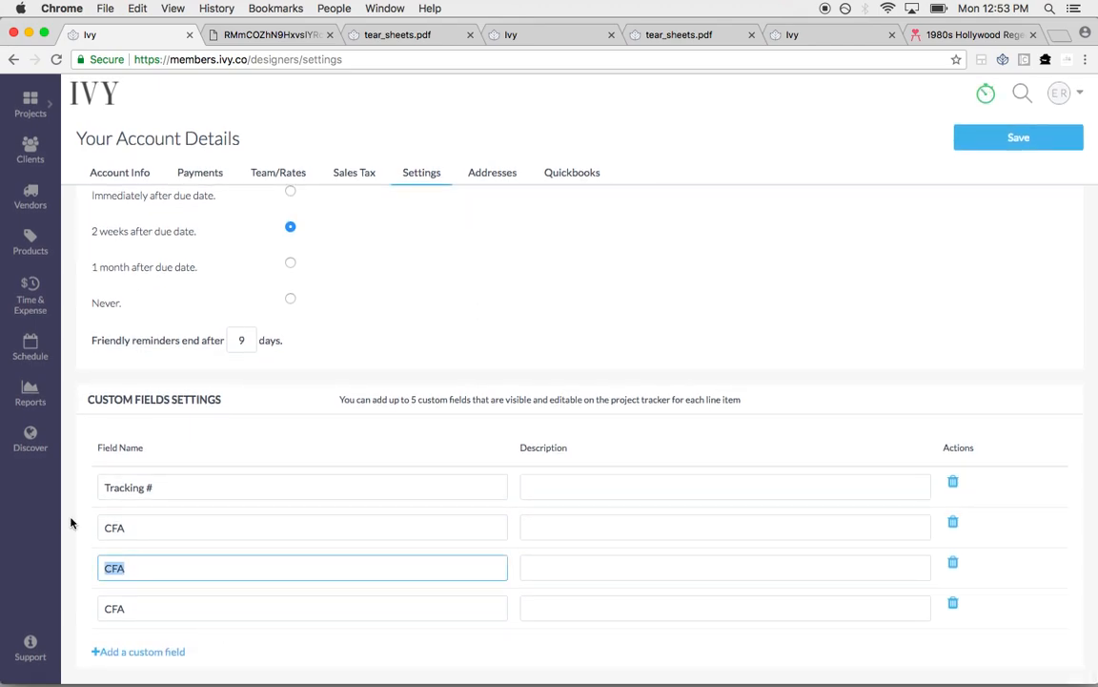
text(Log)
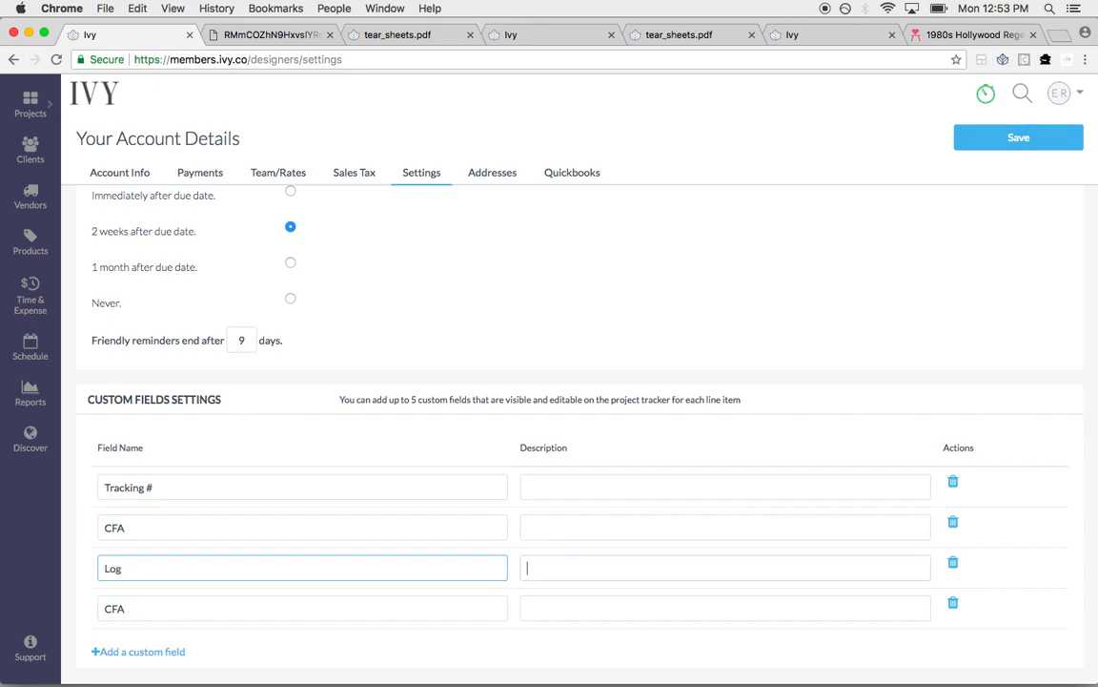
text(Dated)
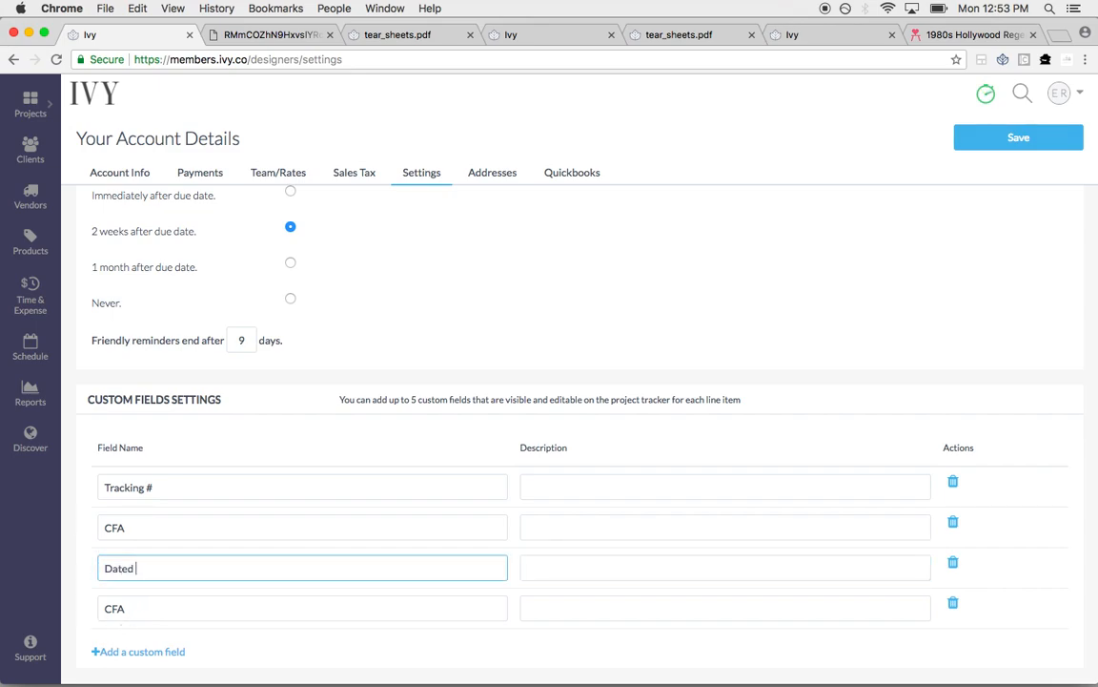
text(Logged)
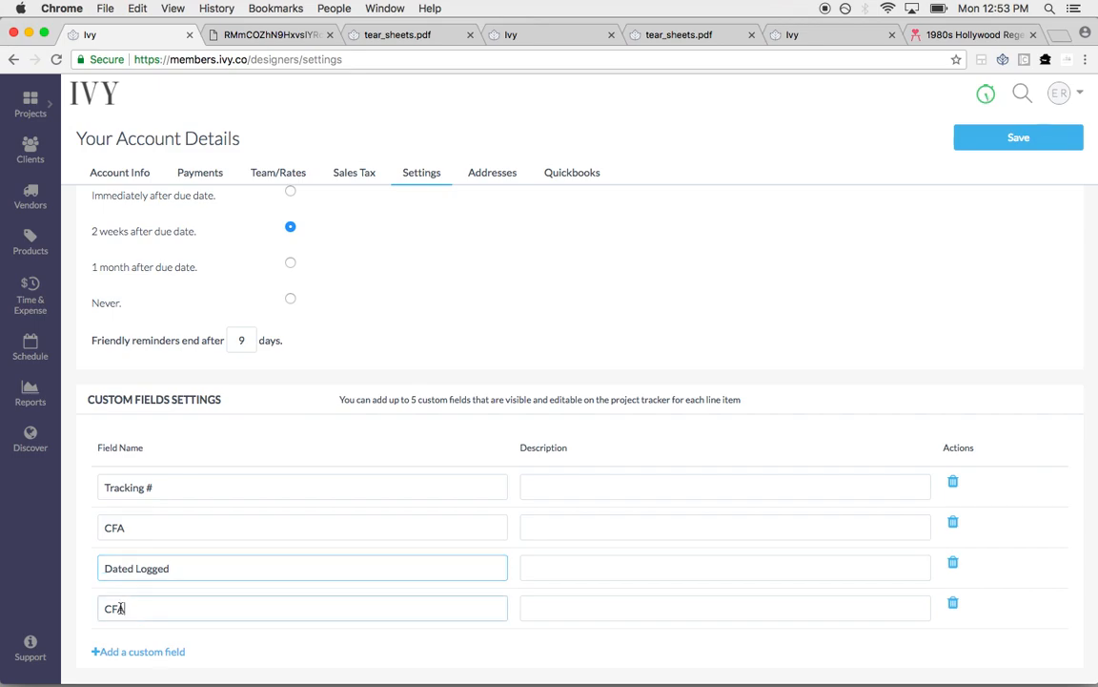
click(951, 603)
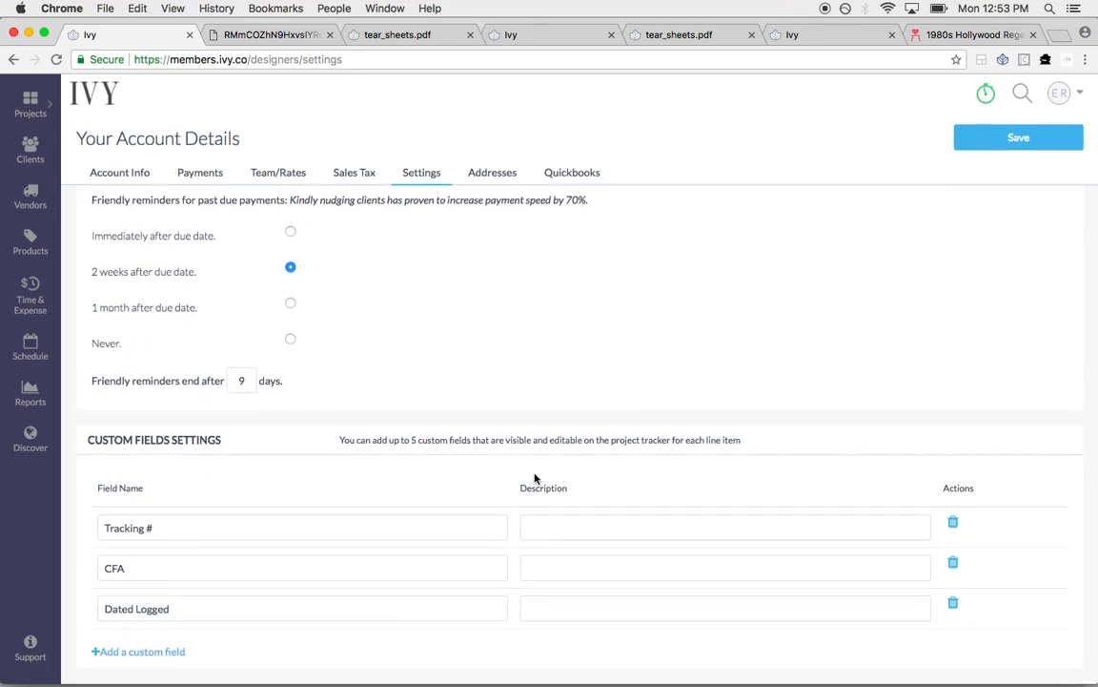
mouse_move(536, 452)
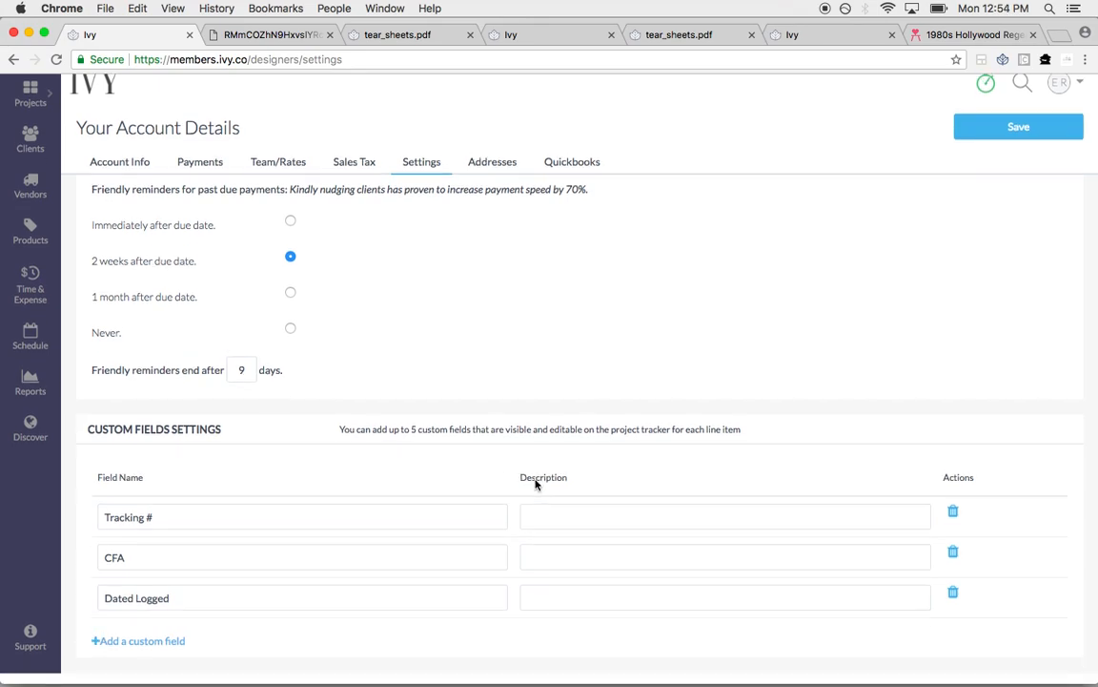
scroll(up, 3)
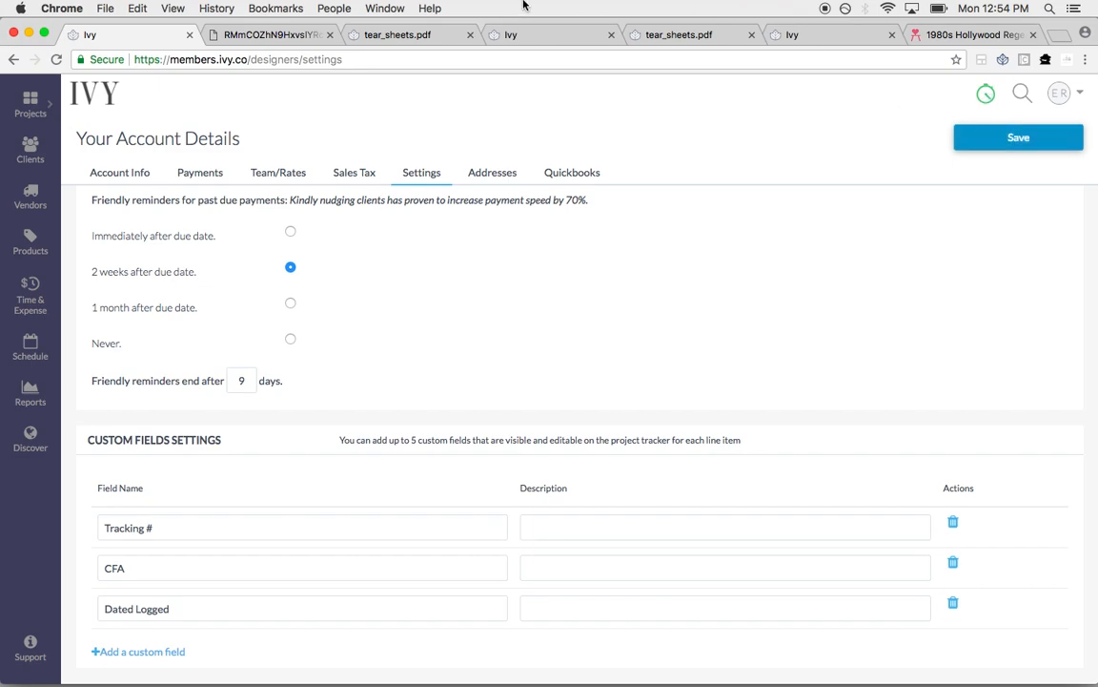
mouse_move(1018, 137)
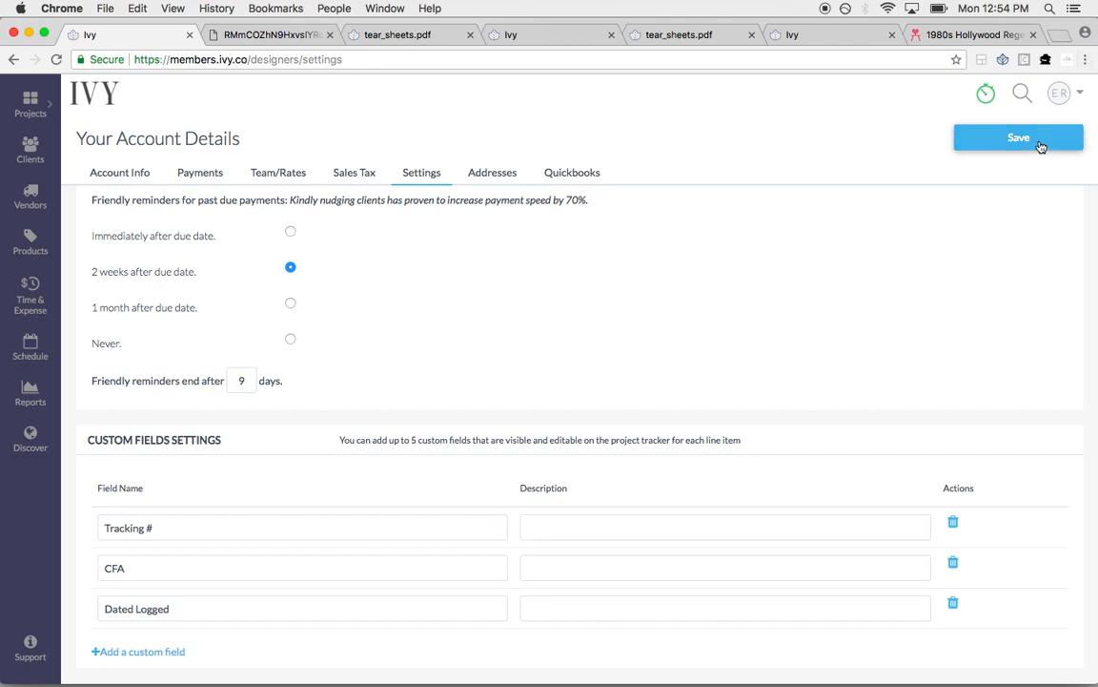
mouse_move(1082, 100)
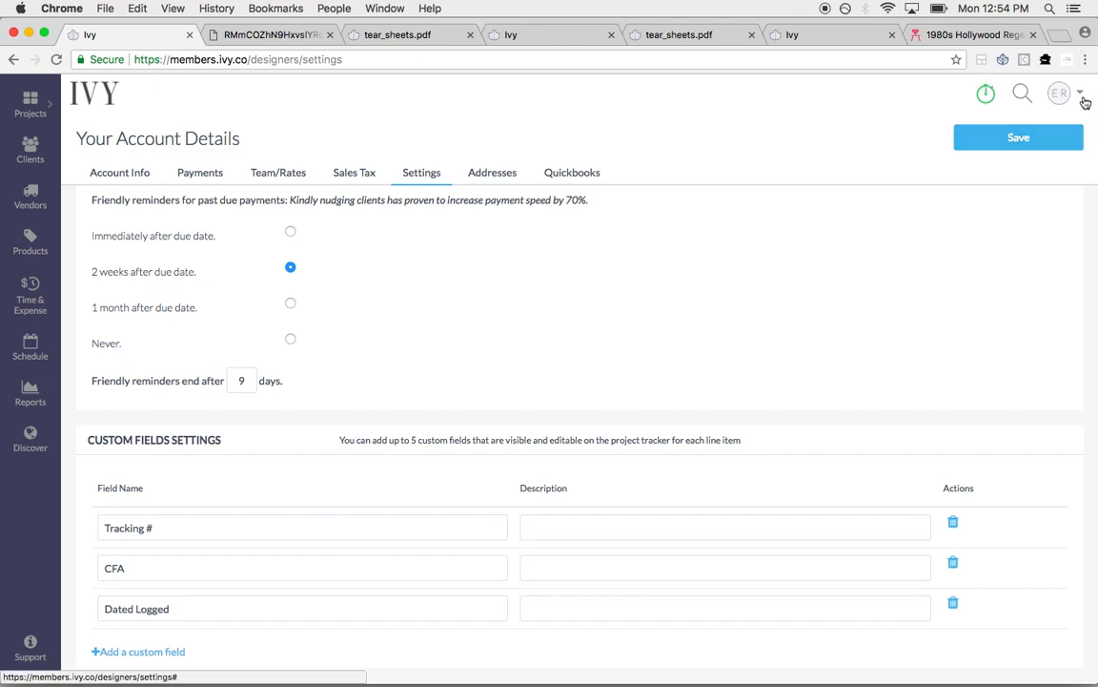
click(1059, 93)
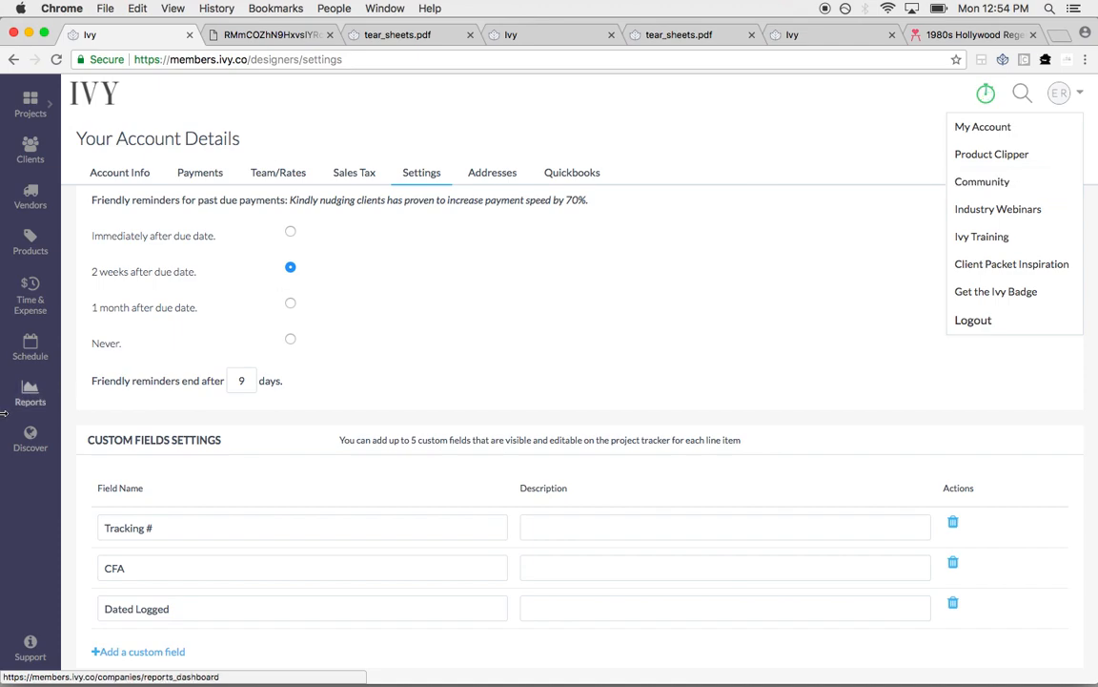
Filter the Discover provider network to 3D-Rendering, showing providers like Designs Rendered and Canvas
click(30, 439)
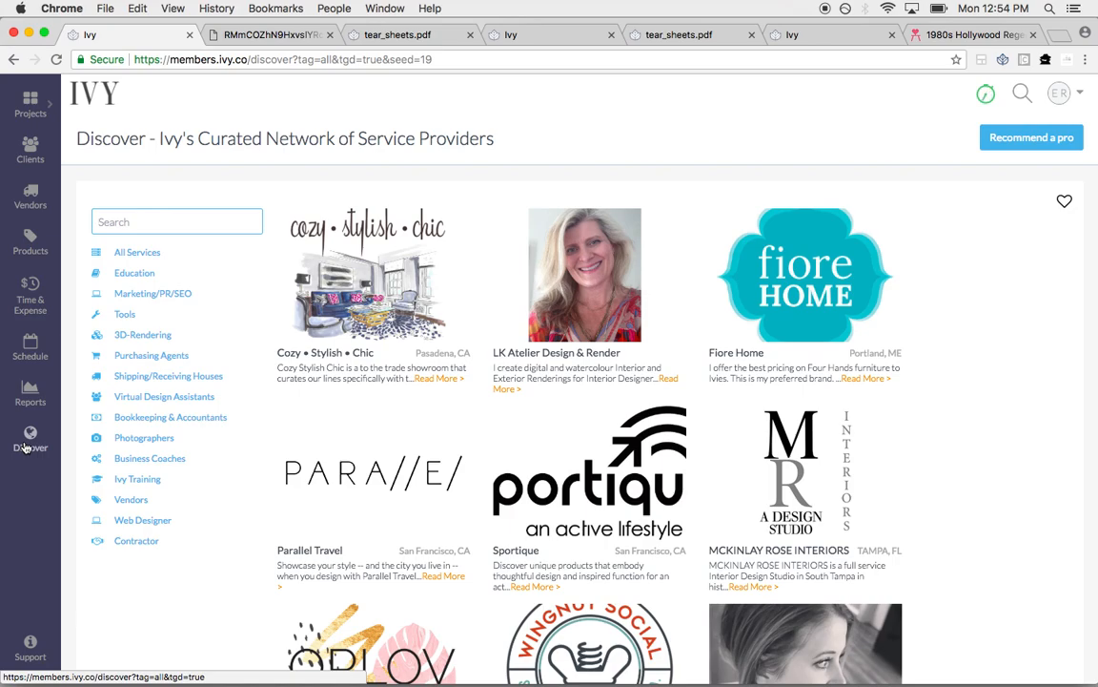
mouse_move(151, 355)
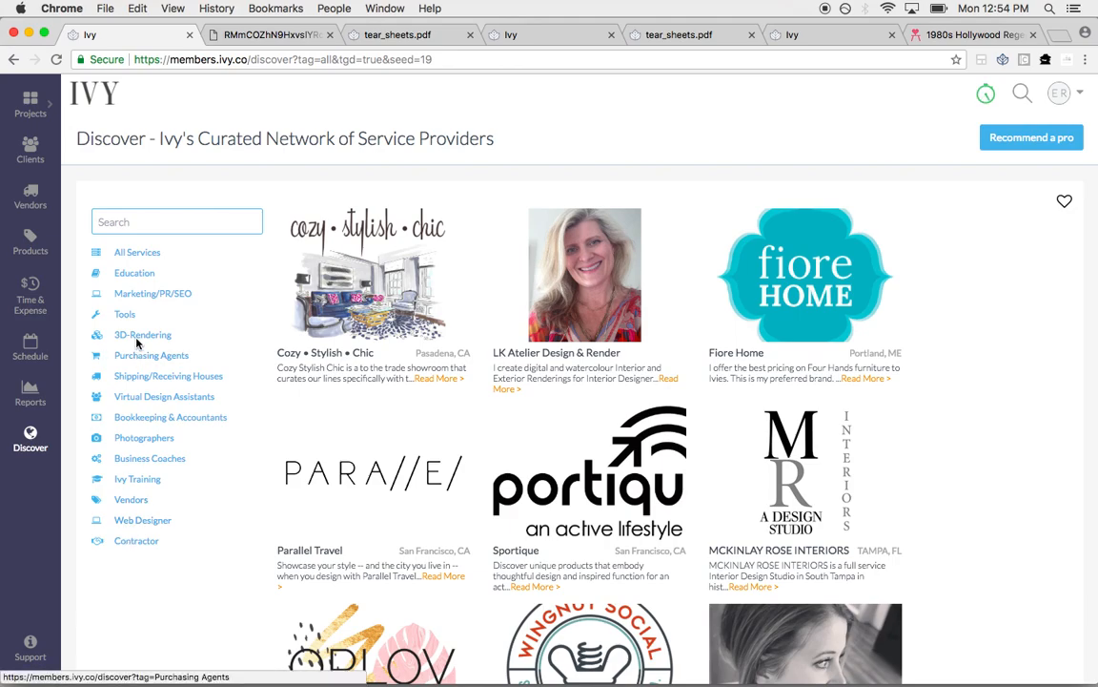
click(143, 333)
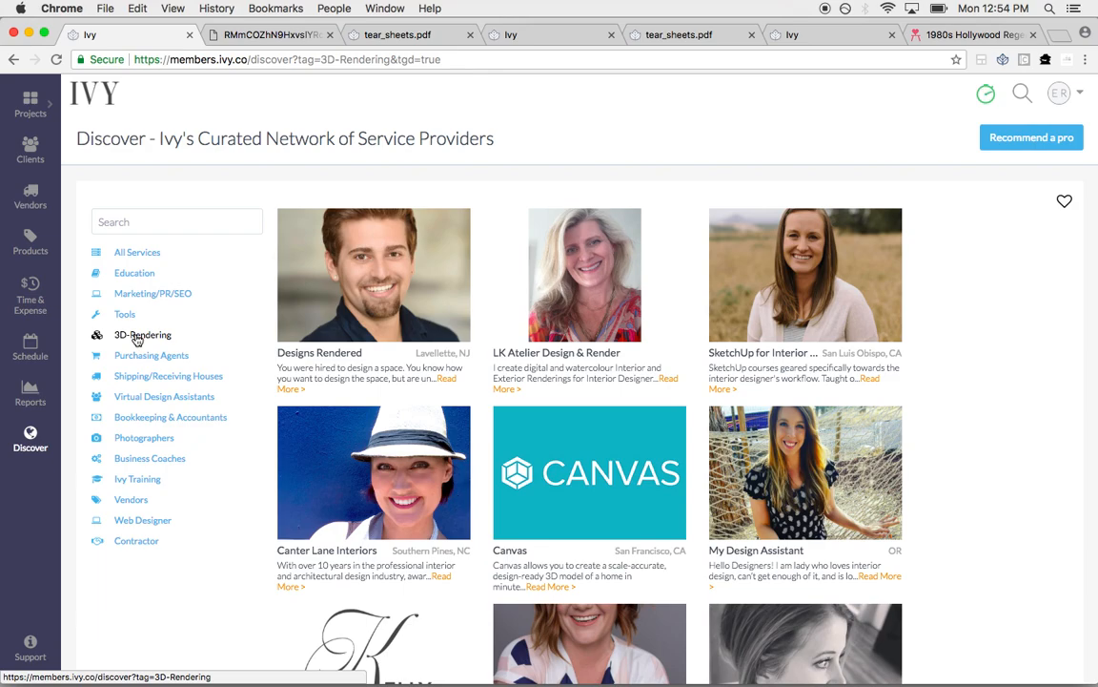
click(1059, 93)
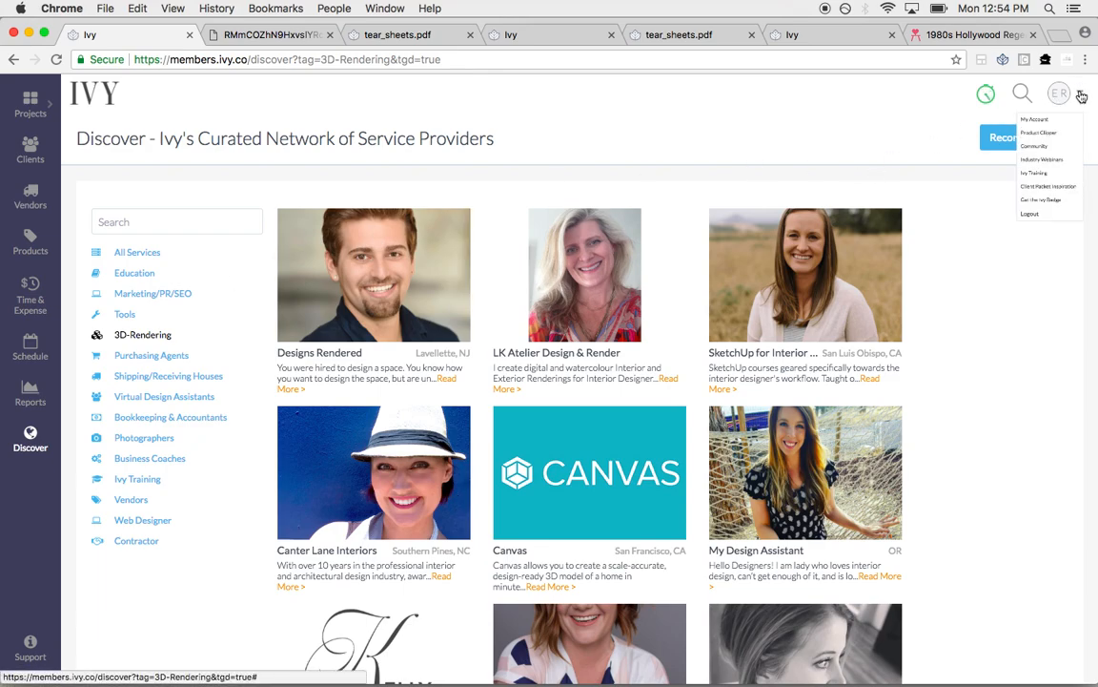